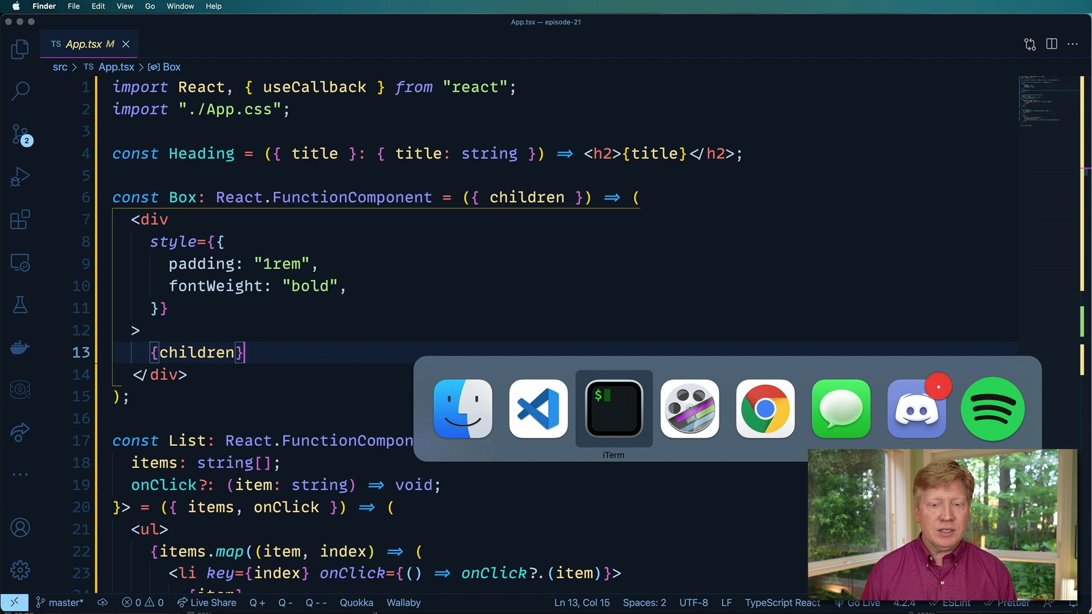
Check the React TypeScript cheat sheet, then trigger and dismiss the list-item alert in the browser.
left_click(764, 408)
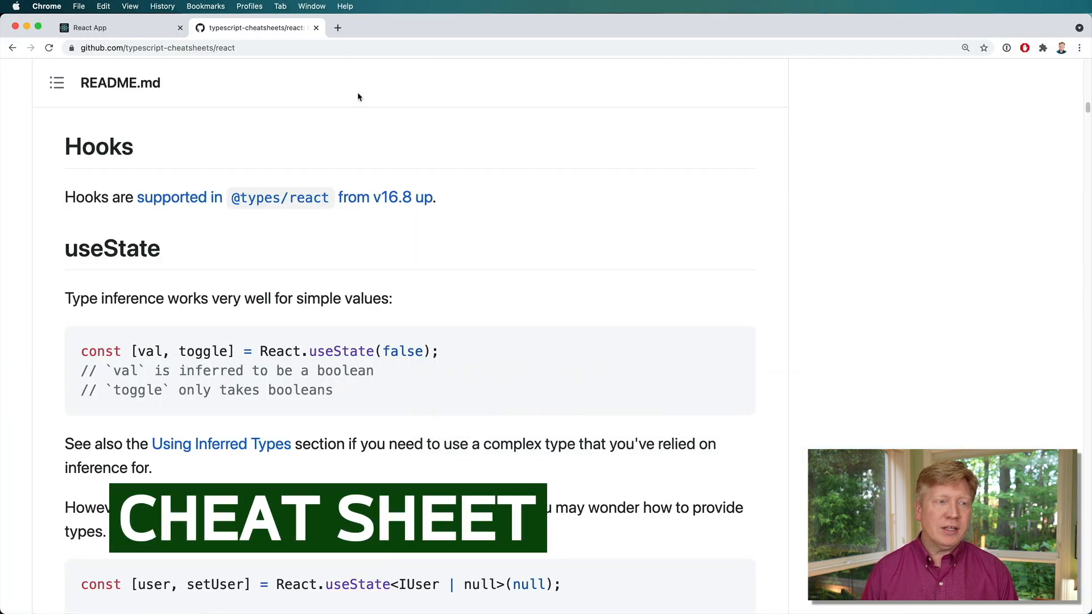
mouse_move(198, 261)
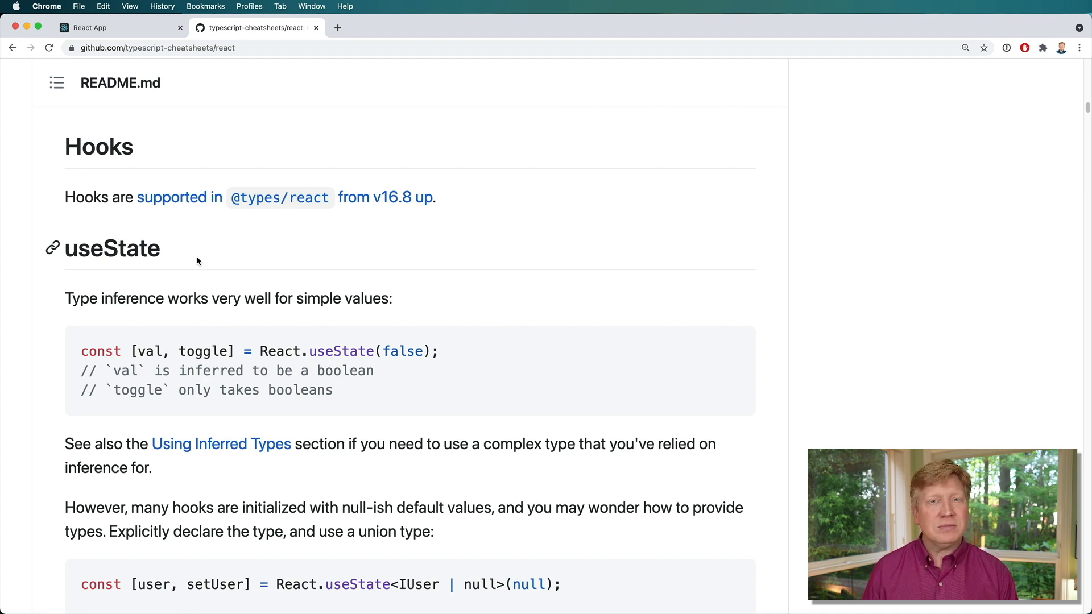
left_click(613, 408)
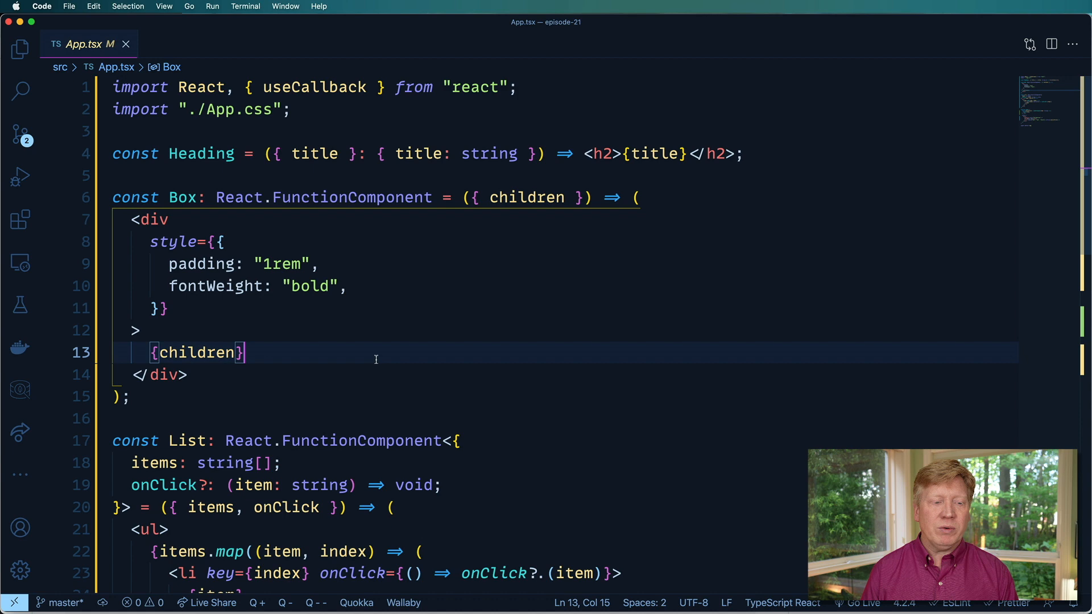
scroll("down", 3)
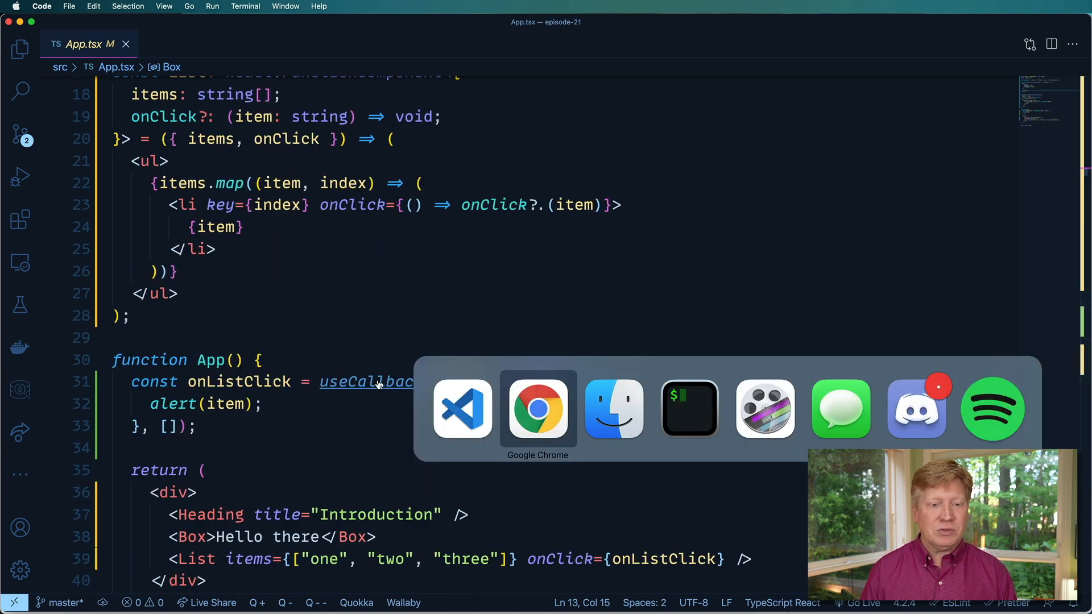
left_click(536, 408)
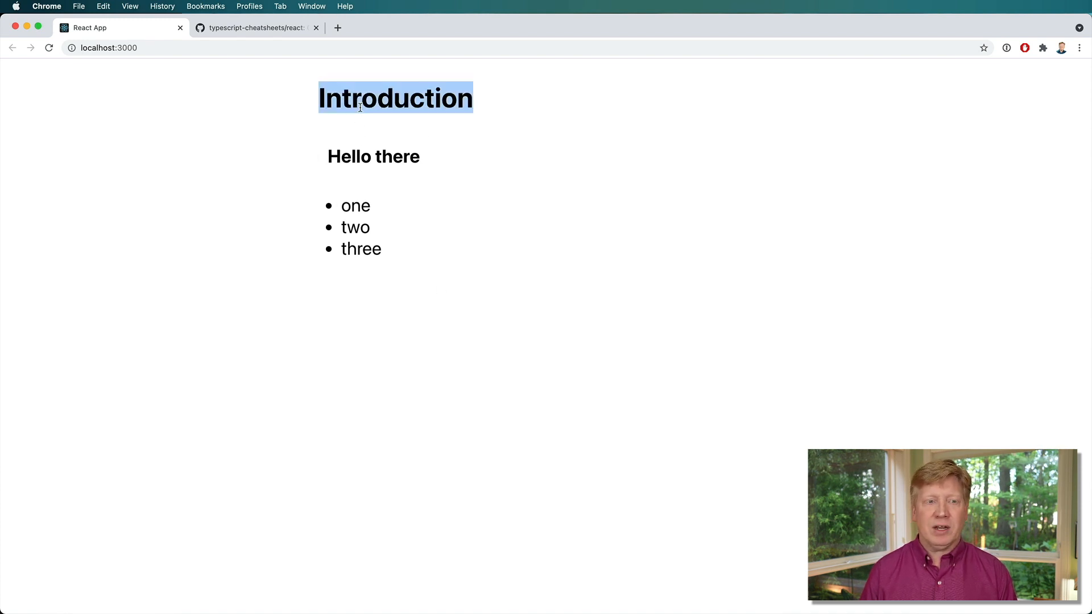
left_click(354, 227)
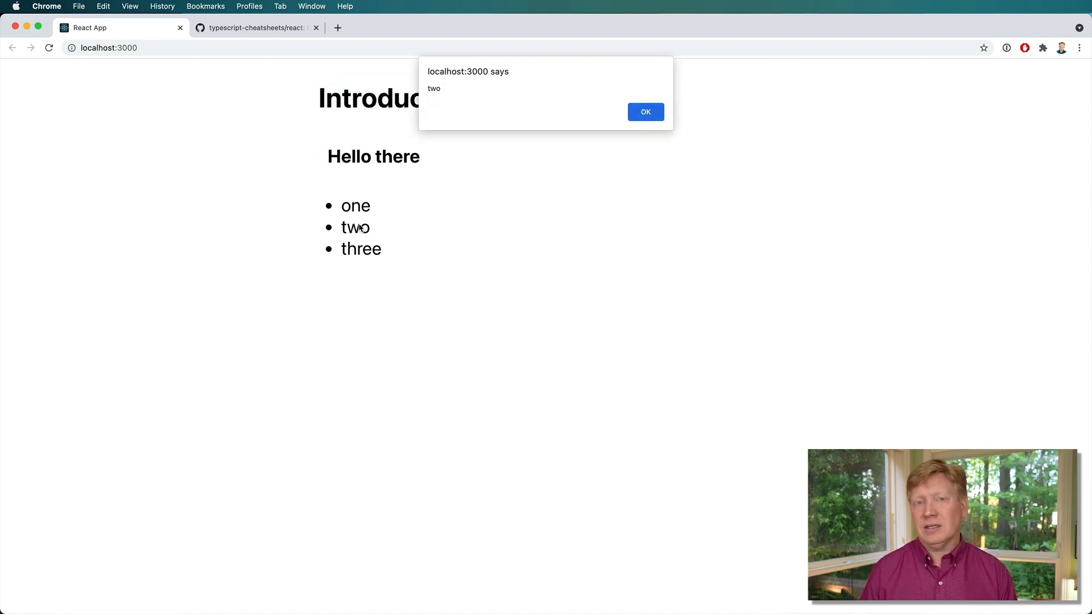
left_click(644, 112)
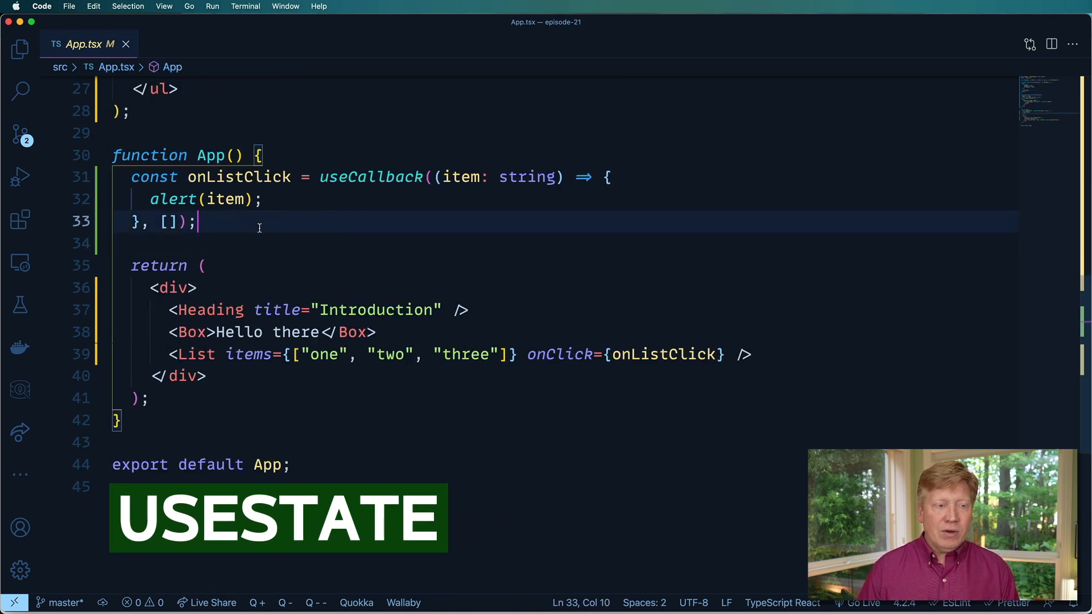
Declare const [checkedState, setCheckedState] = useState(true) in App.
type("const")
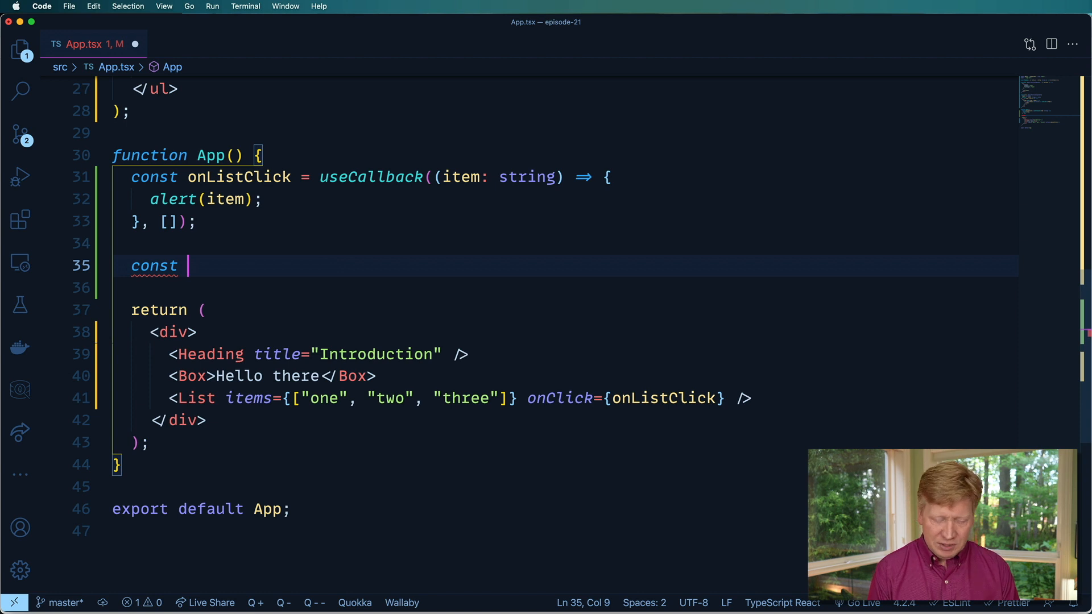
type("[]")
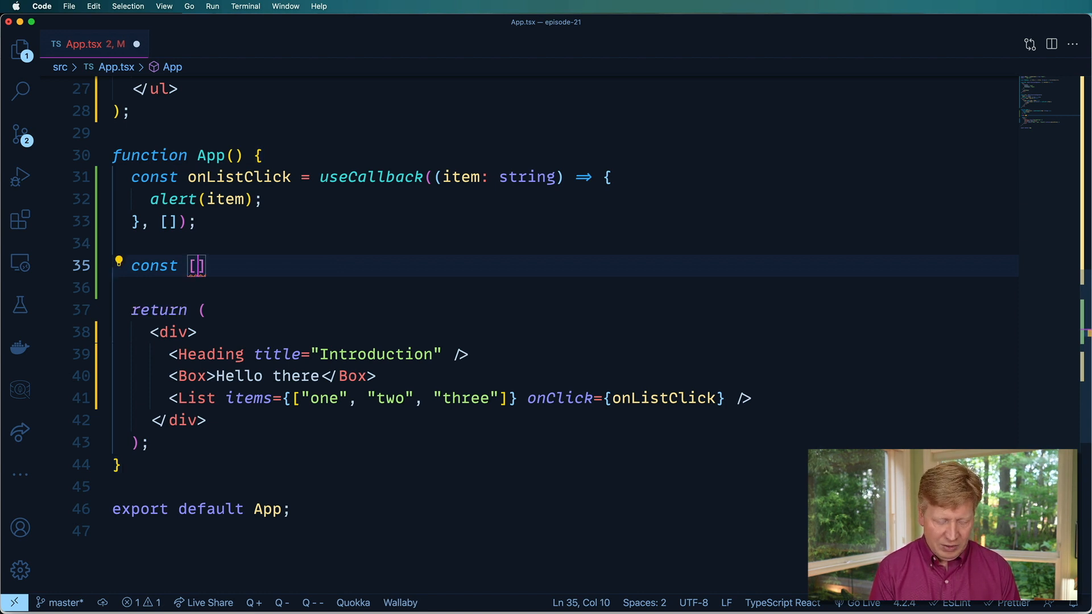
type("checkedState")
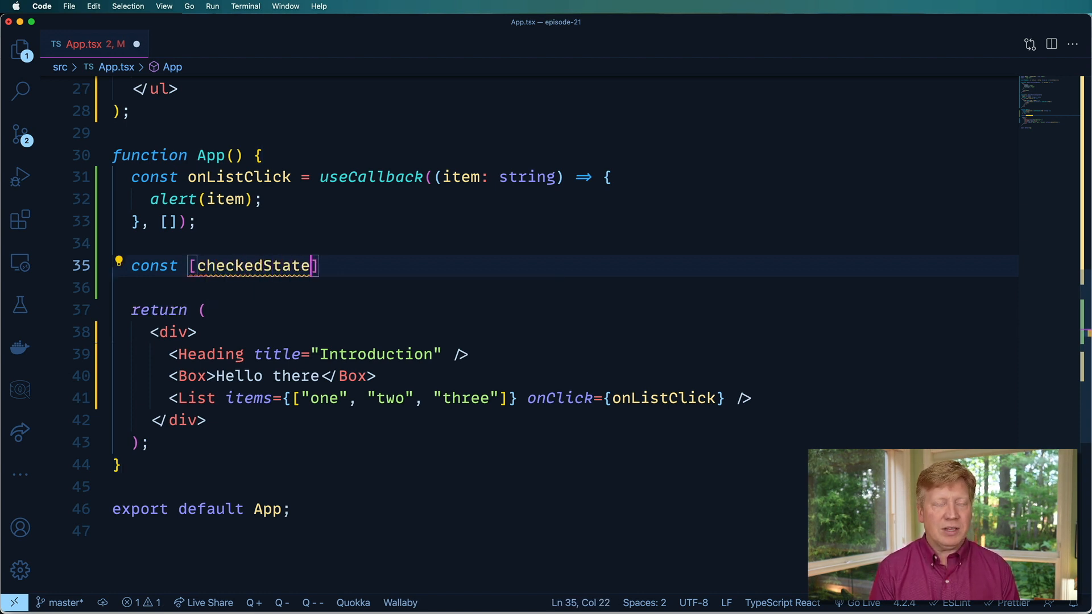
type(", setSet")
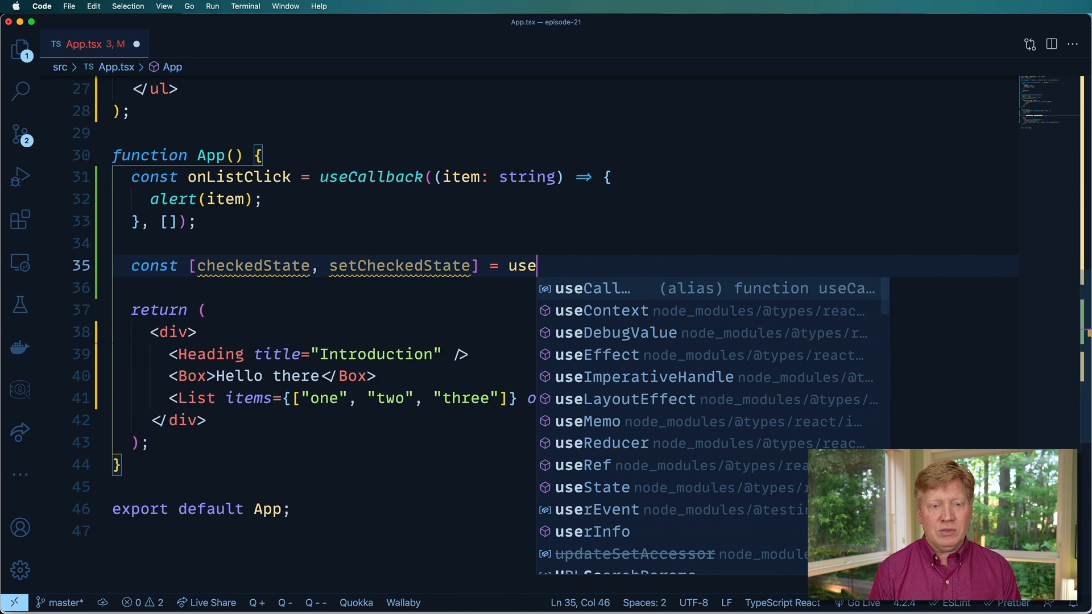
type("State")
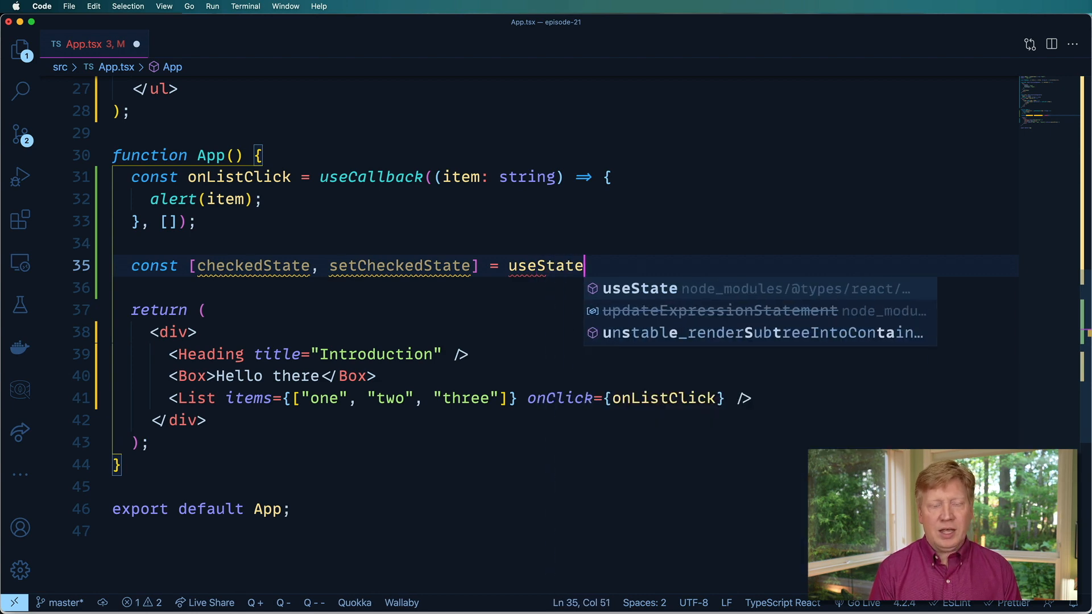
type("(t")
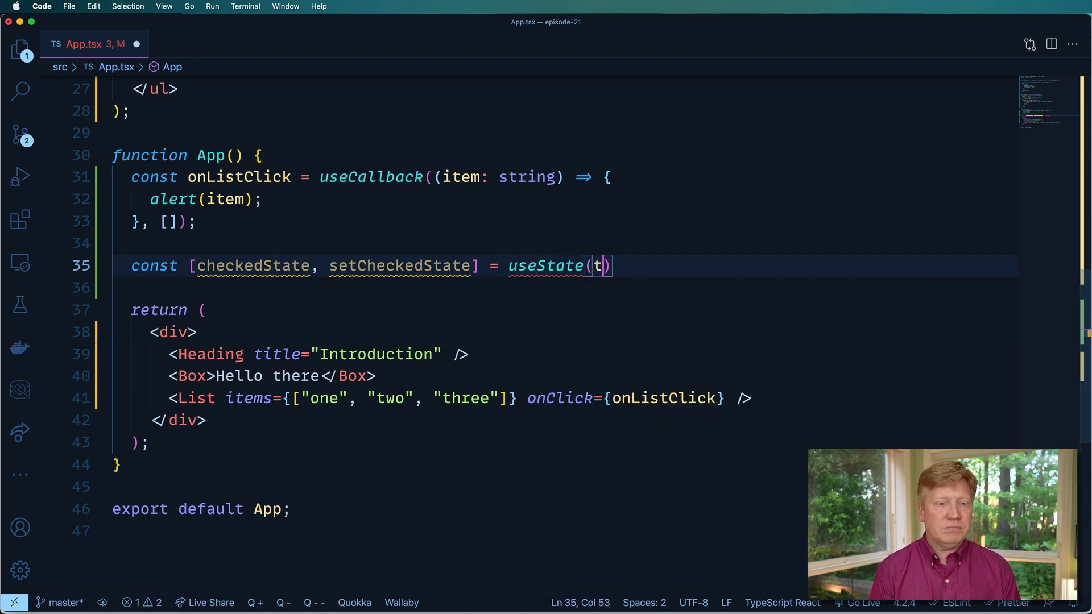
type("rue")
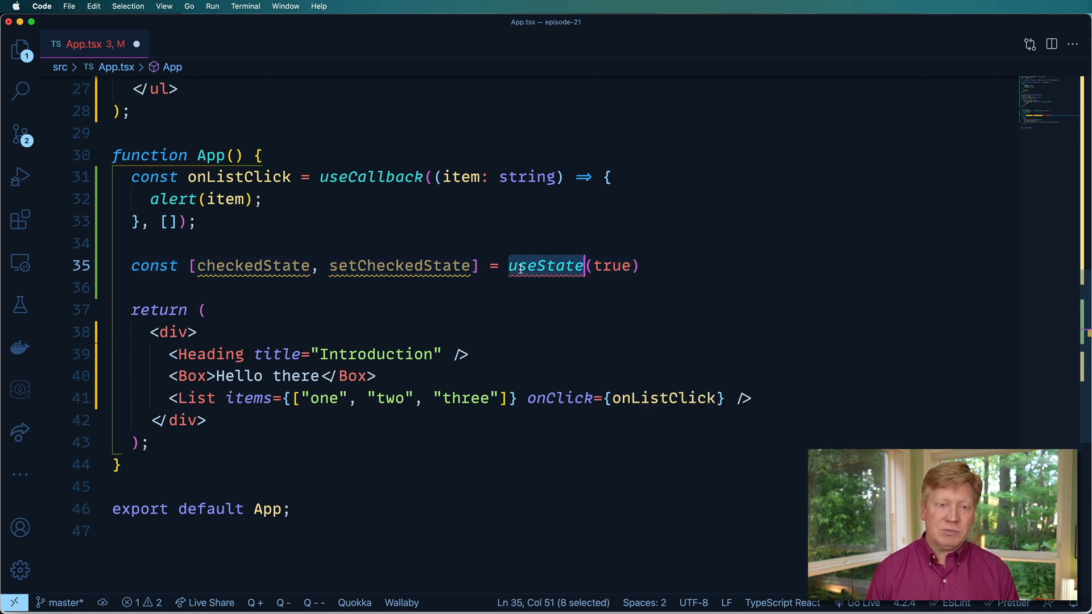
Swap the initial state from true to "hello", then 23, and finally null.
scroll("up", 3)
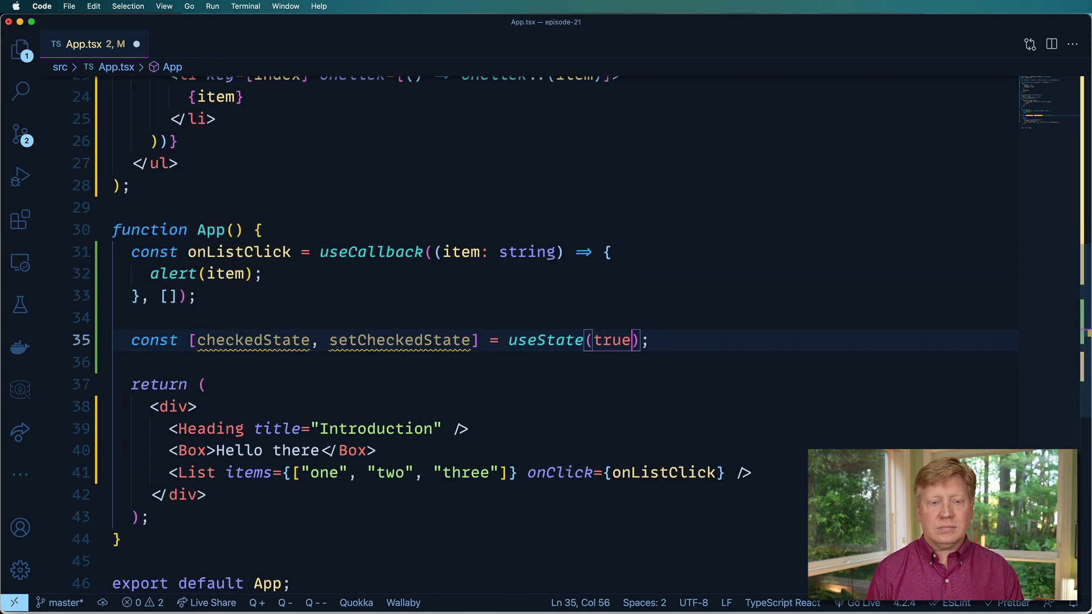
double_click(613, 340)
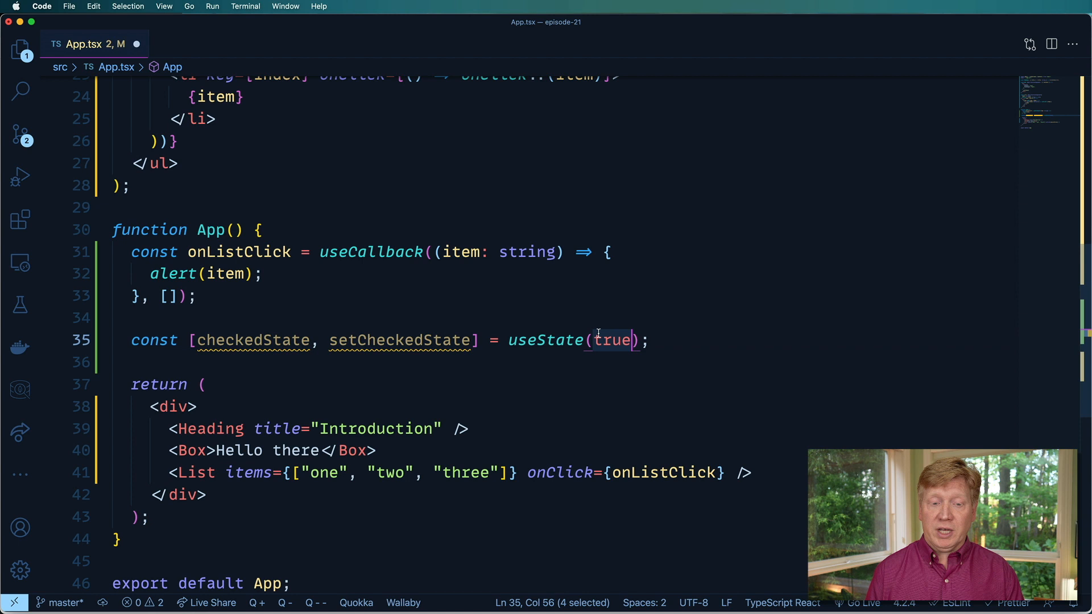
type("\"\"")
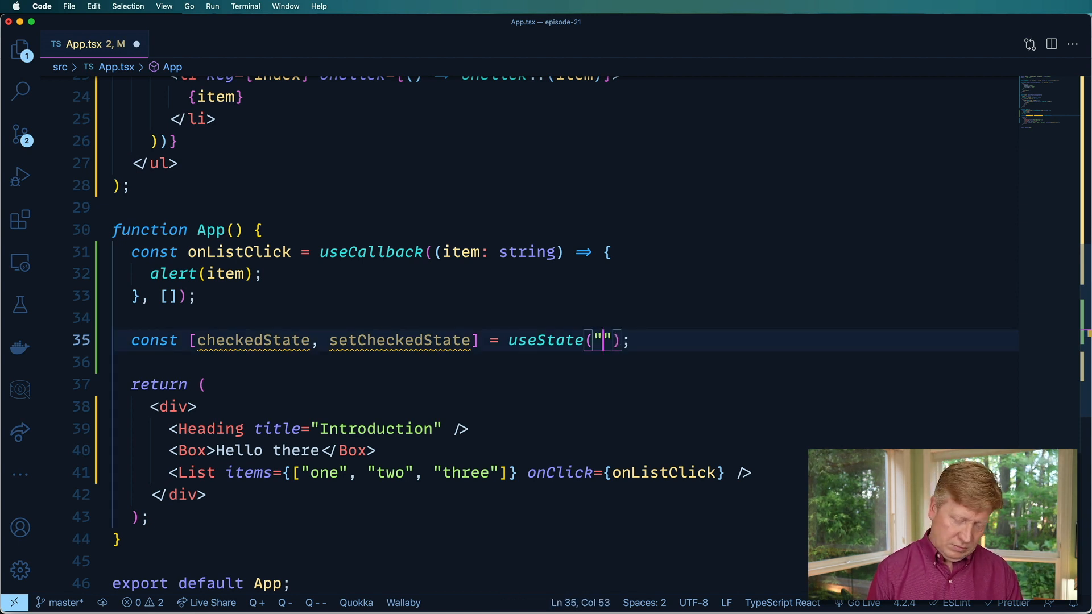
type("hello")
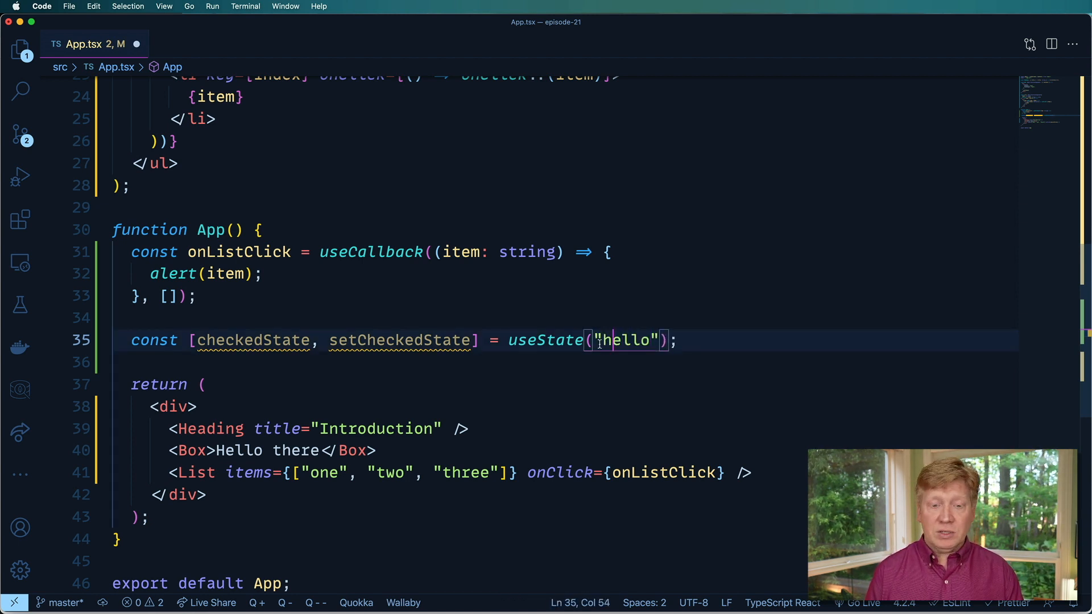
double_click(628, 339)
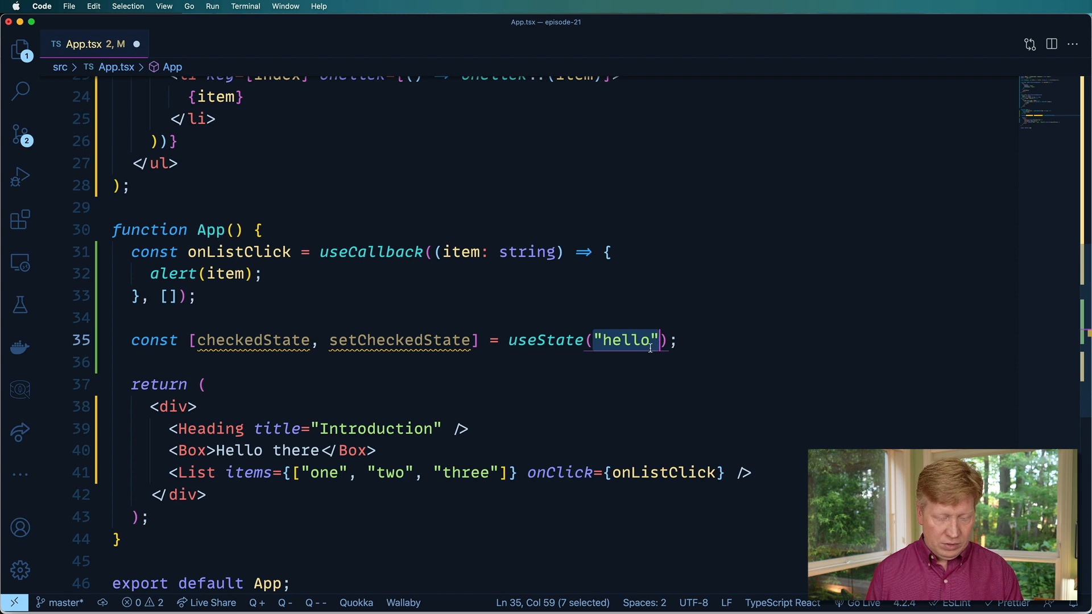
type("23")
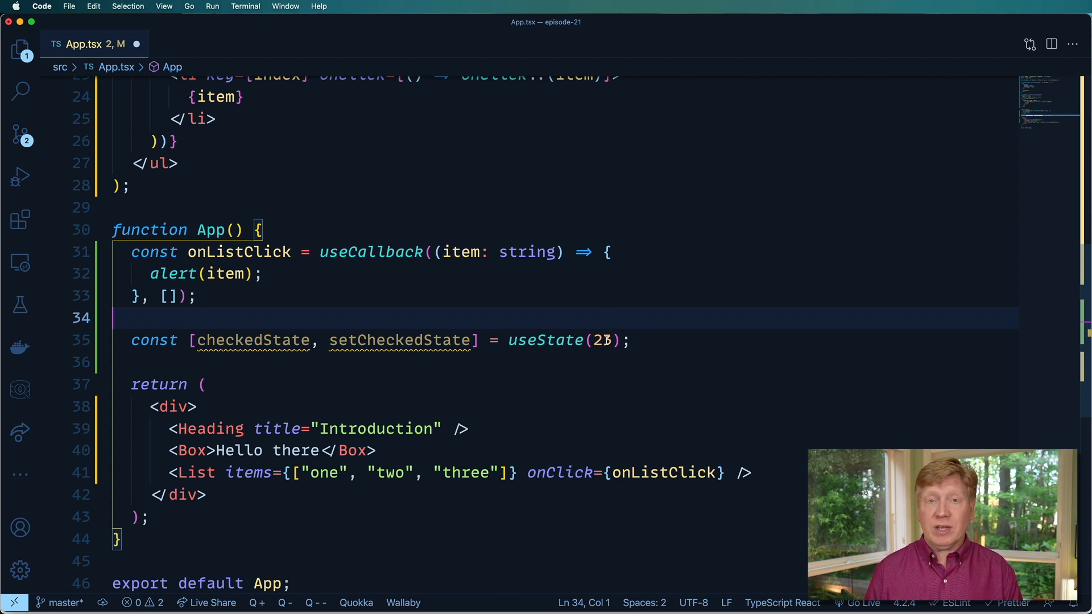
double_click(599, 340)
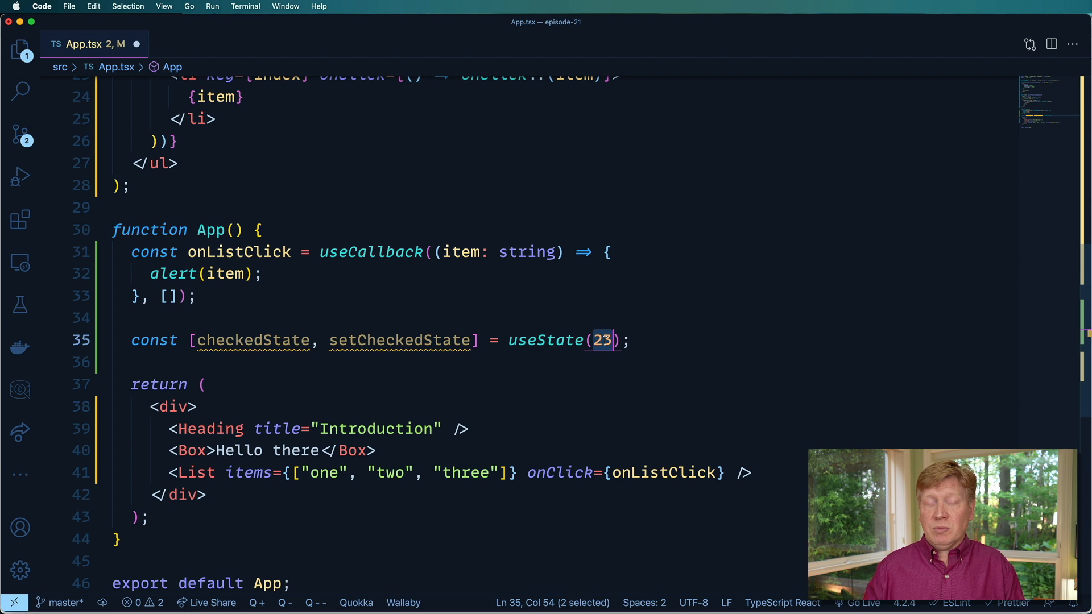
type("null")
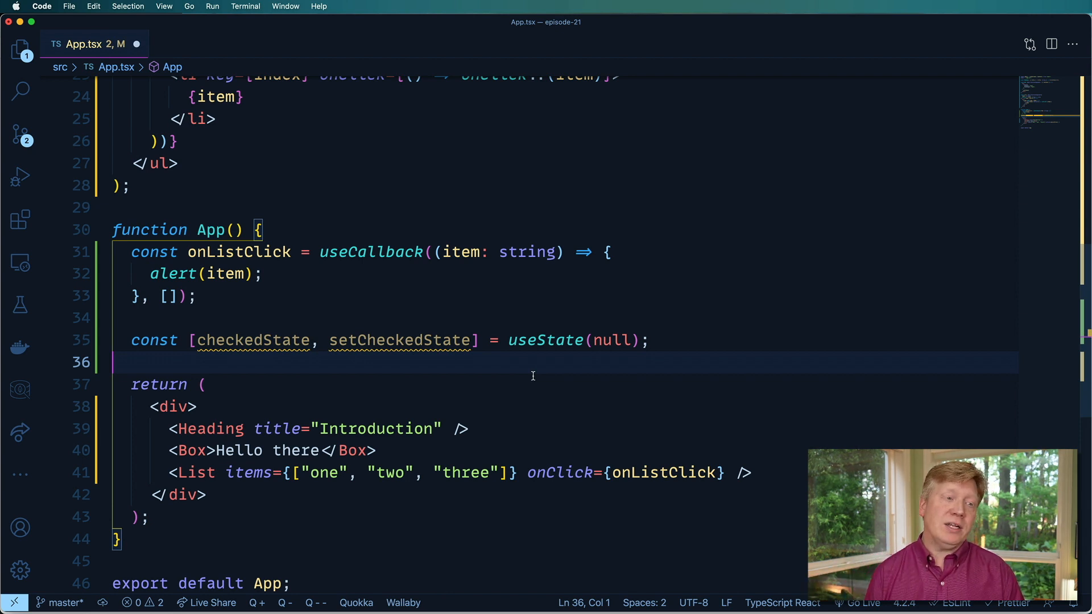
Define interface Payload { text: string; } above the App function.
left_click(202, 206)
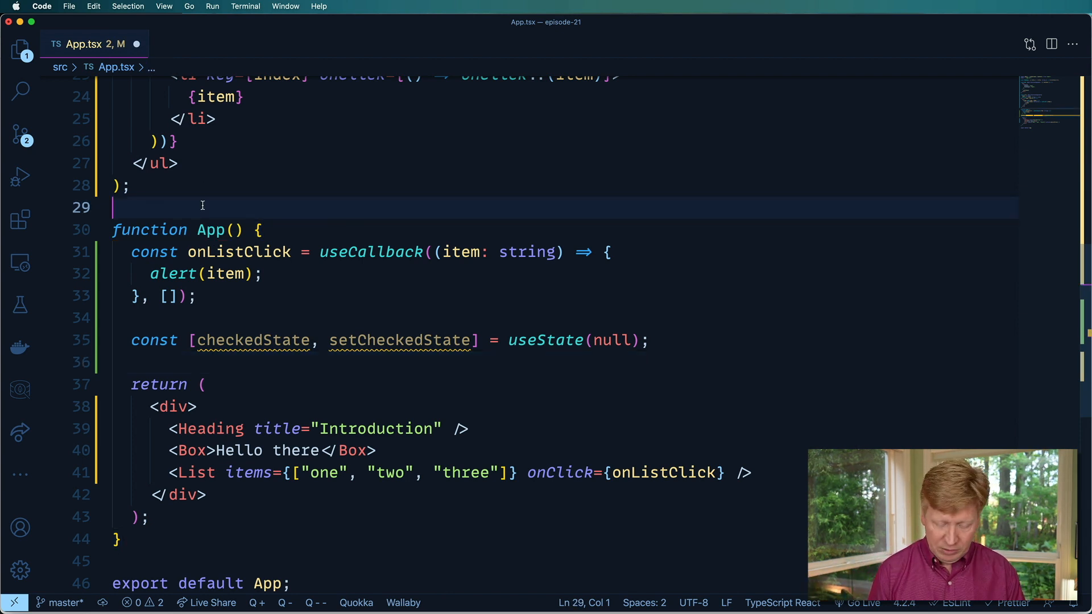
type("interface Payload {")
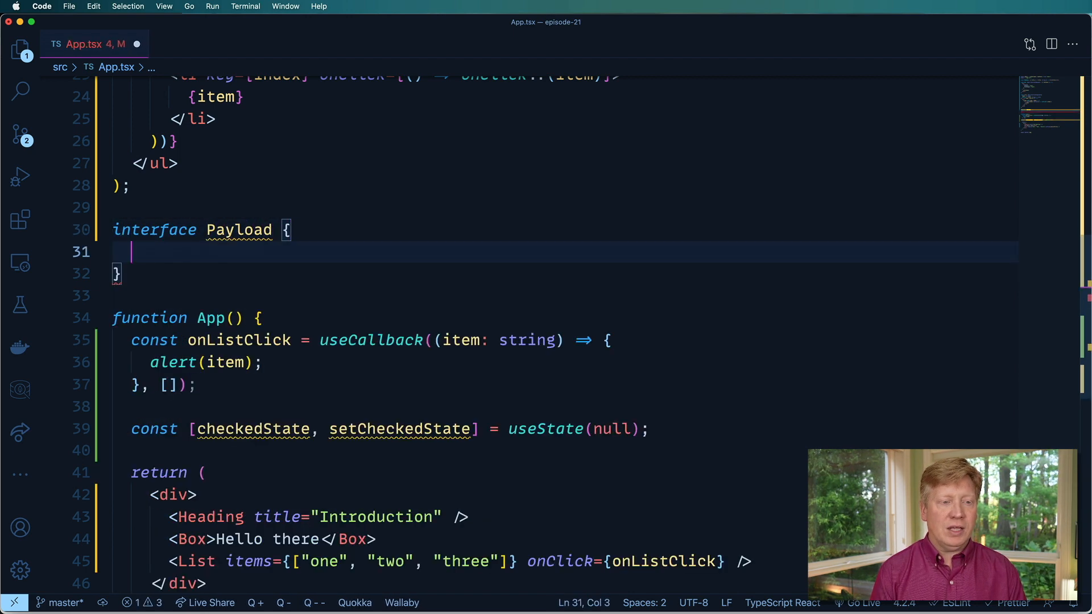
type("text: st")
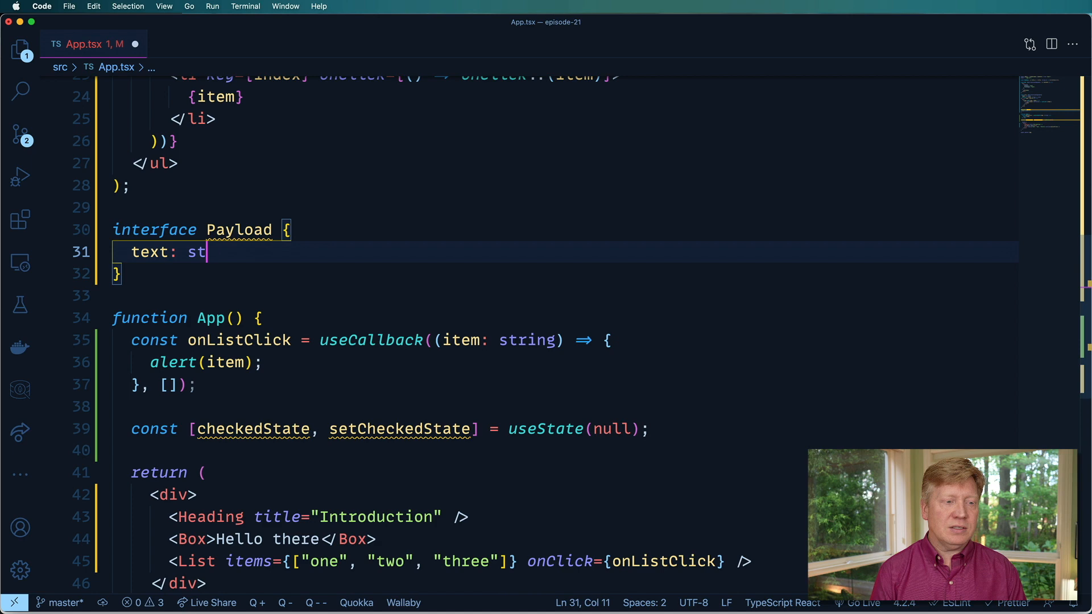
type("ring;")
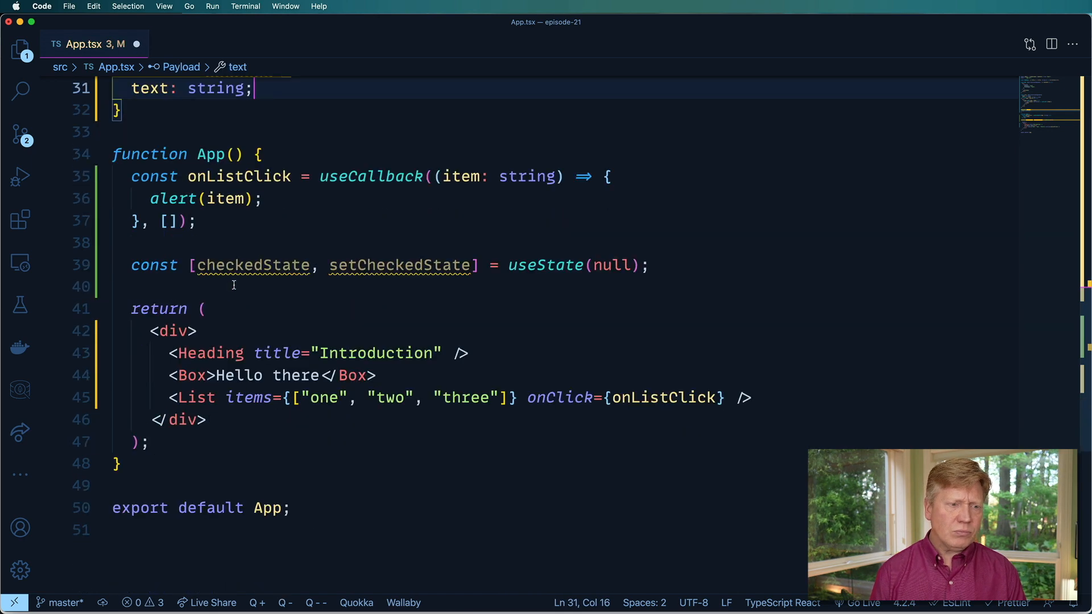
Rename the hook to payload/setPayload typed useState<Payload | null>(null).
type("pa")
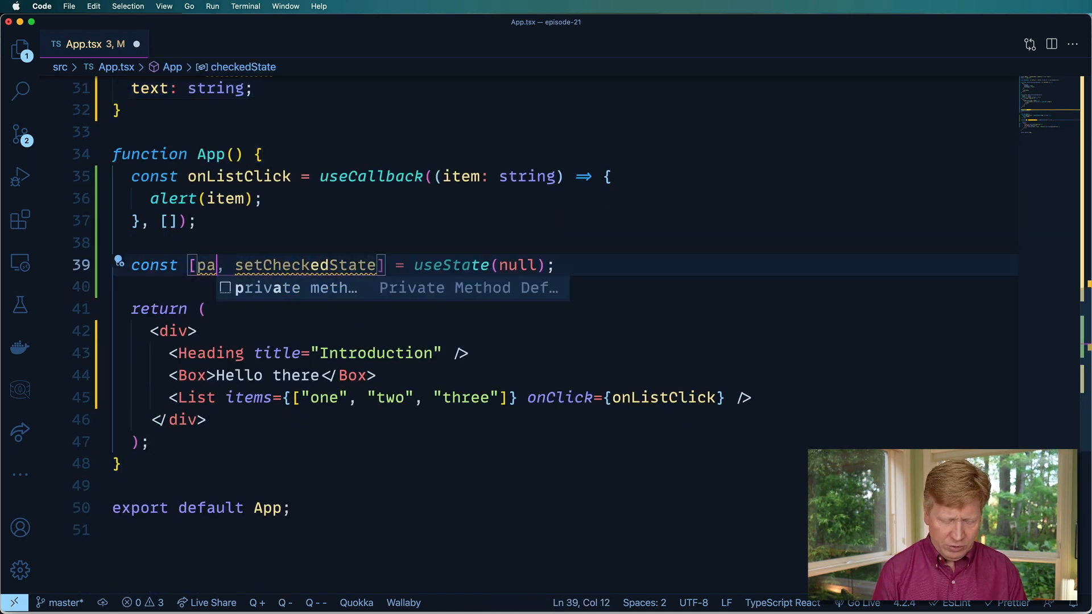
type("yload")
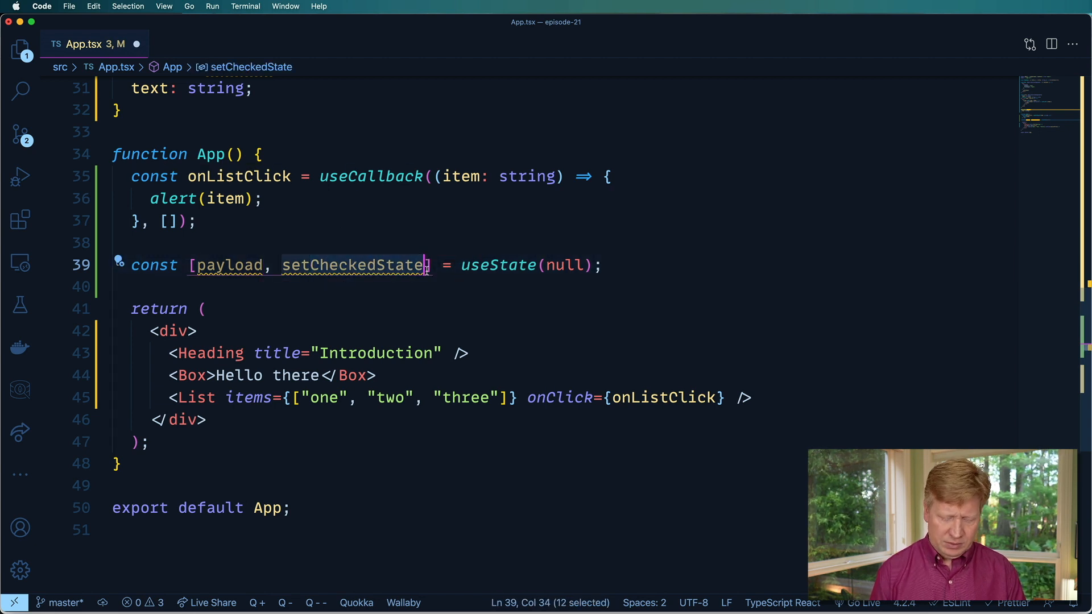
type("setPayload")
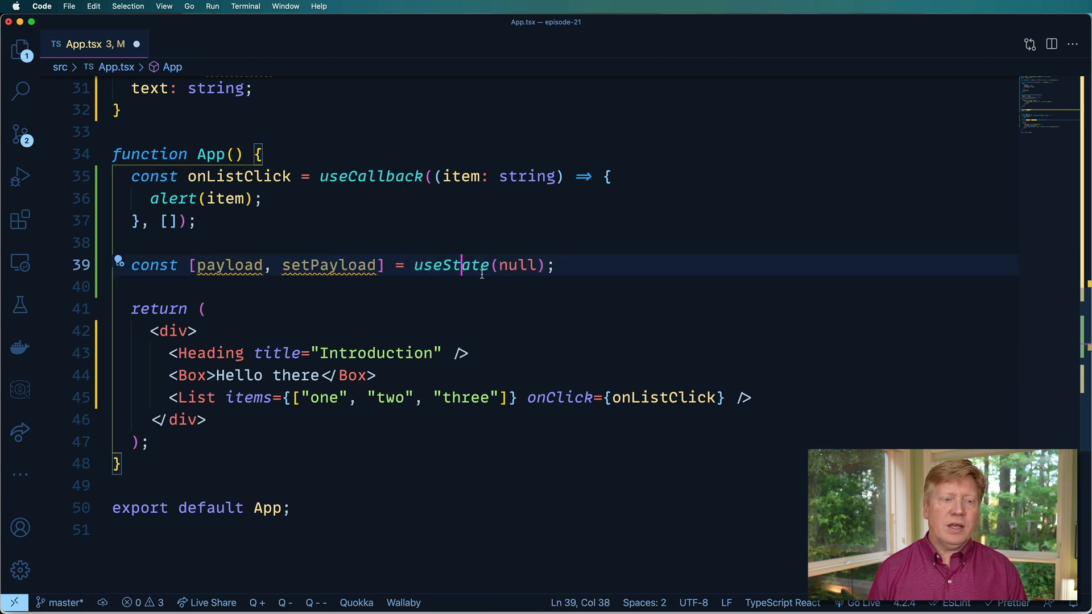
type("<>")
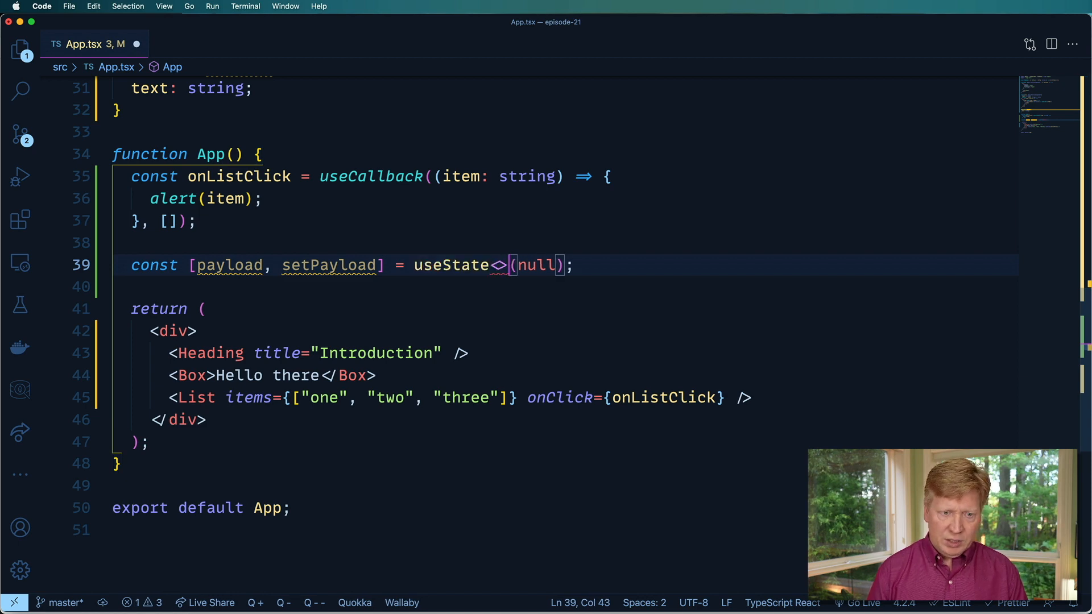
type("Payload")
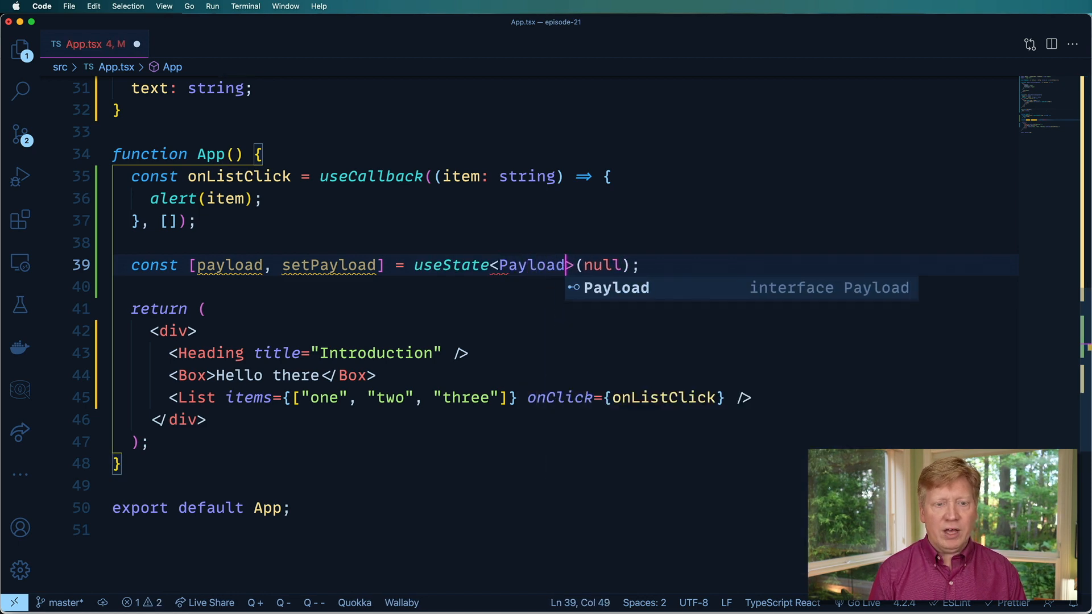
type("| null")
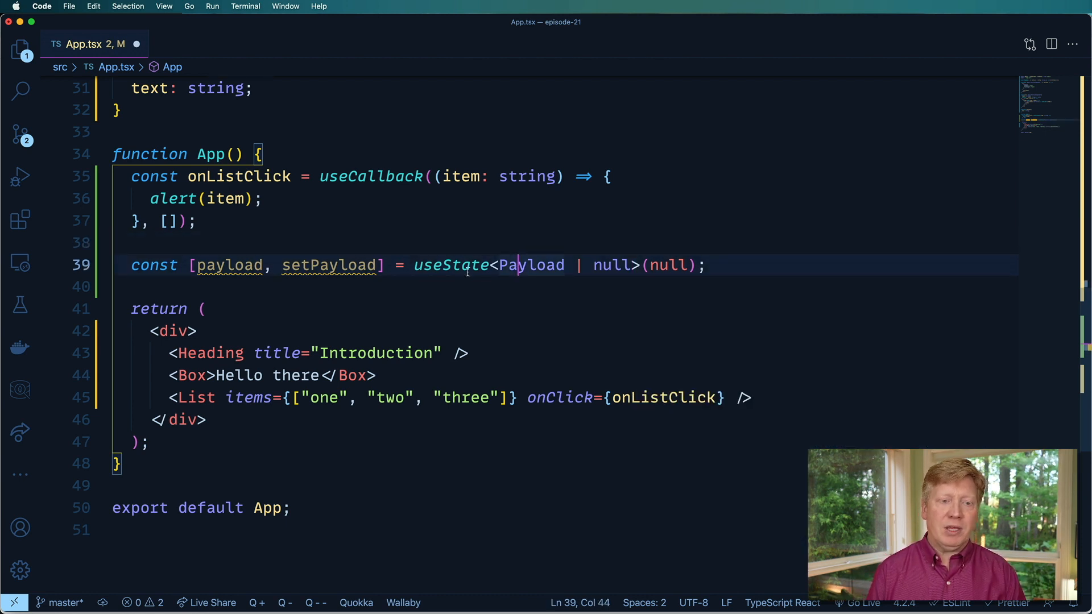
double_click(230, 264)
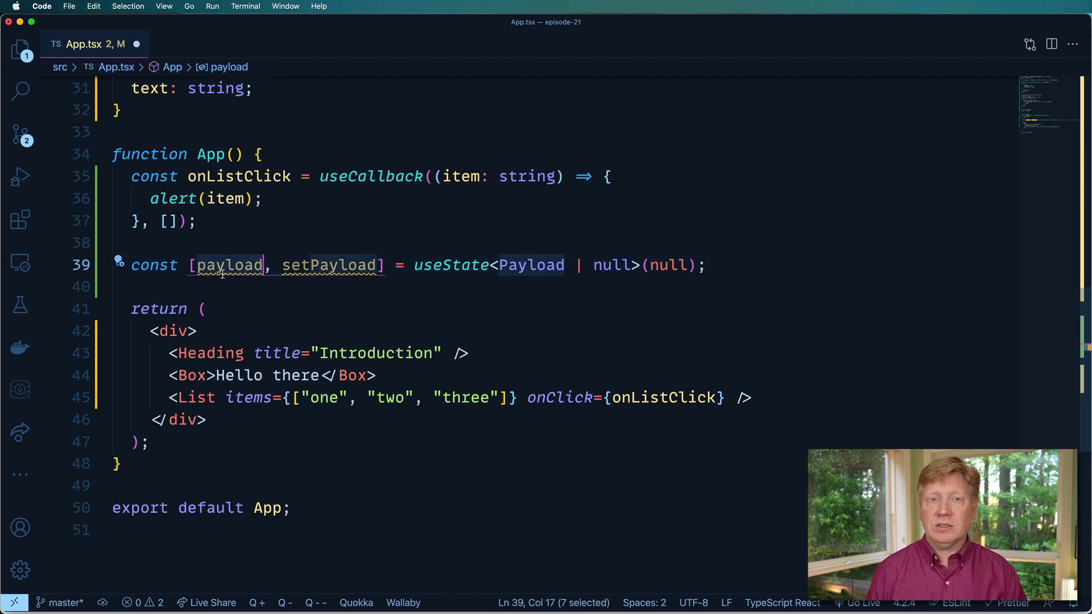
left_click(138, 287)
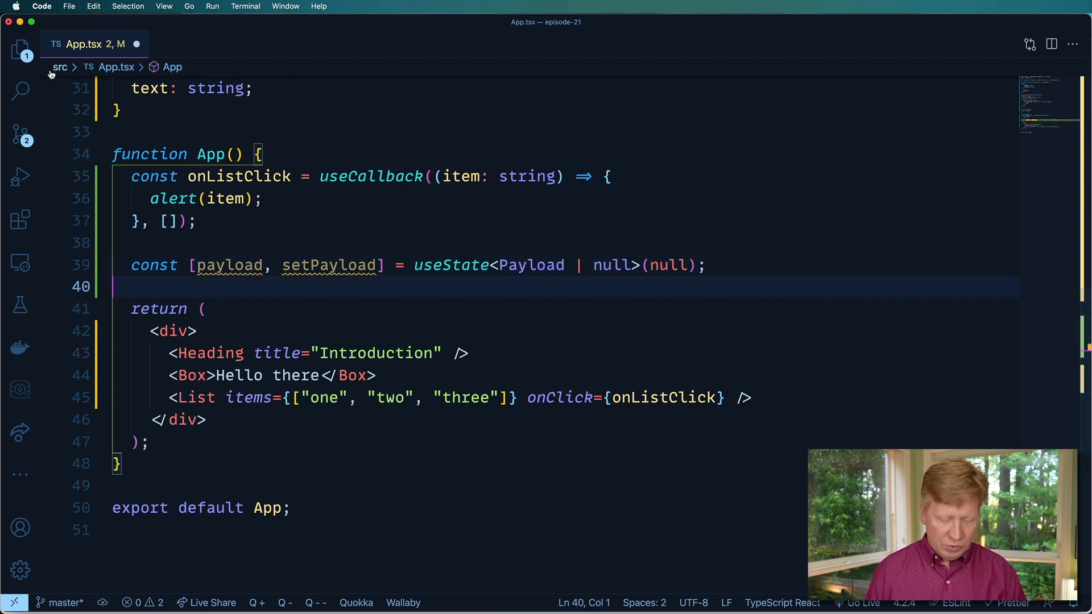
mouse_move(95, 44)
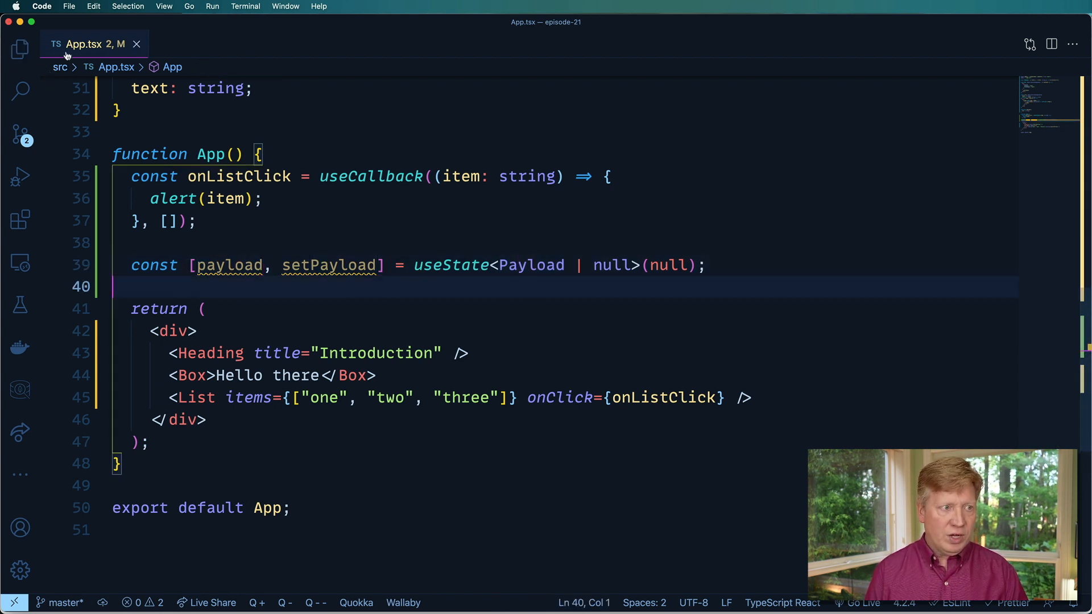
Create public/data.json containing {"text": "Hello Jack"} and return to App.tsx.
left_click(19, 49)
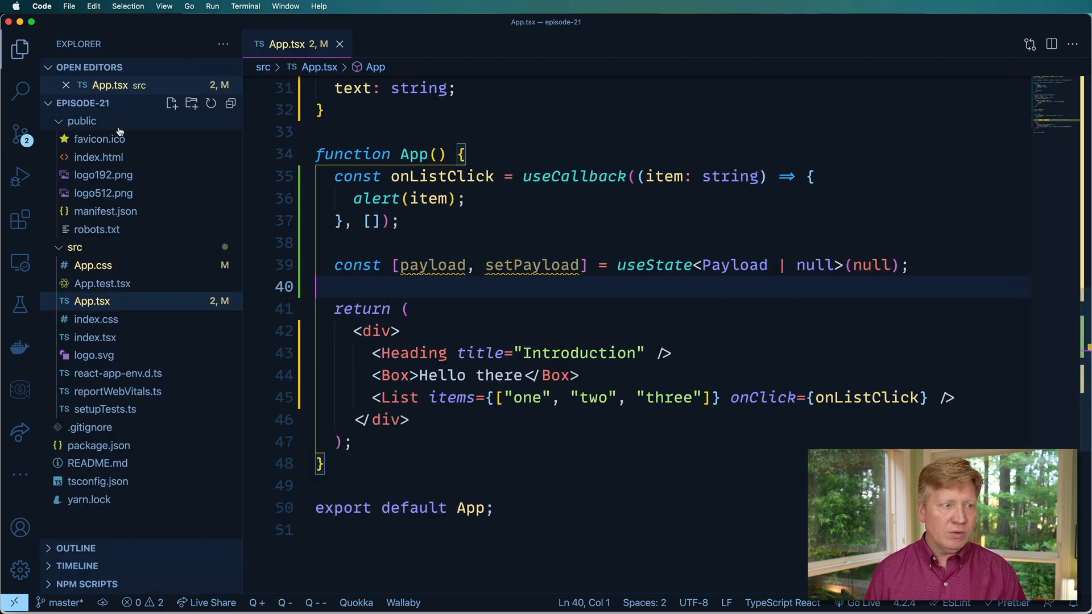
left_click(172, 104)
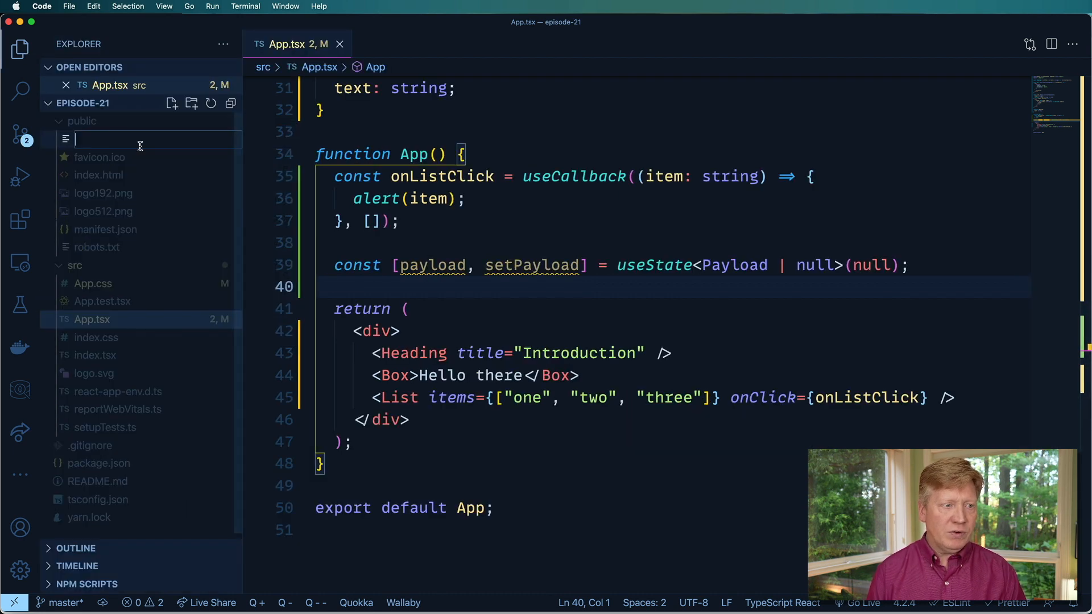
type("data.json")
type("{")
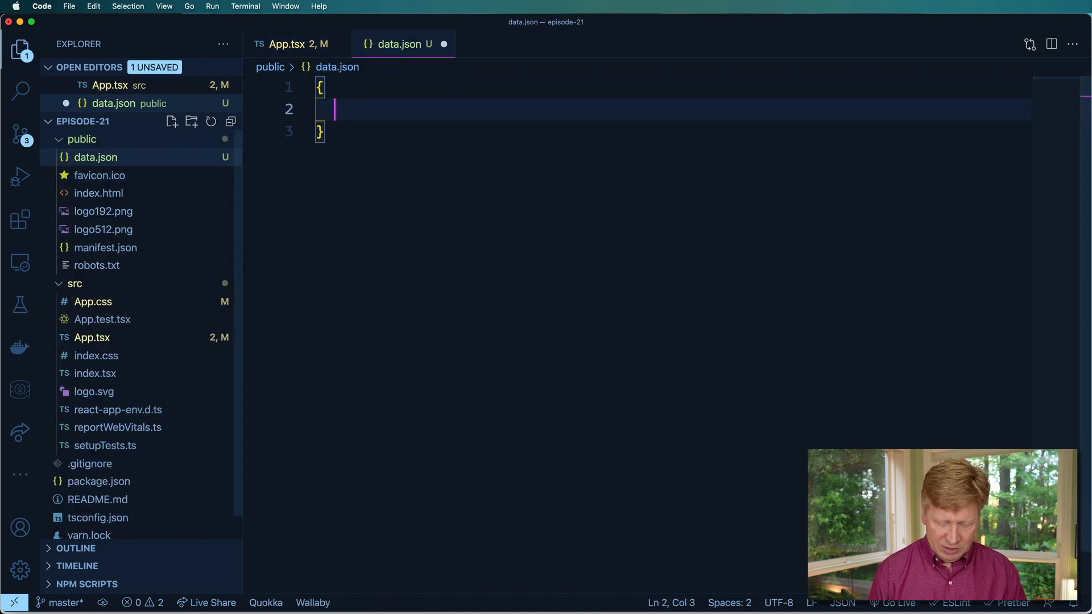
type("\"text\": \"")
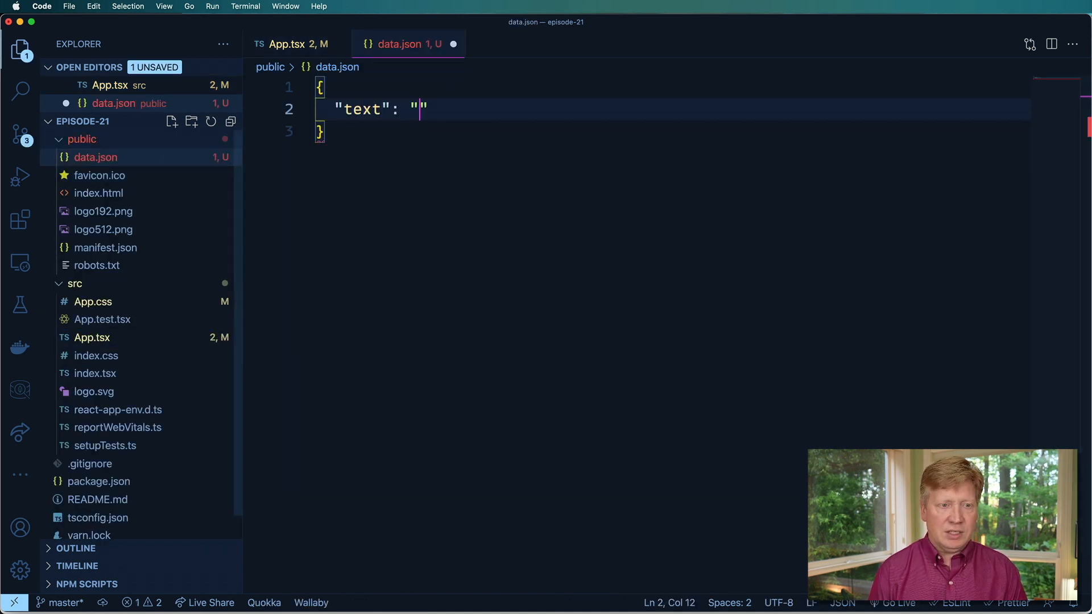
type("Hello Jack")
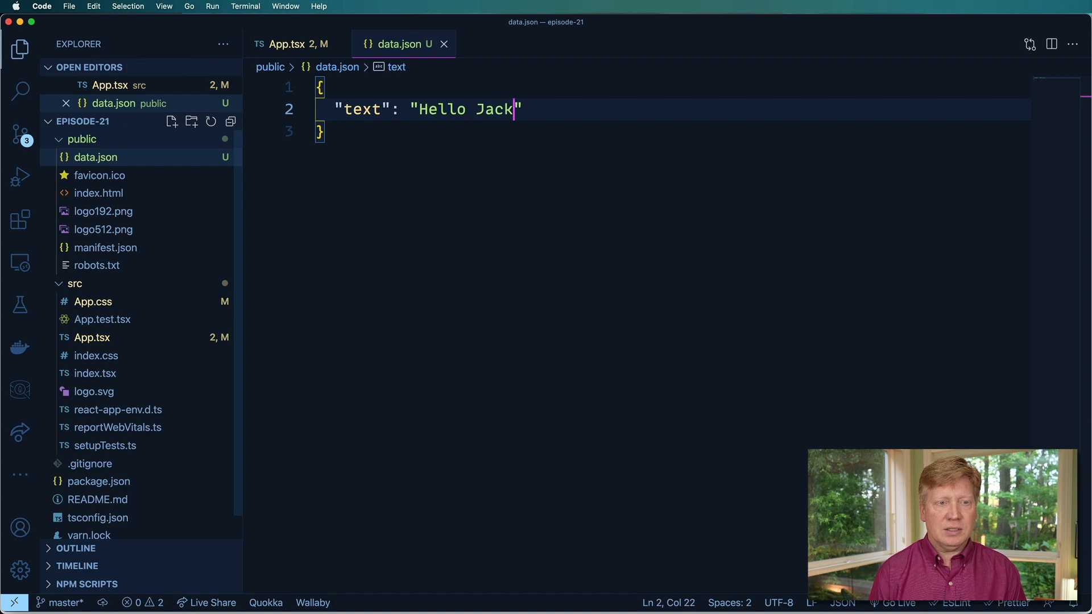
left_click(284, 45)
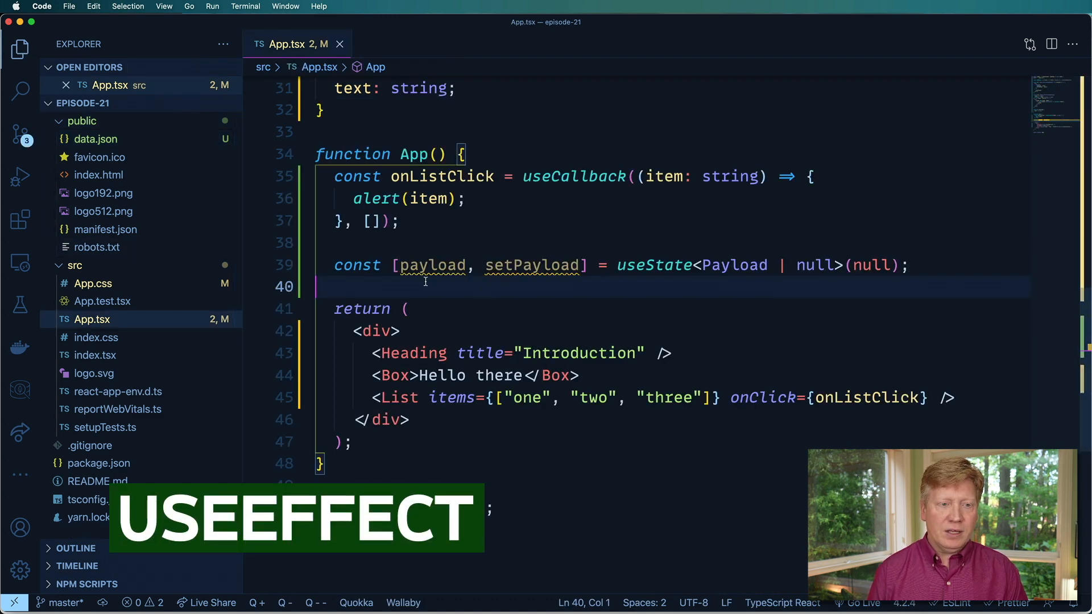
Write a useEffect that fetches /data.json, parses resp.json() and calls setPayload(data).
key("enter")
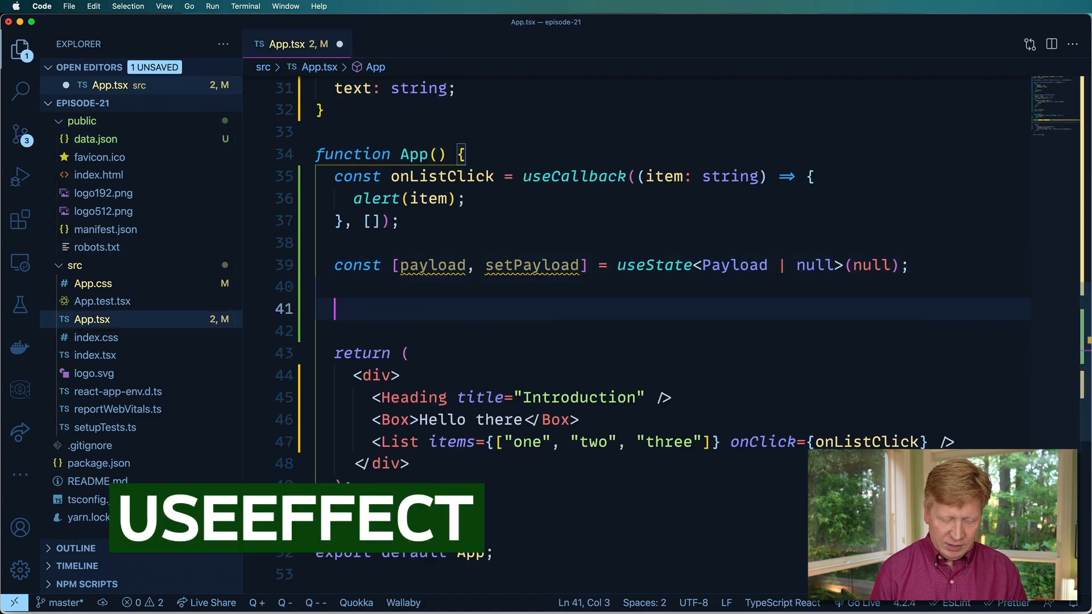
type("useEffect(() => {")
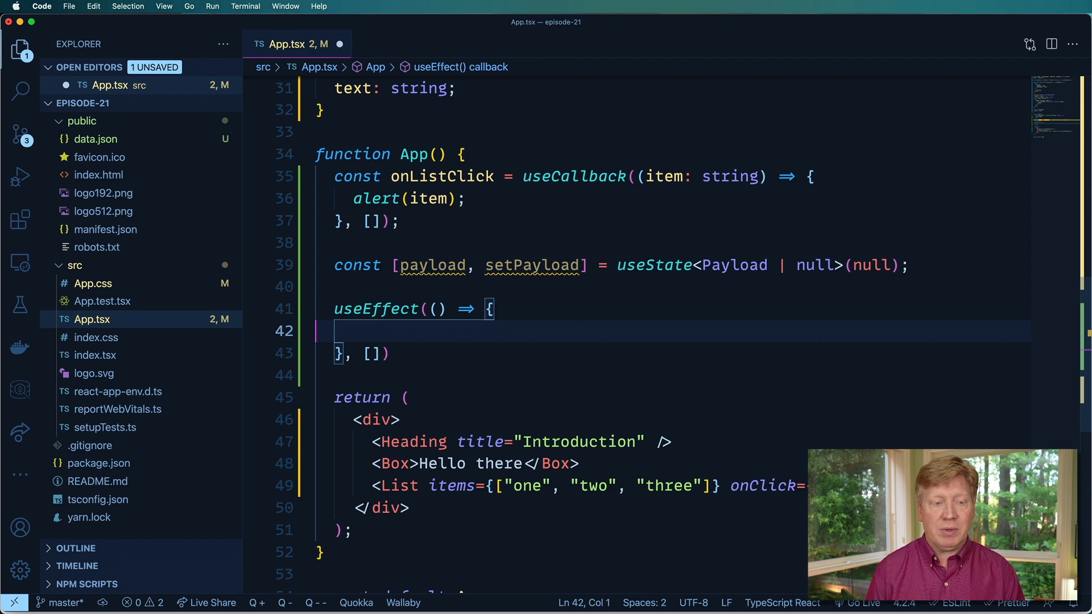
type("fetch")
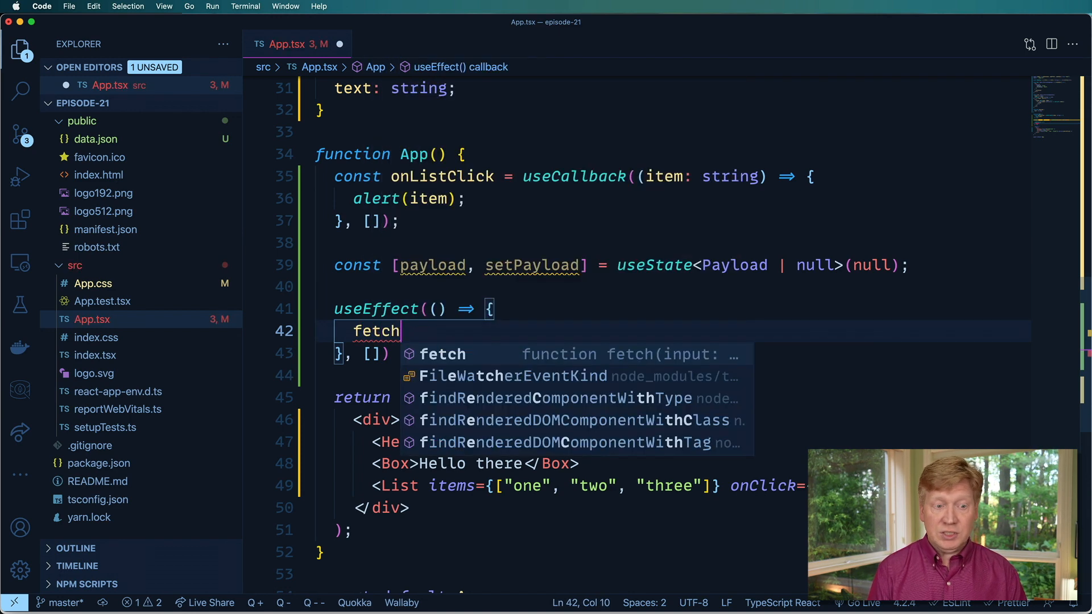
type("(\"./\")")
type(".the;")
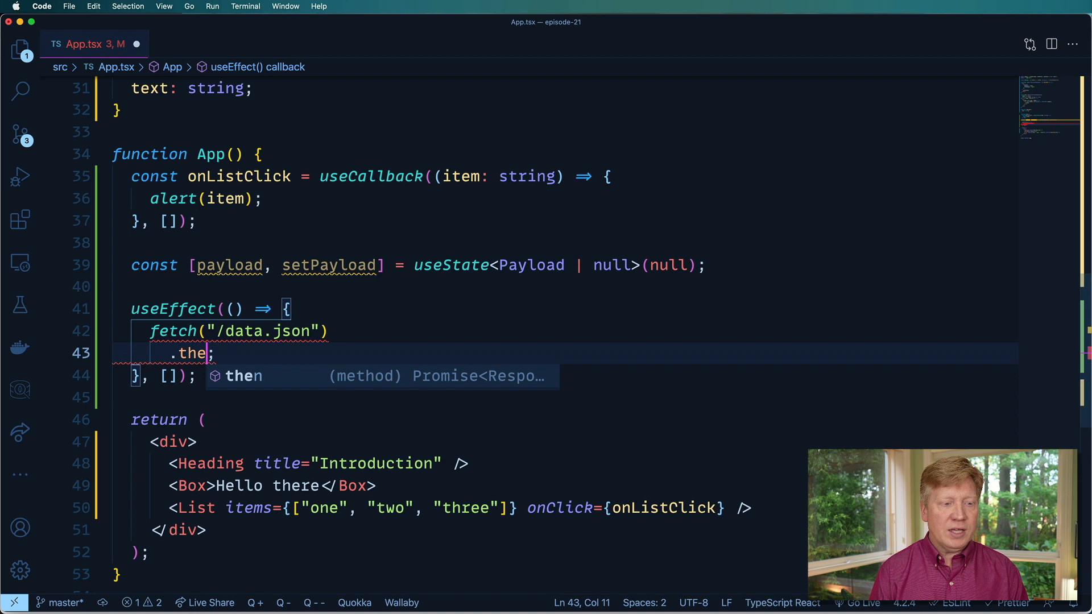
type("n(resp => resp.json(")
type(".then(data => {")
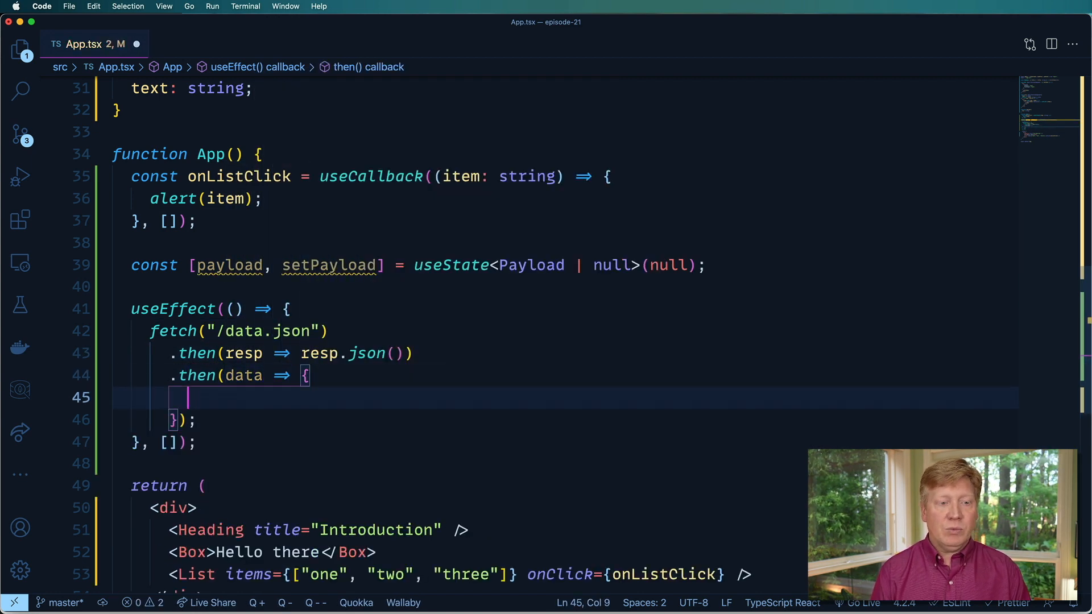
type("setPayload(dat")
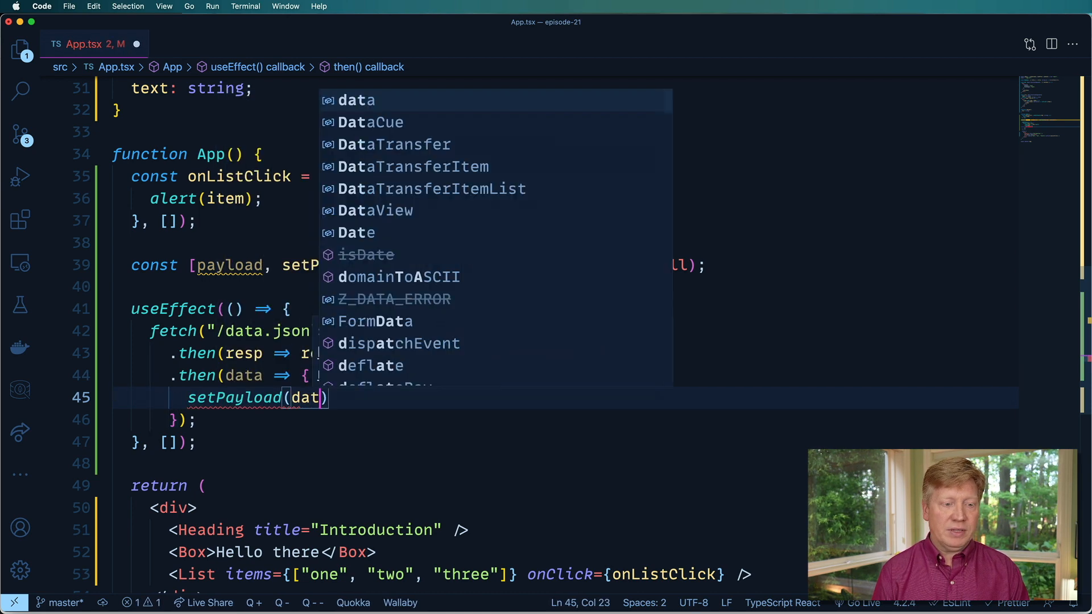
type("a")
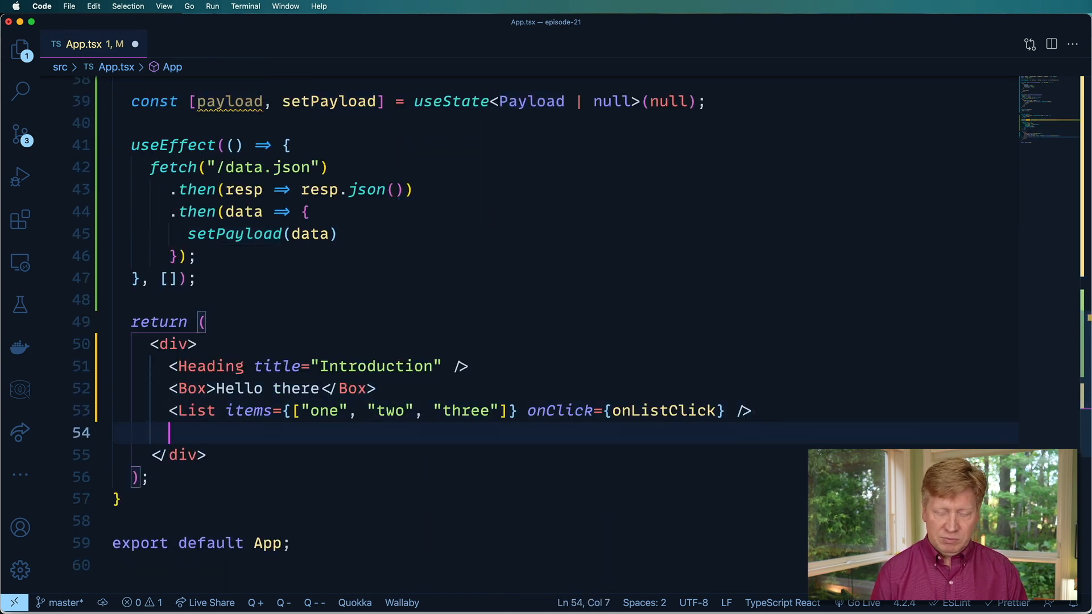
Render <Box>{JSON.stringify(payload)}</Box> and confirm {"text":"Hello Jack"} in the browser.
type("<Box>{J</Box>")
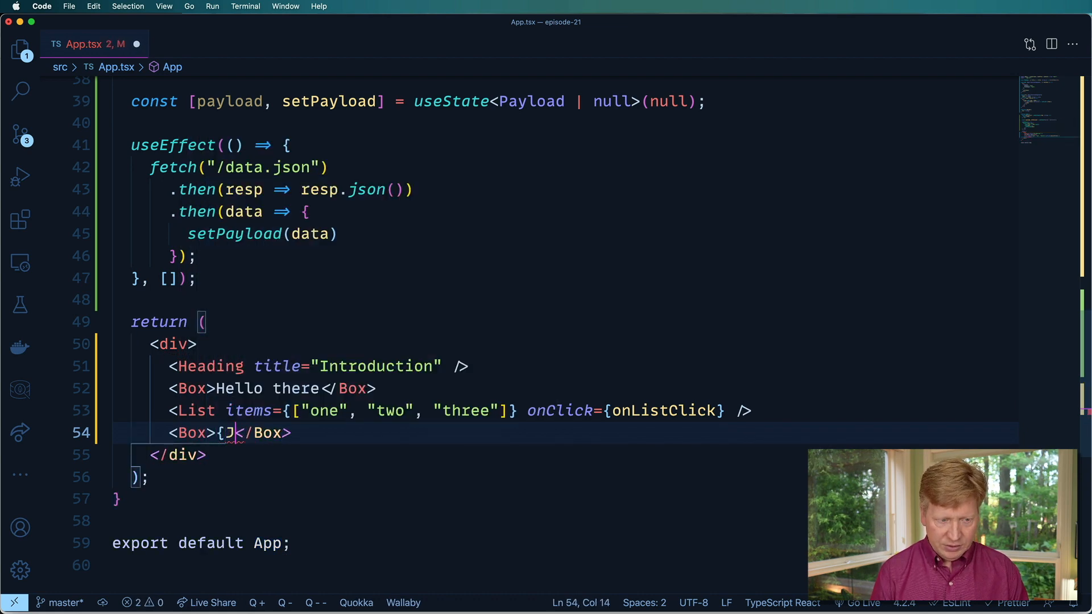
type("SON.stringify(")
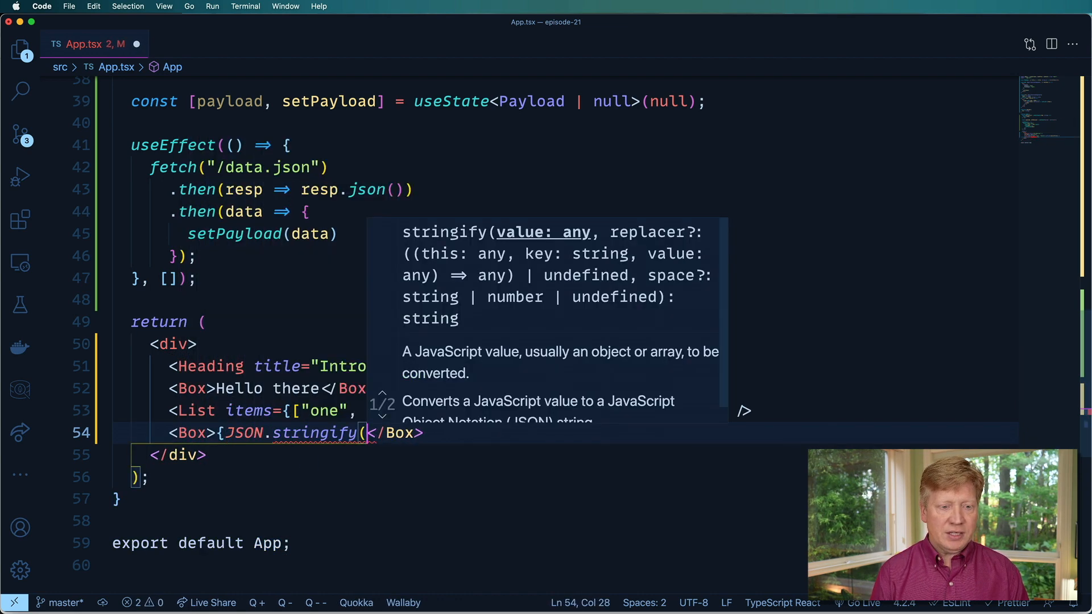
type("payload)}")
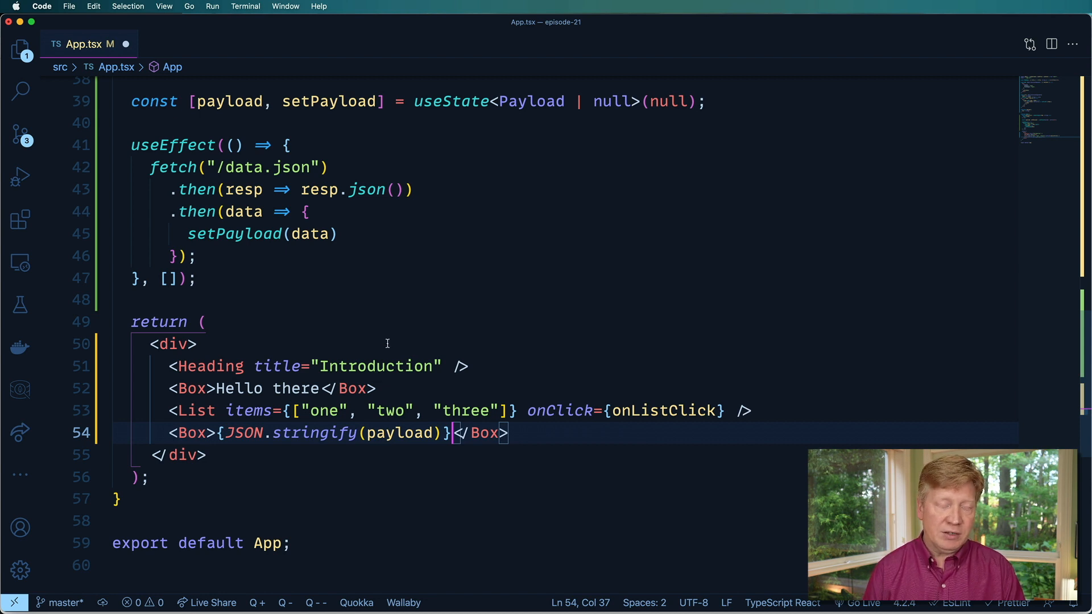
left_click(196, 343)
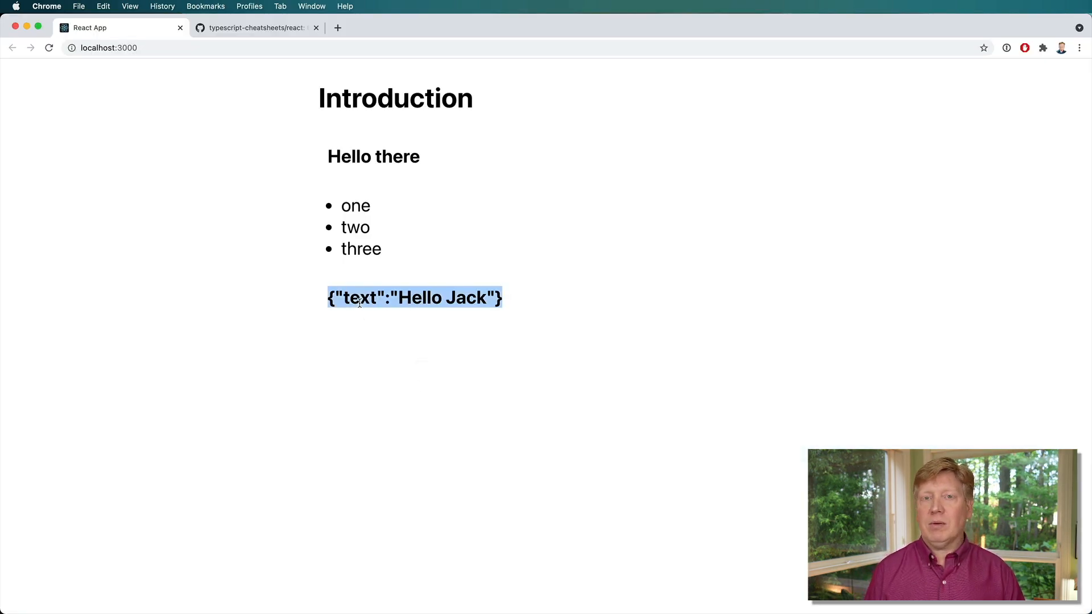
mouse_move(536, 411)
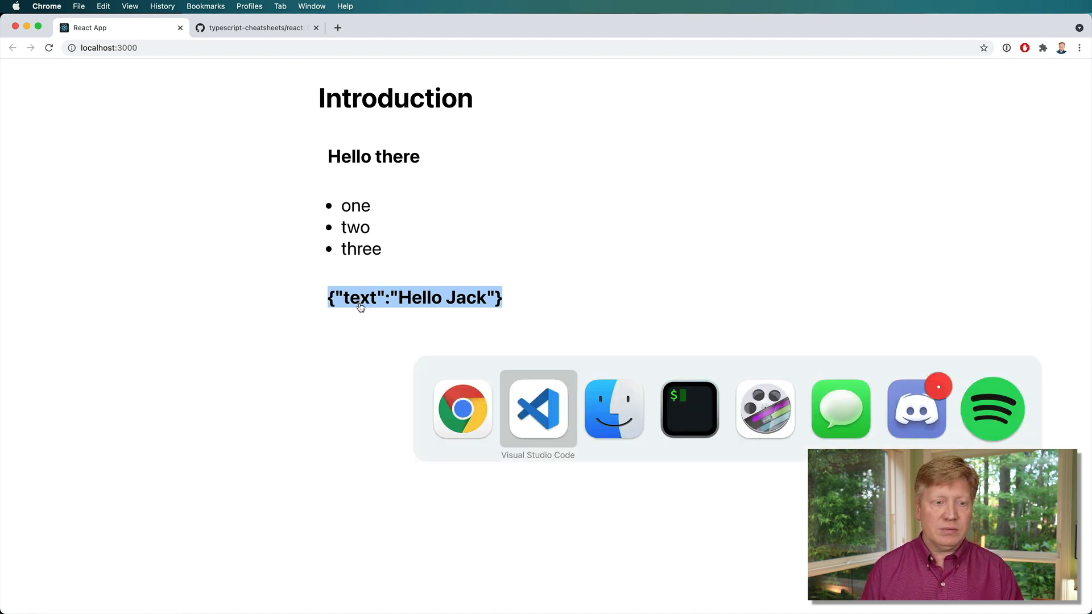
left_click(536, 408)
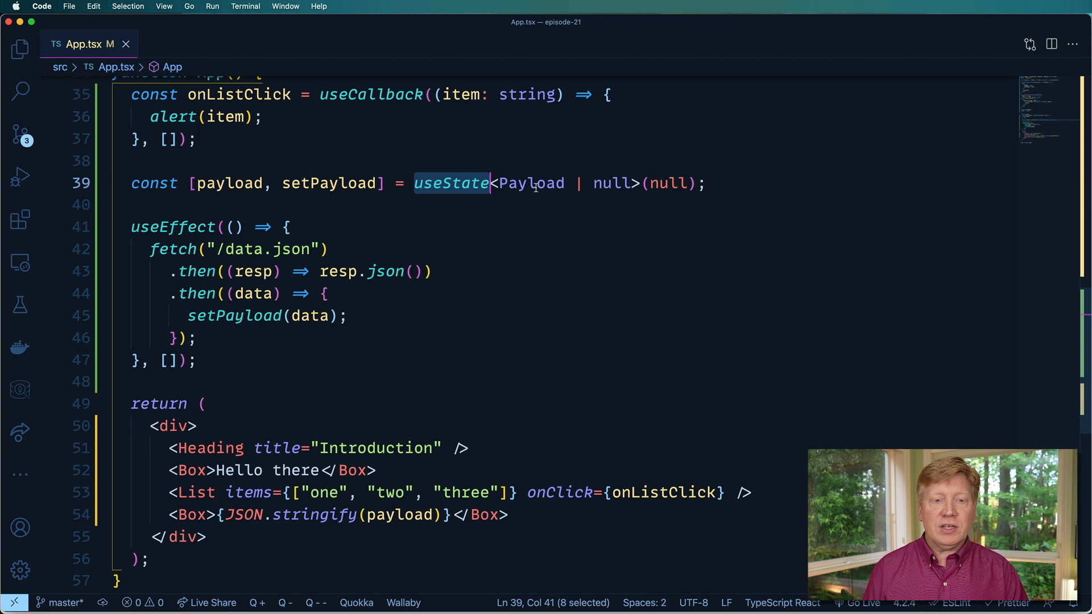
Declare const [todos, dispatch] = useReducer(..., []) below the effect.
left_click(286, 228)
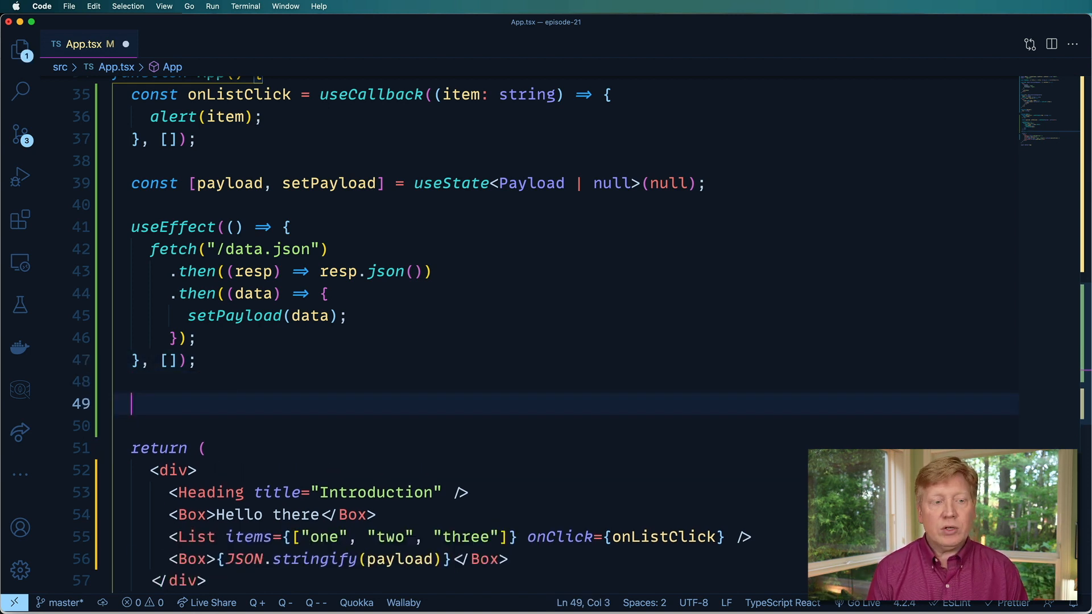
type("cons")
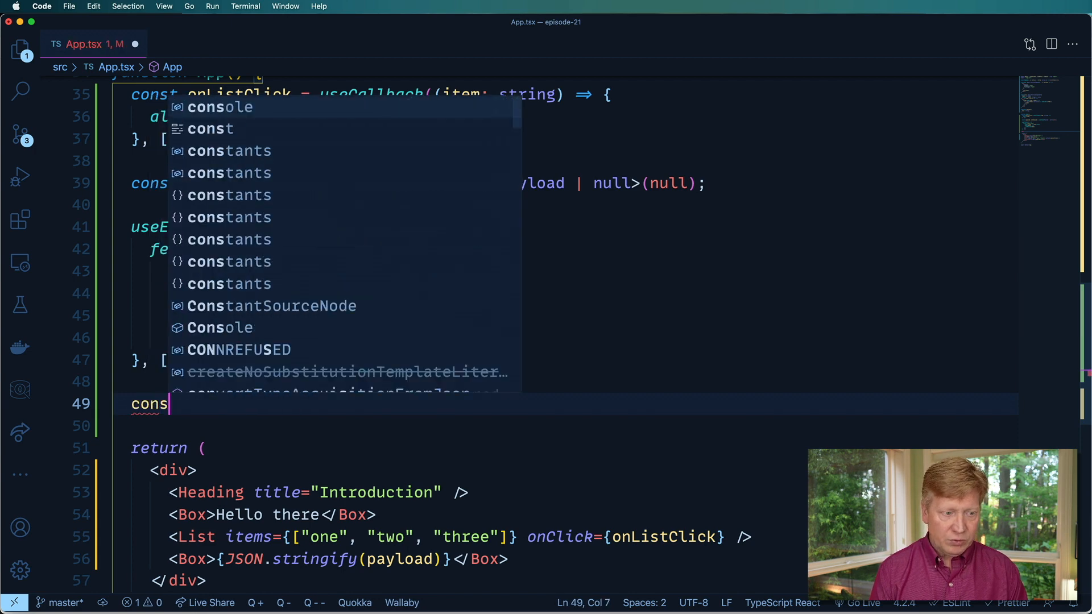
type("[todo]")
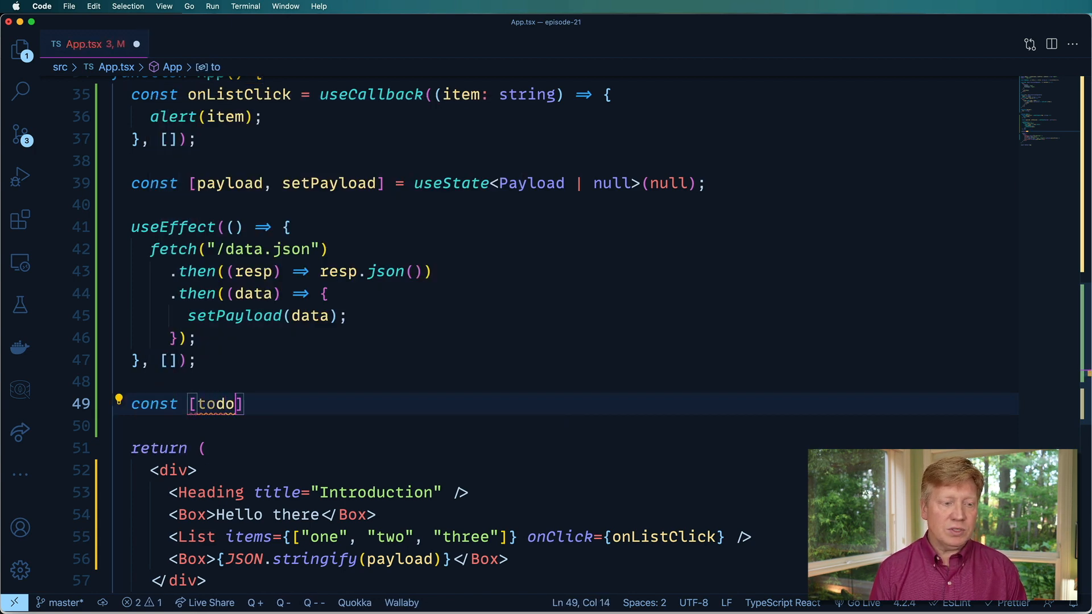
type("s, dispatch")
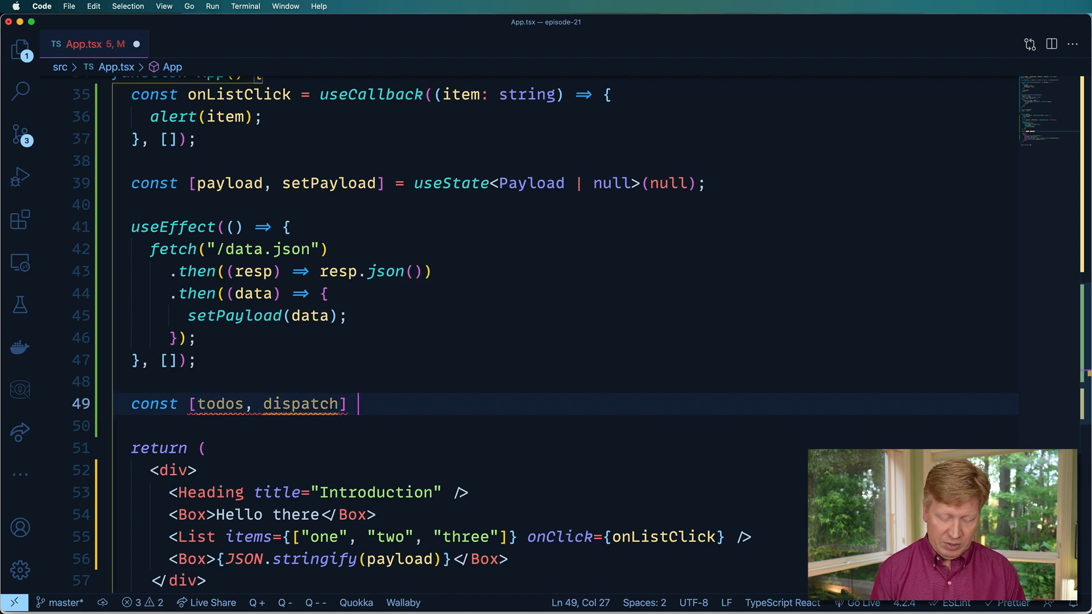
type("= useRecu")
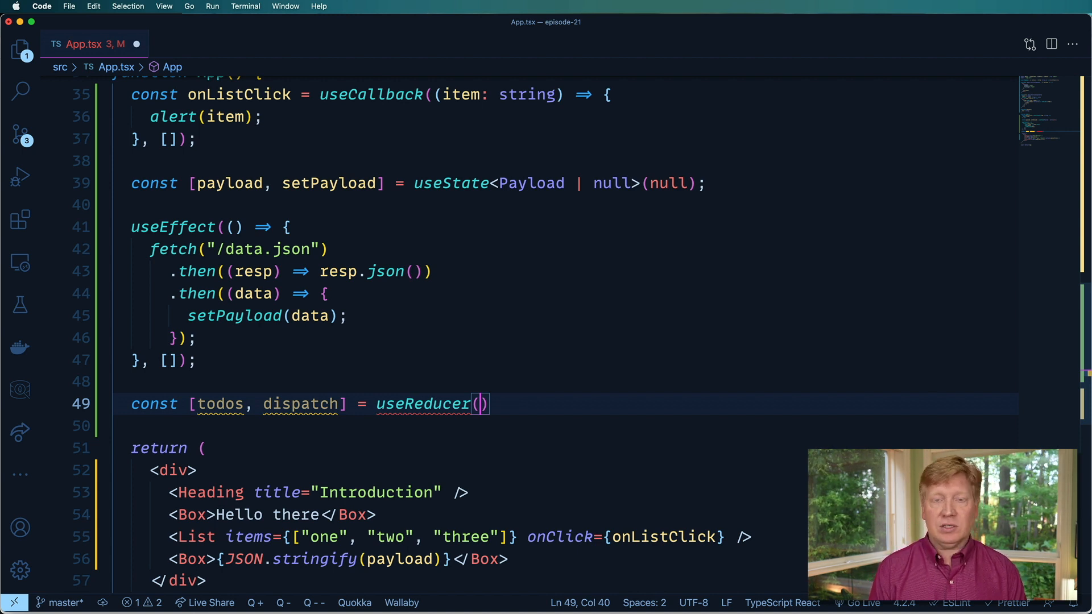
type(", []")
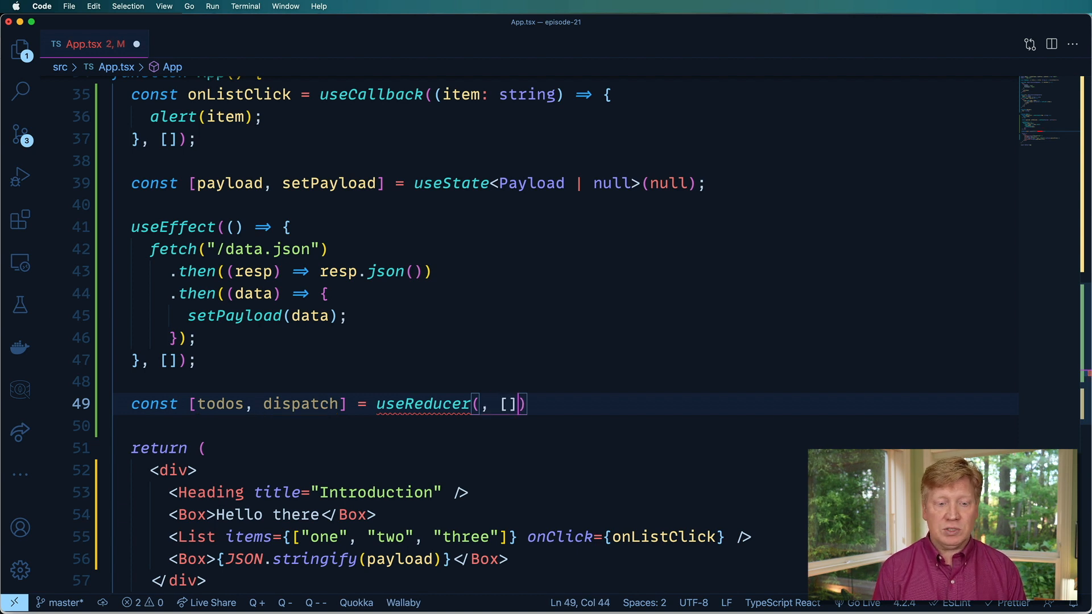
type(";")
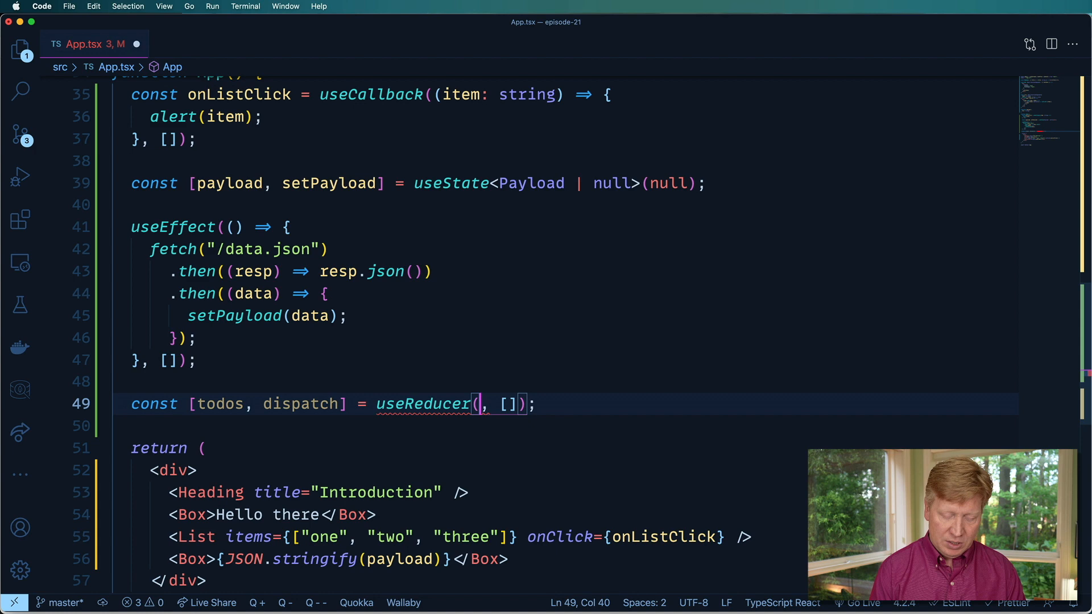
Give the reducer a todos parameter typed as Todo[].
type("(")
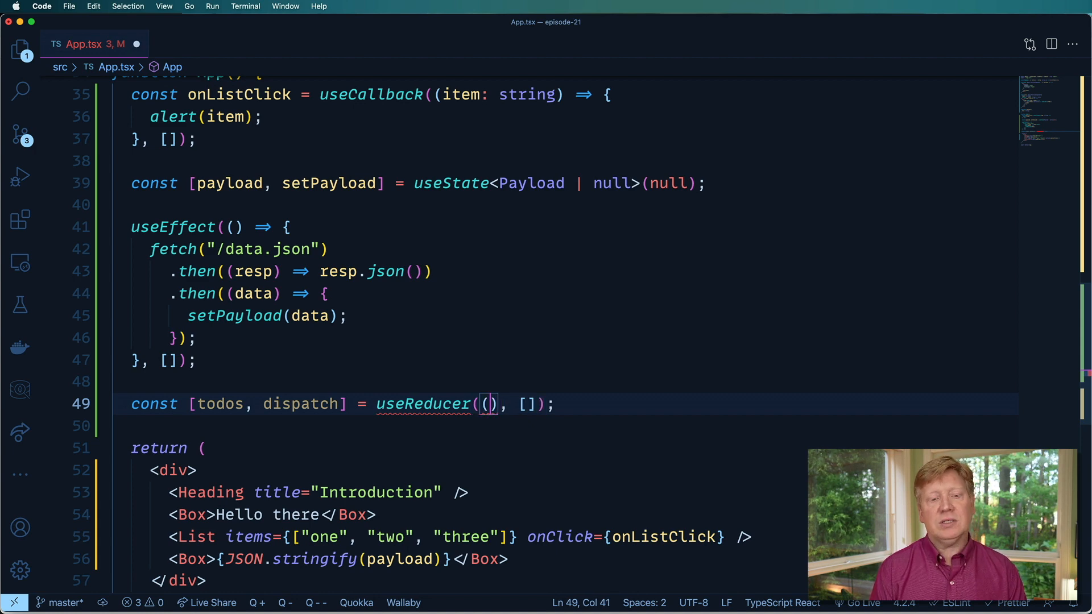
type("todos")
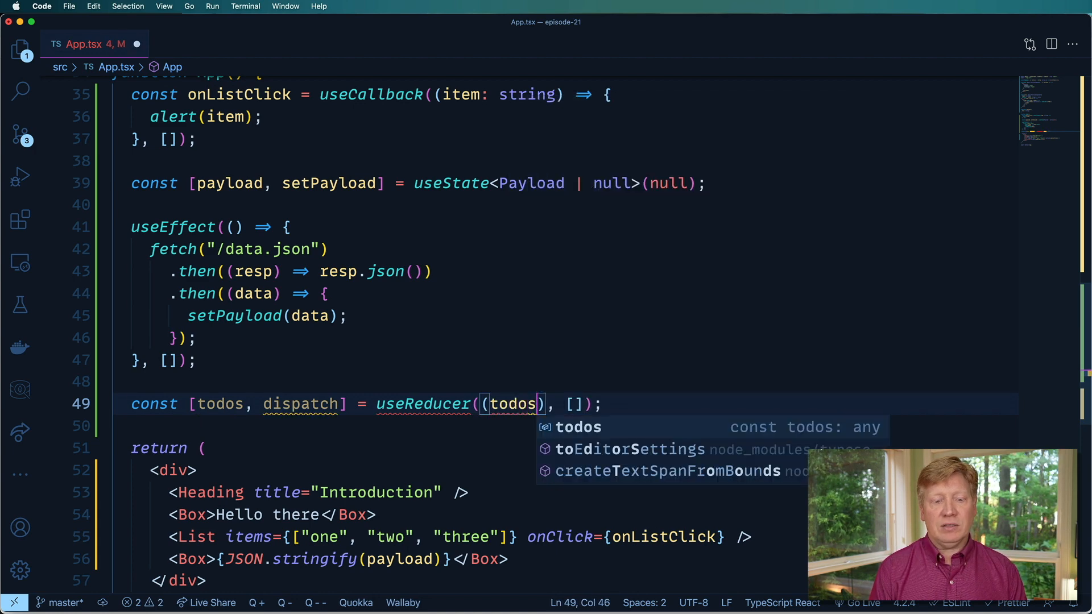
type(": Todo[")
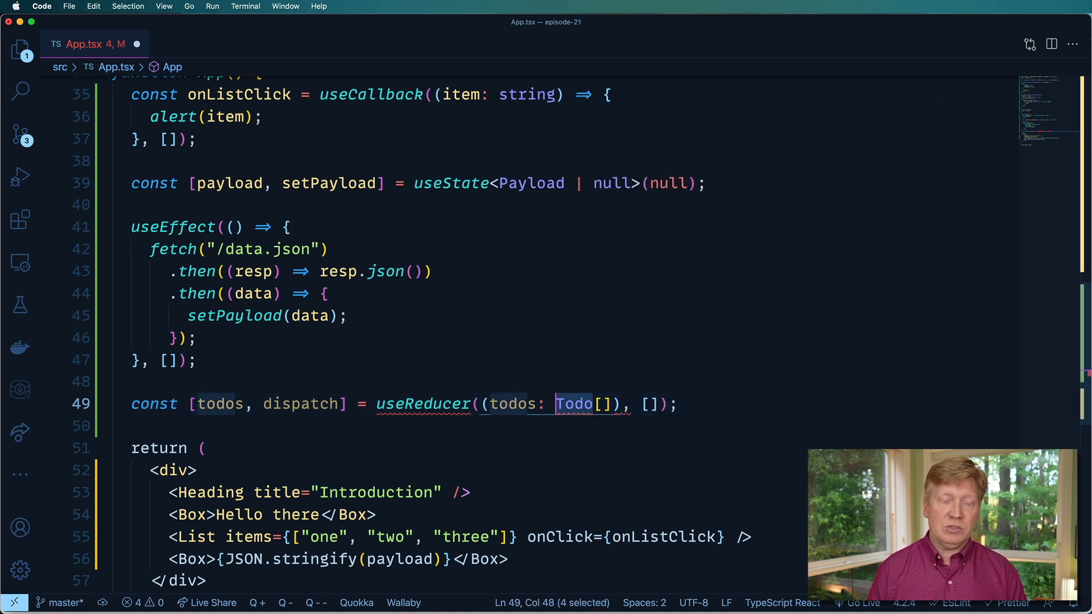
scroll("up", 3)
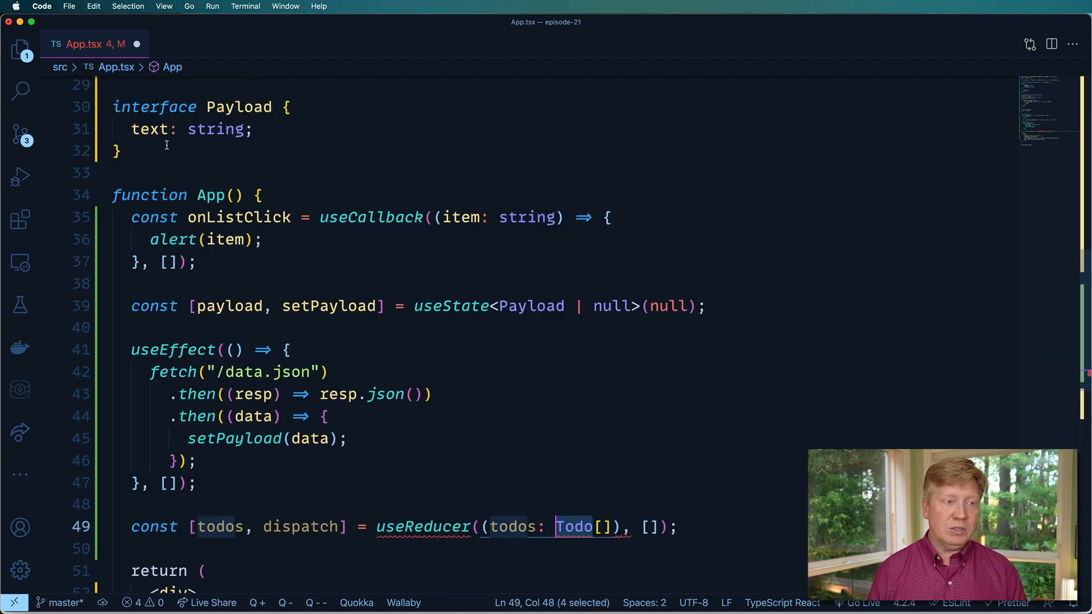
Write interface Todo { id: number; done: boolean; text: string; } above App.
type("interface Todo {")
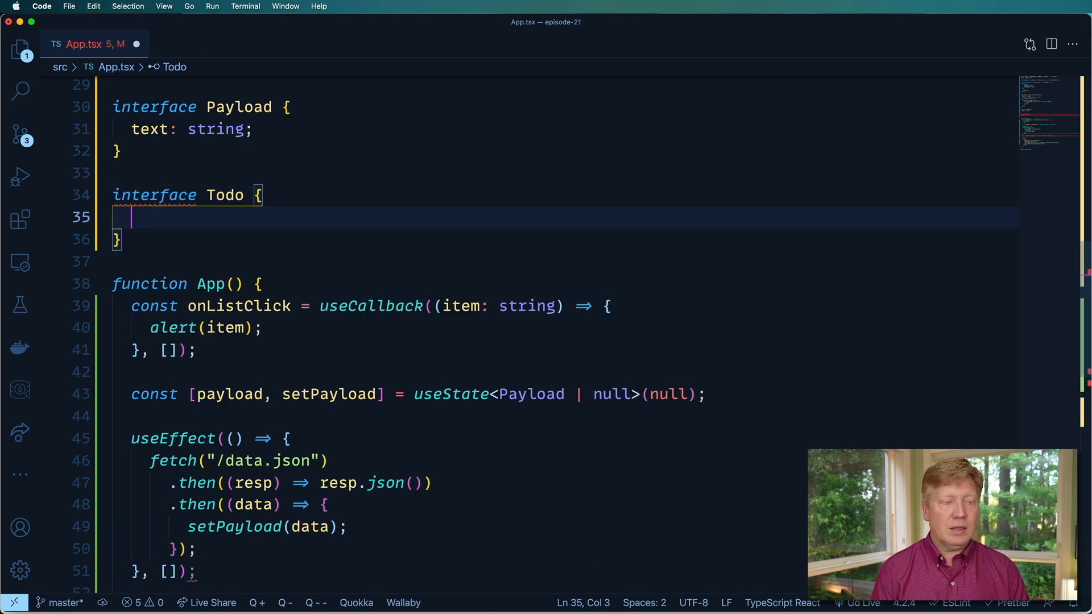
type("id: number;")
type("te")
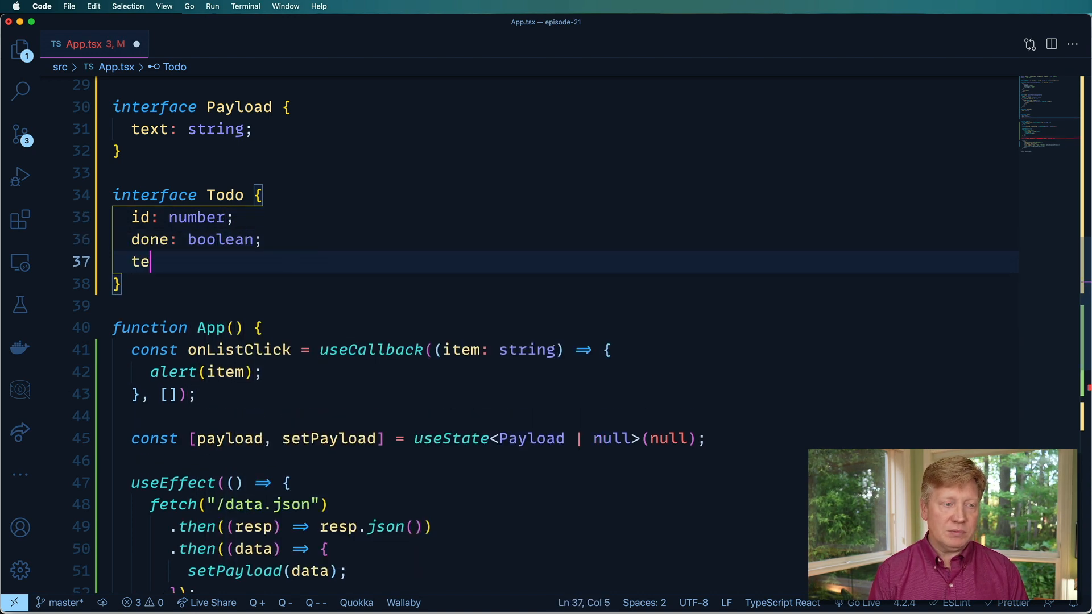
type("xt: string;")
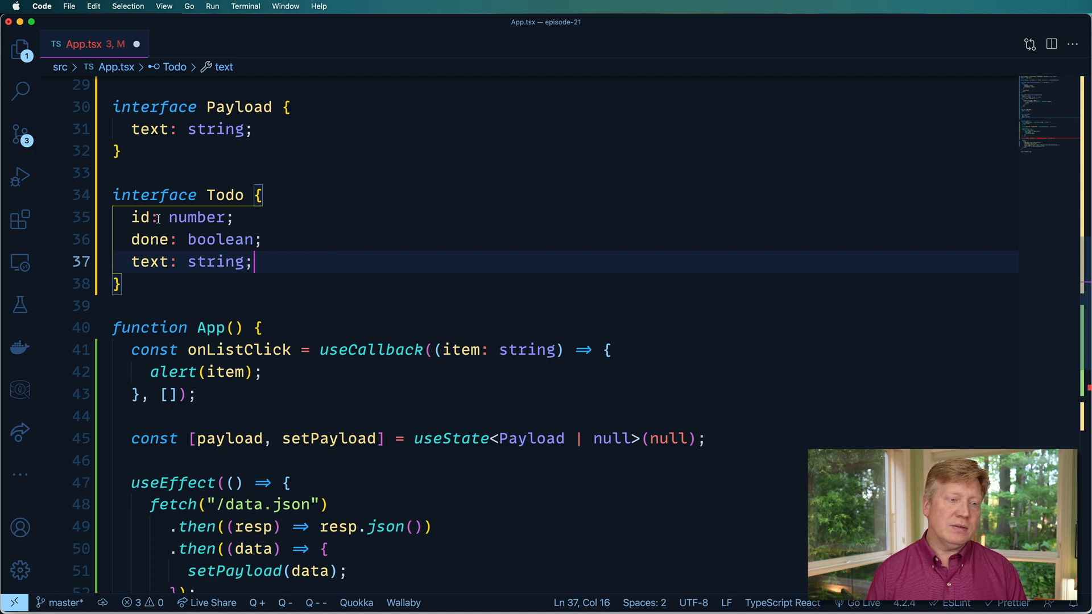
scroll("down", 3)
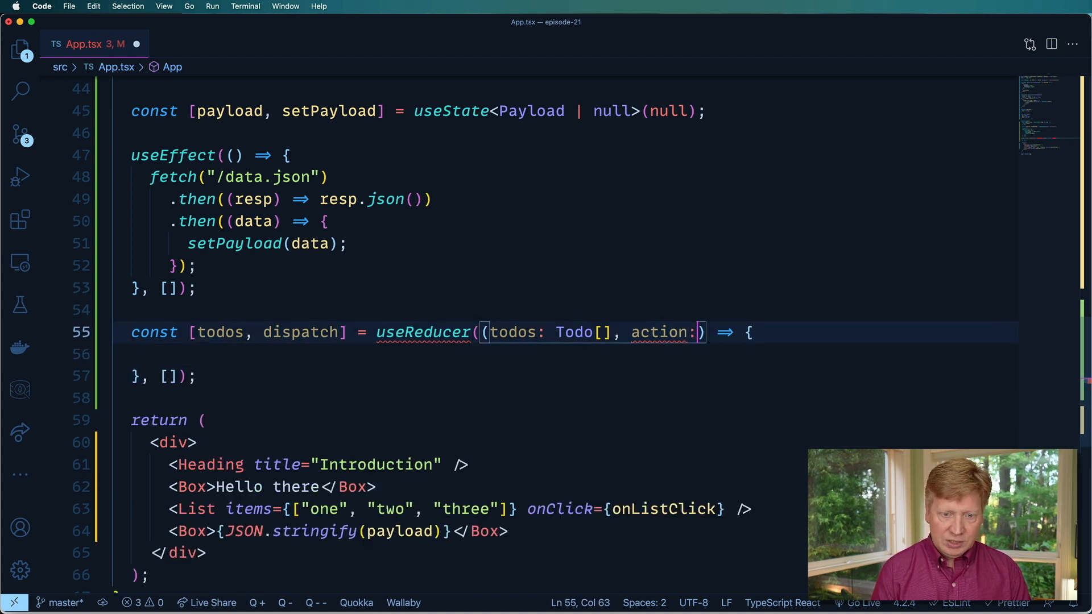
Type the reducer's action as ActionType and start type ActionType = above App.
type("ActionType")
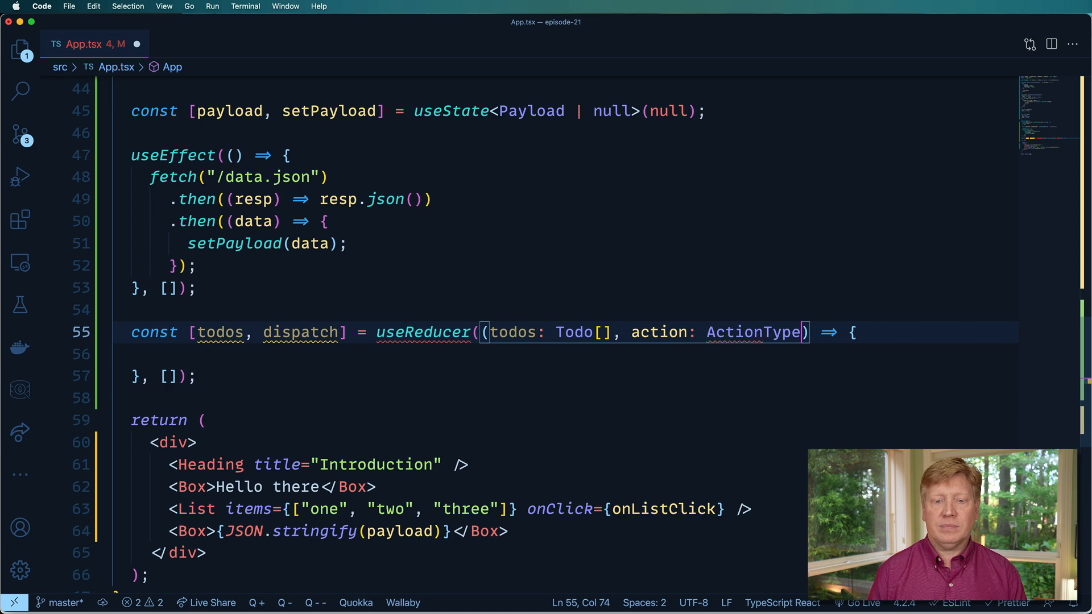
double_click(753, 332)
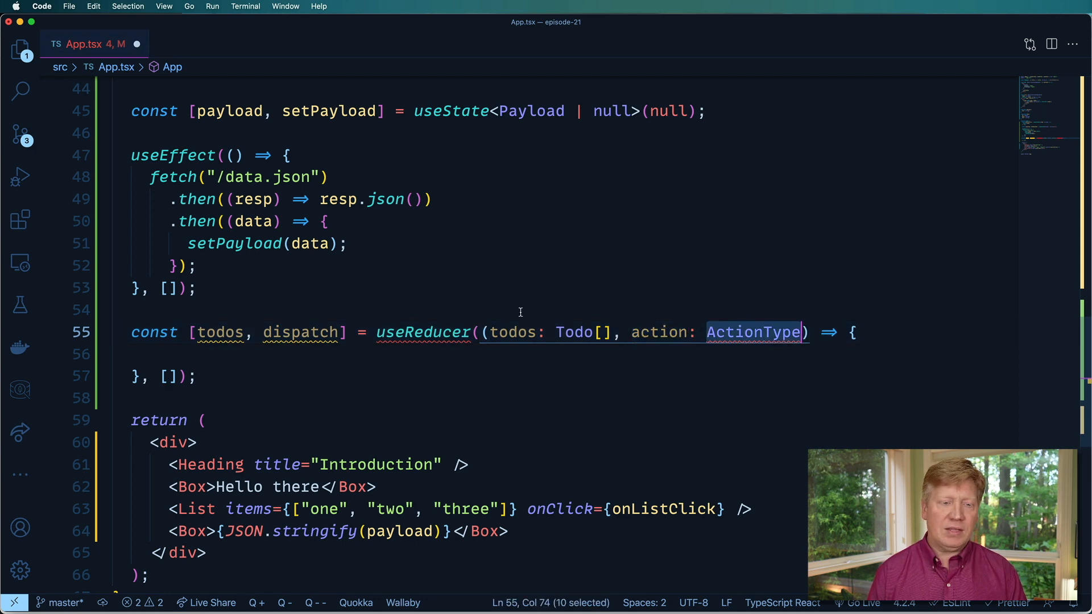
scroll("up", 3)
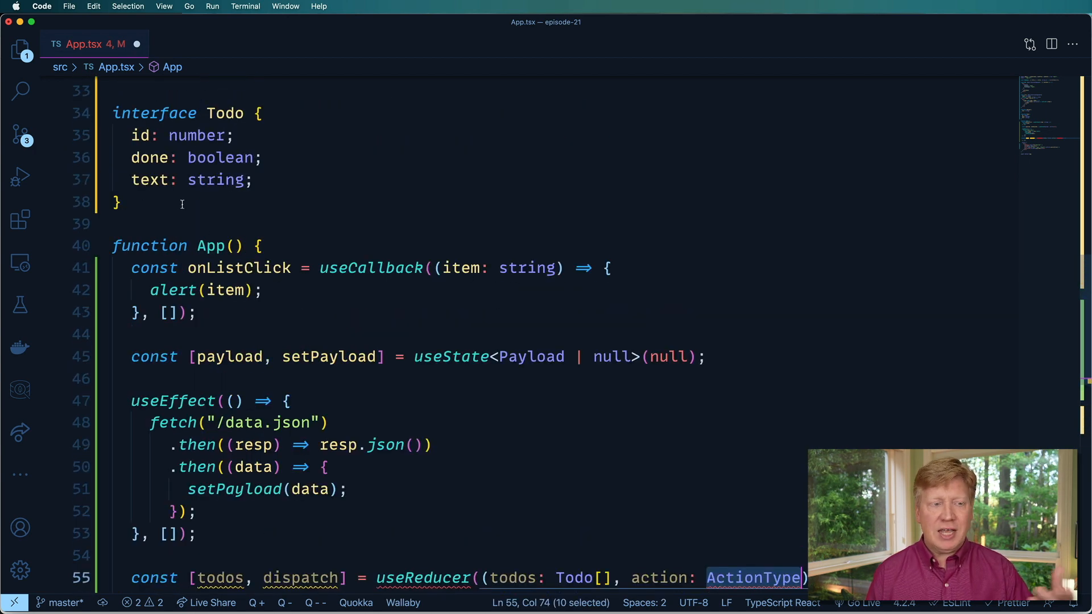
type("type")
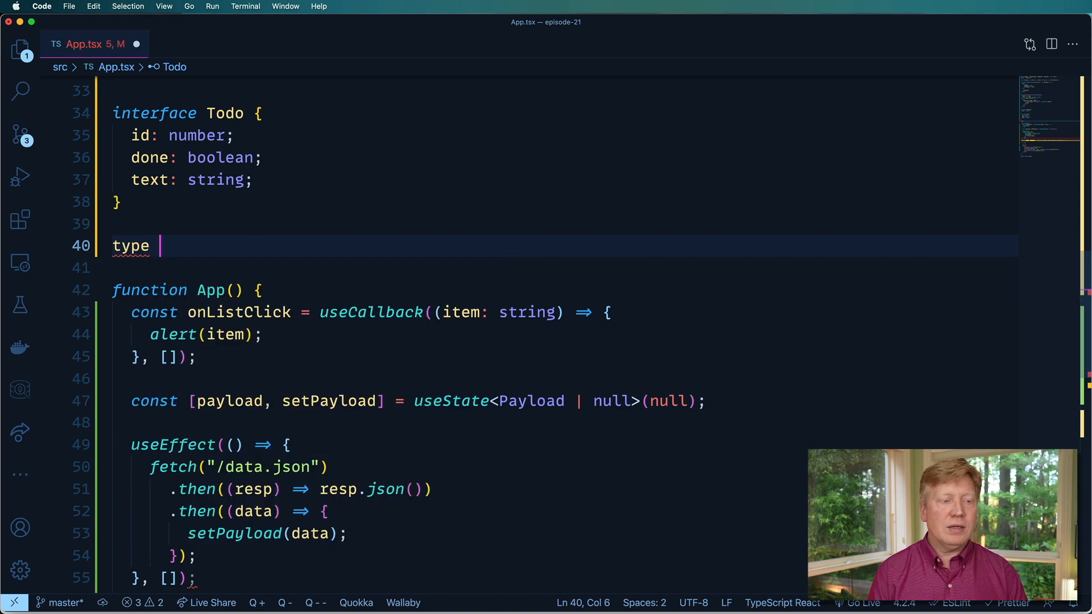
type("ActionType =")
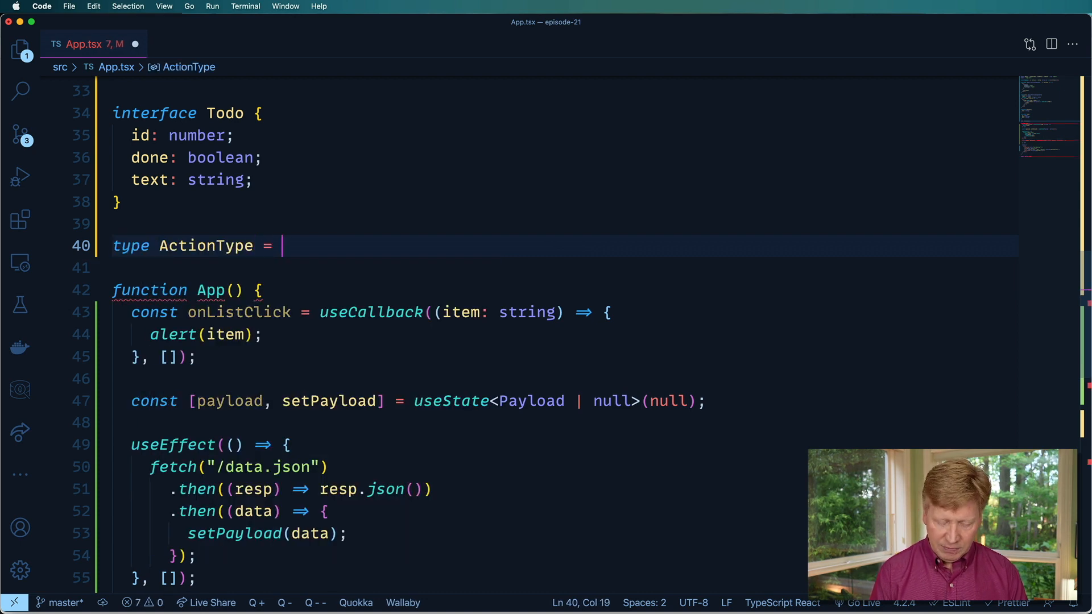
Define ActionType as a union of { type: "ADD", text: string } and a REMOVE action with id: number.
type("{")
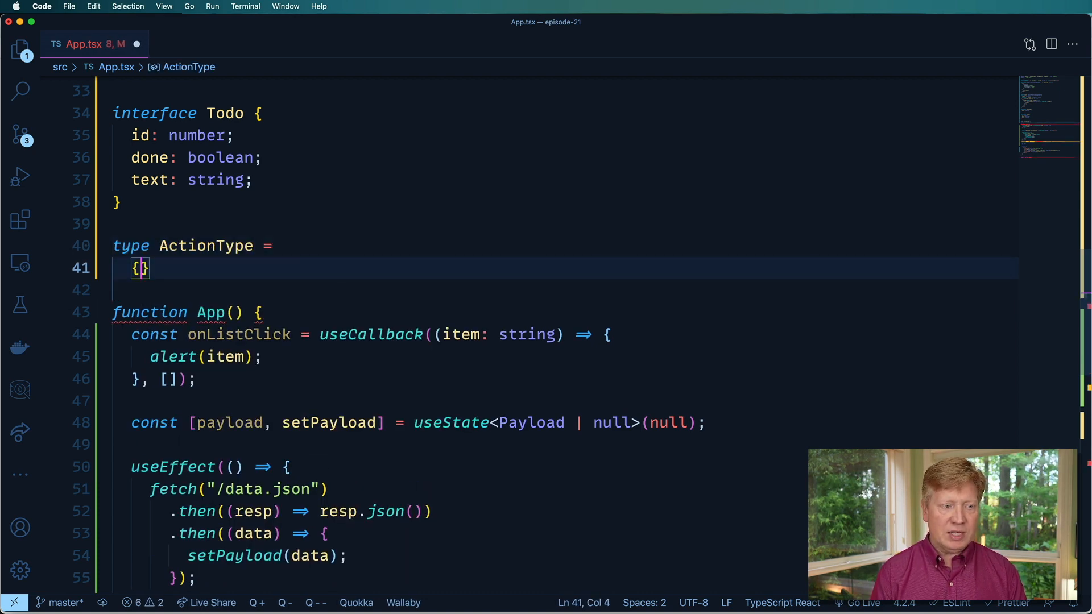
type("type:")
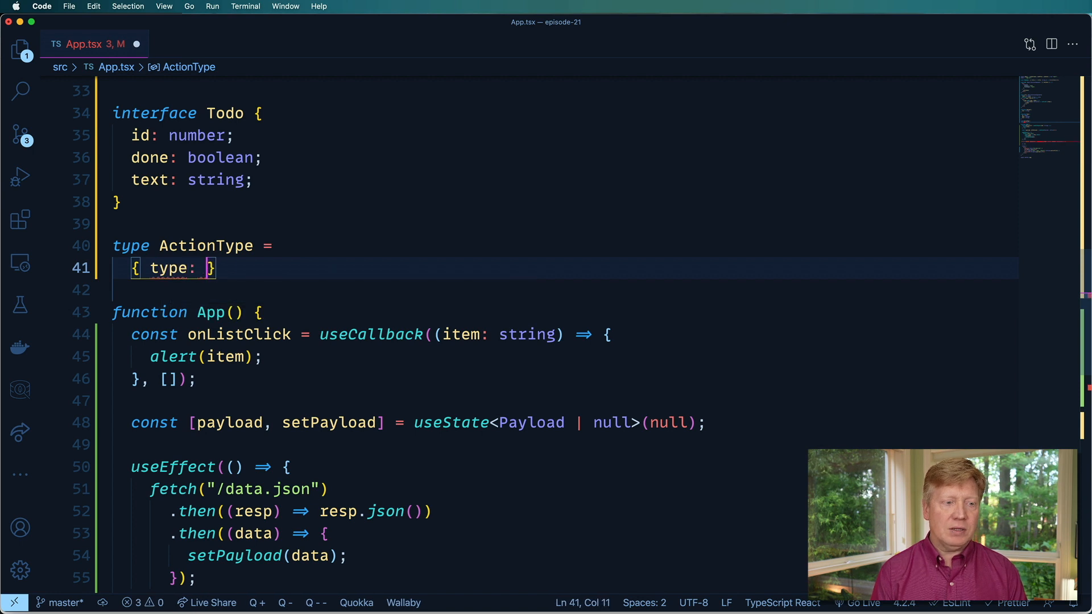
type("\"ADD\"")
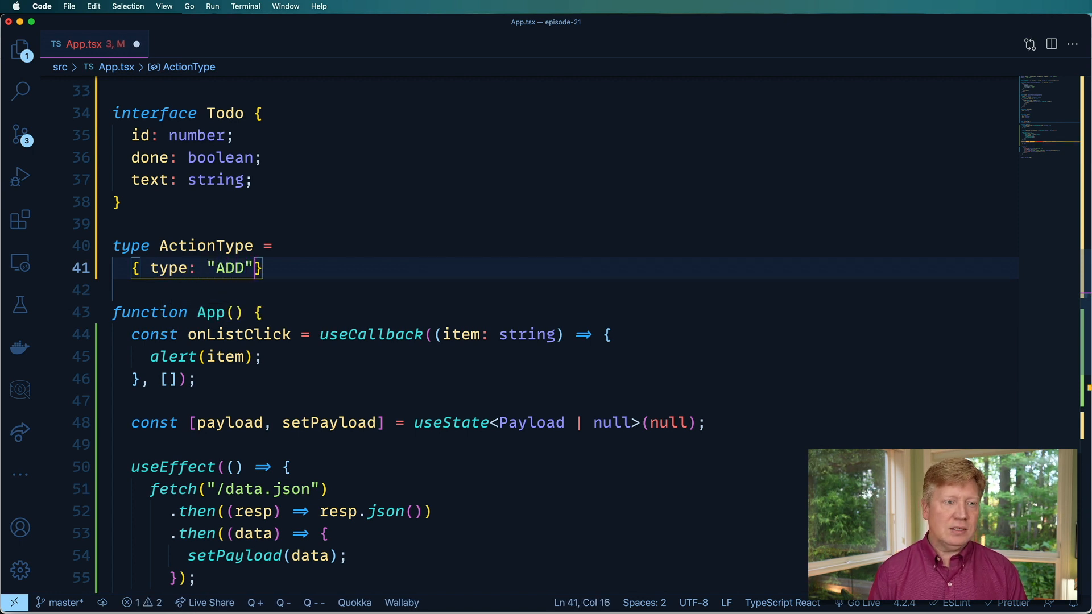
type(", text: string")
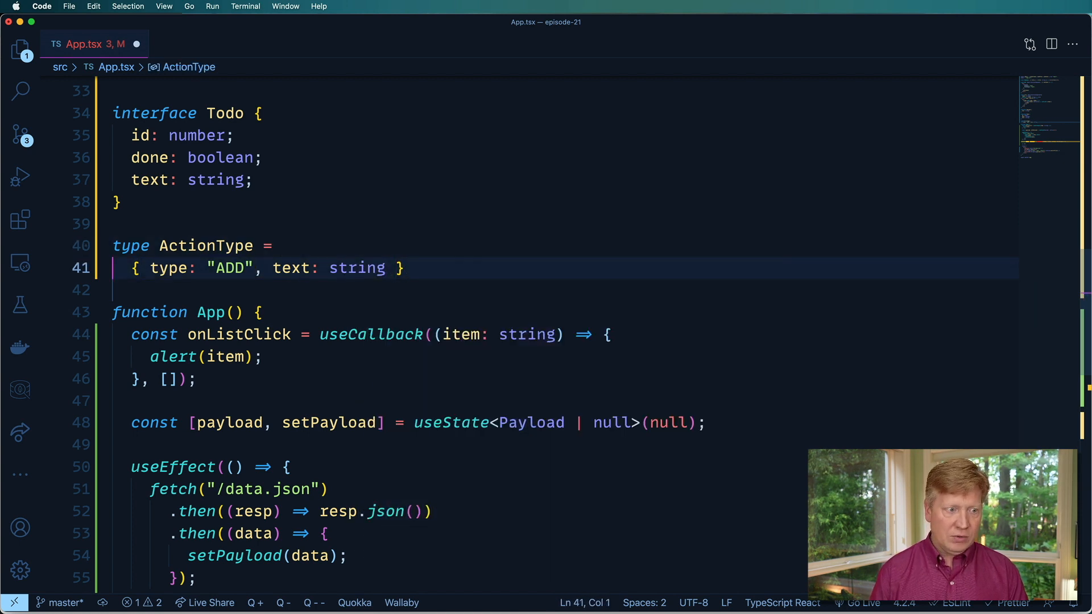
type("| ")
key("Enter")
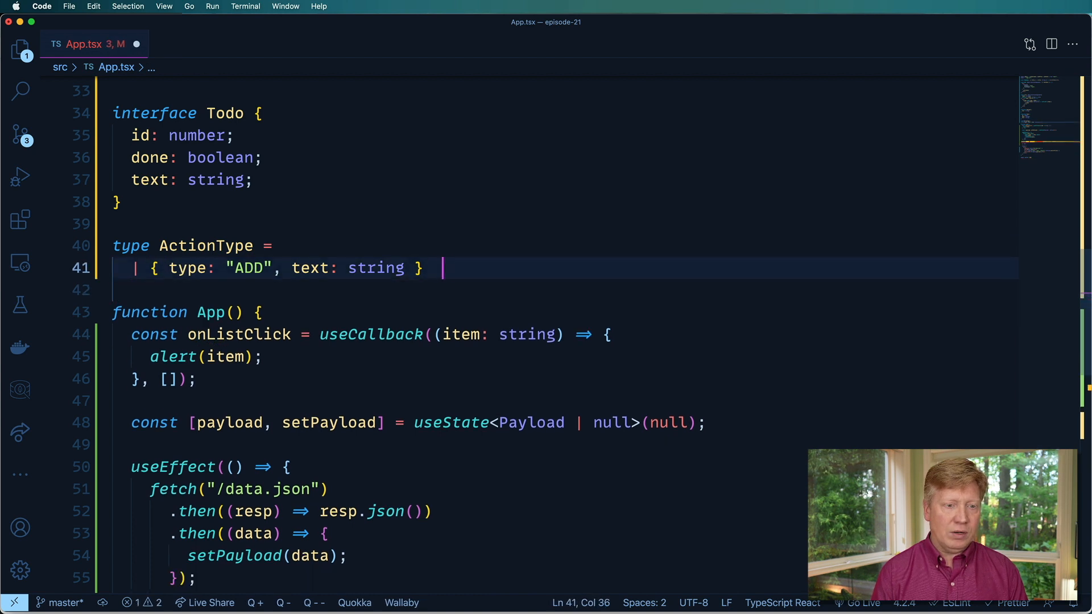
key("enter")
type("|{ type: \"REMOVE\", text: string ")
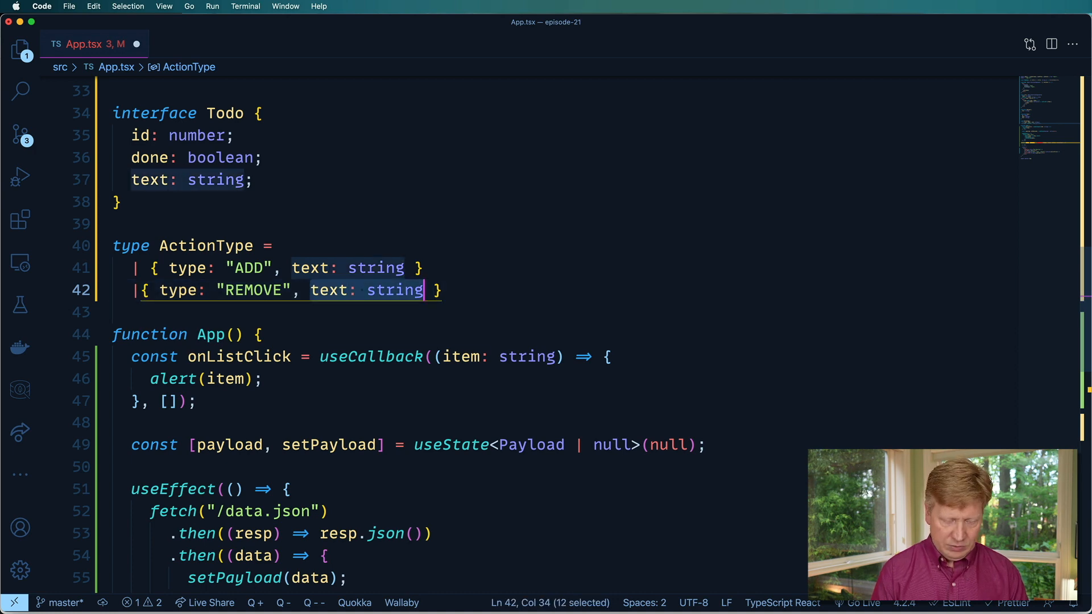
type("id: nuber")
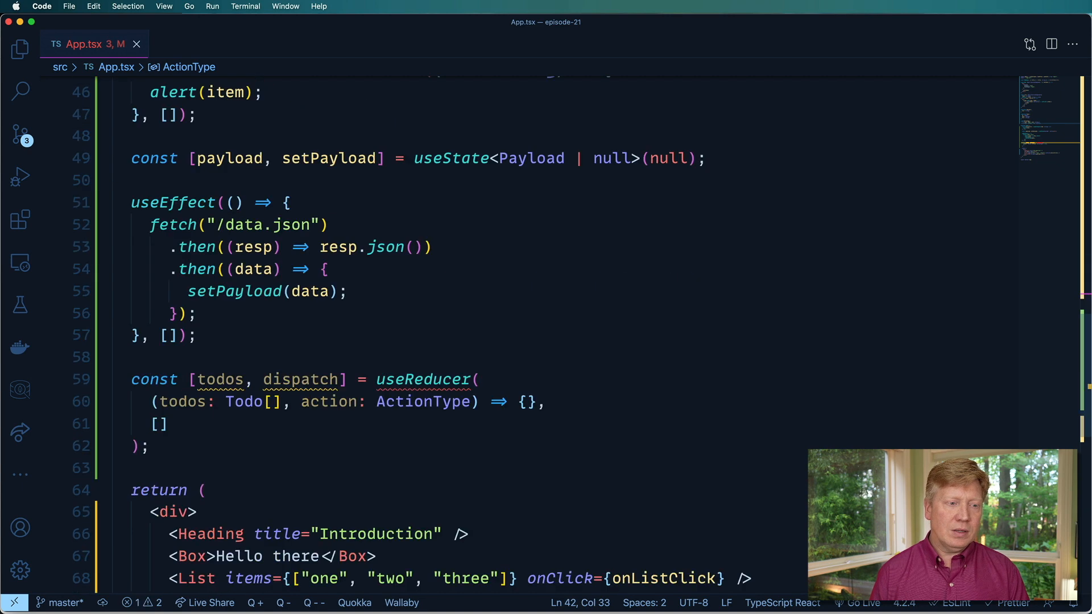
Add useReducer to the import from react, letting Prettier reformat the reducer.
scroll("down", 3)
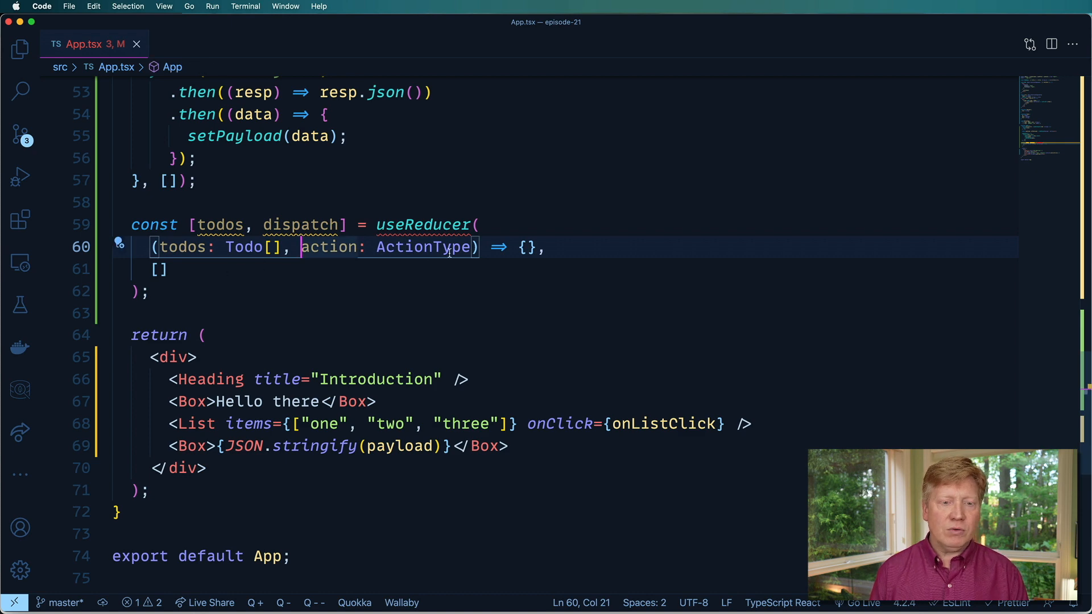
double_click(423, 224)
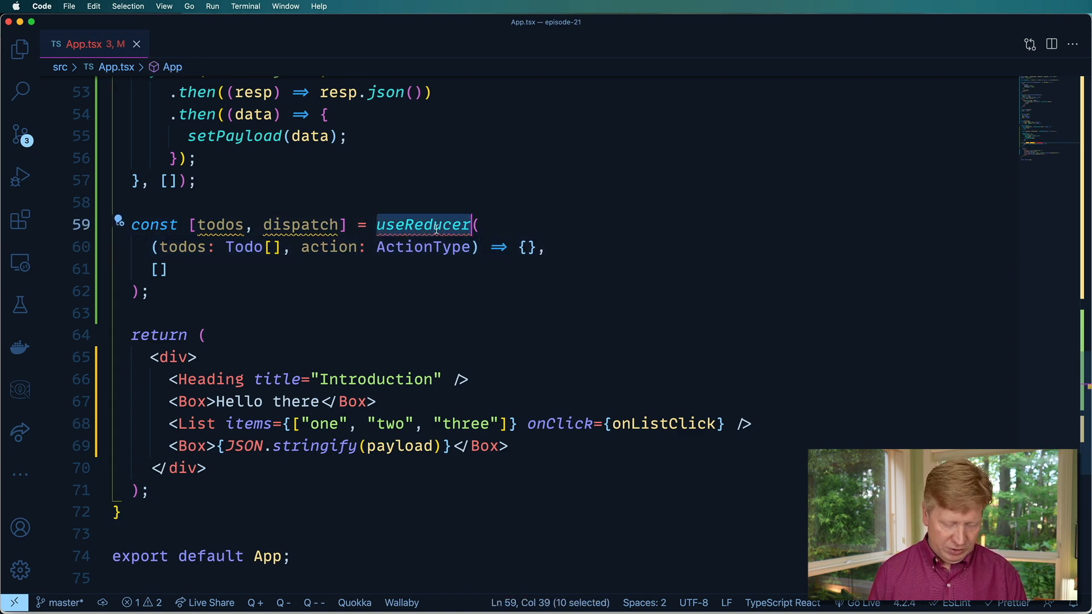
scroll("up", 3)
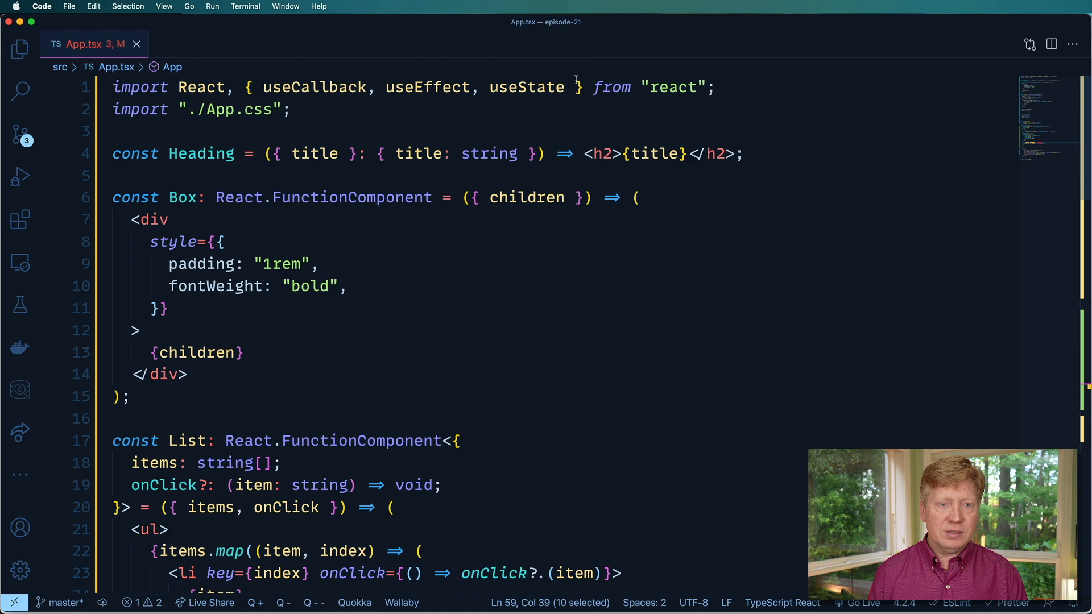
type(", useReducer")
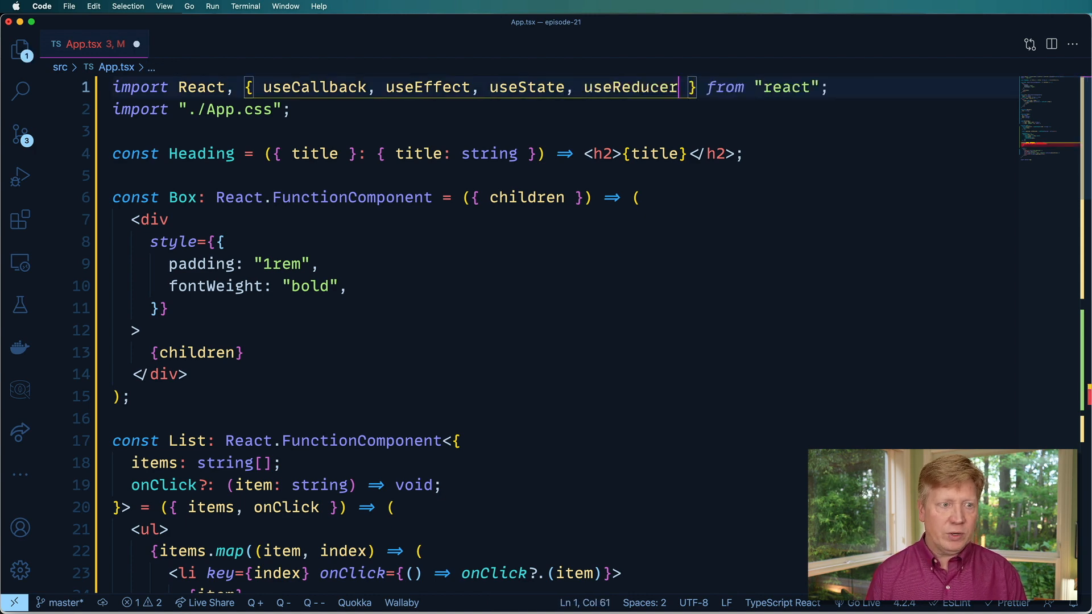
scroll("down", 3)
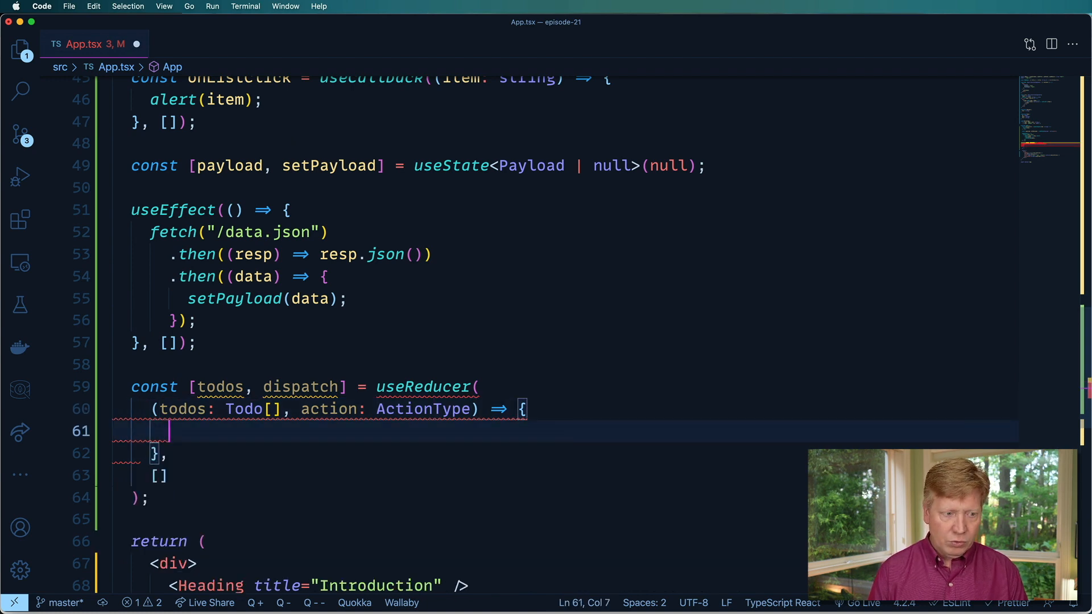
Add switch(action.type) with a case "ADD" that returns an array.
type("switch(action.type")
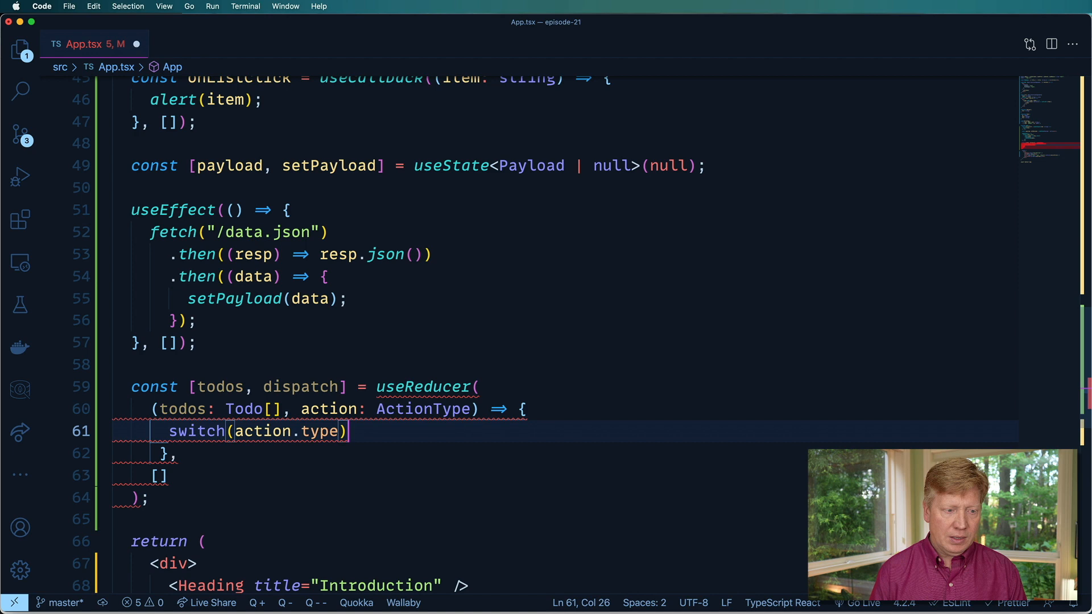
type("case \"ADD\":")
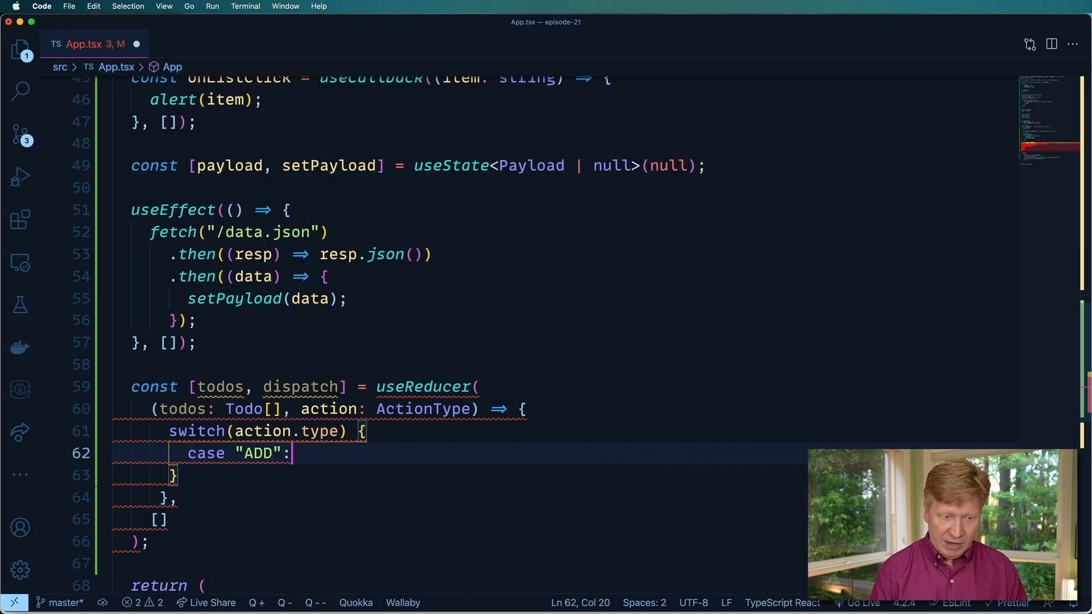
key("Return")
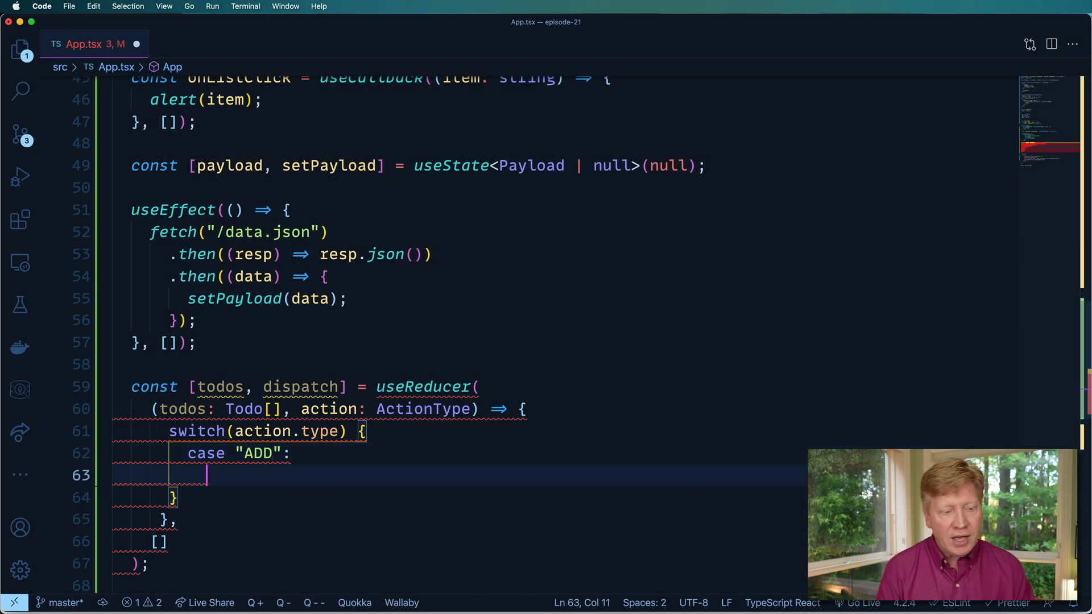
type("return []")
type("id")
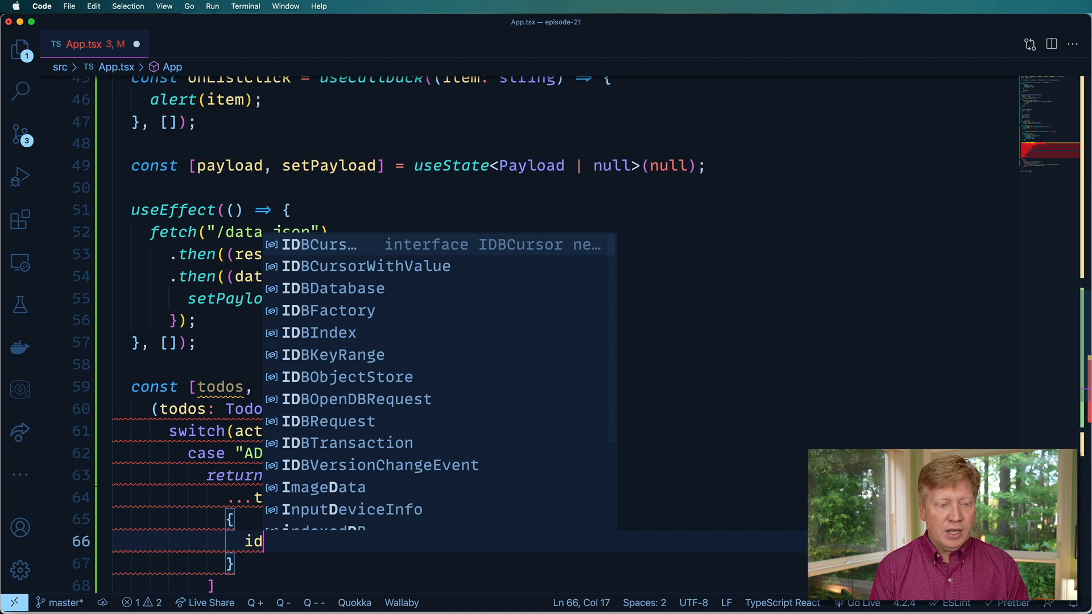
Return [...state, { id: state.length, text: action.text, done: false }] for ADD.
type("todos.length,")
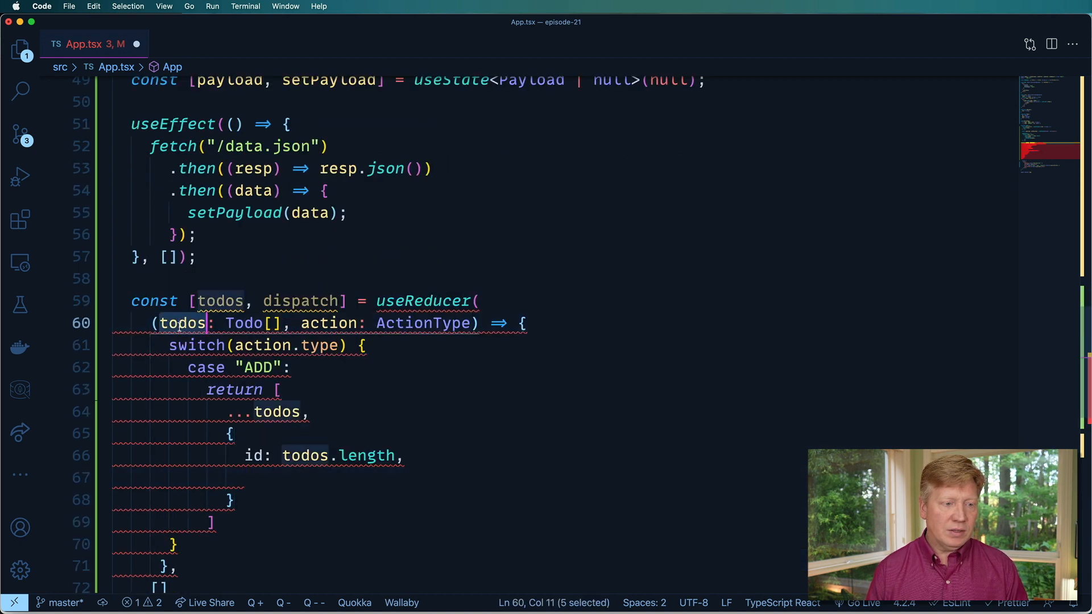
type("state")
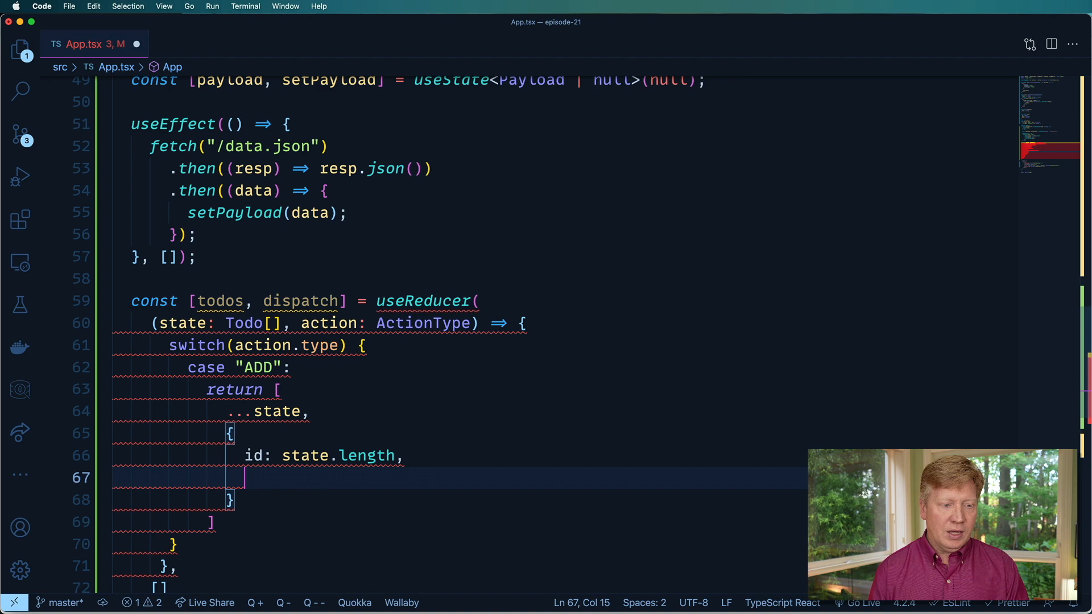
type("text: ac")
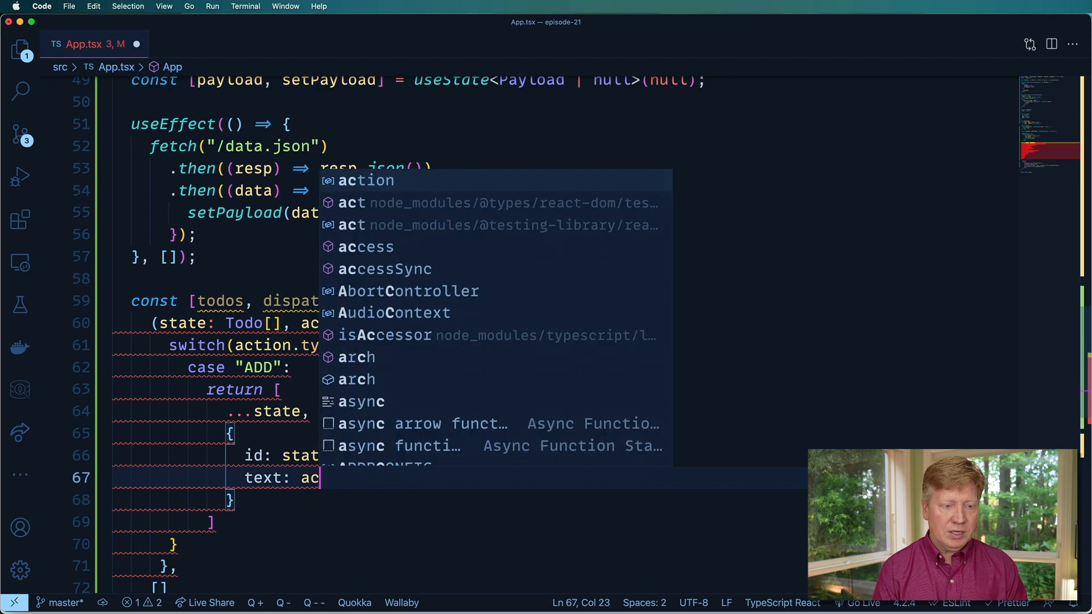
type("done: false,")
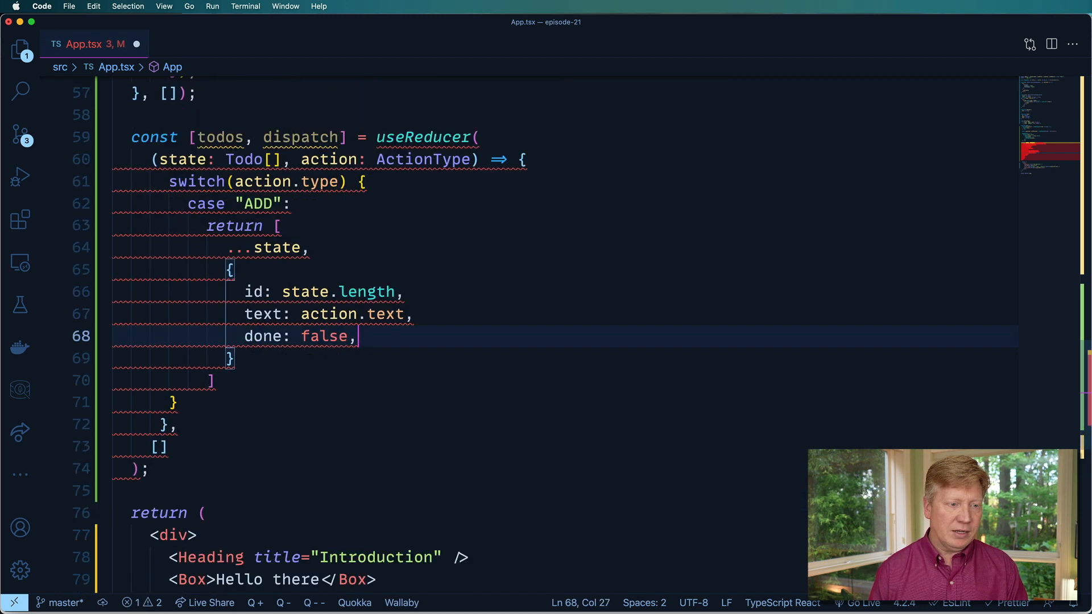
left_click(209, 380)
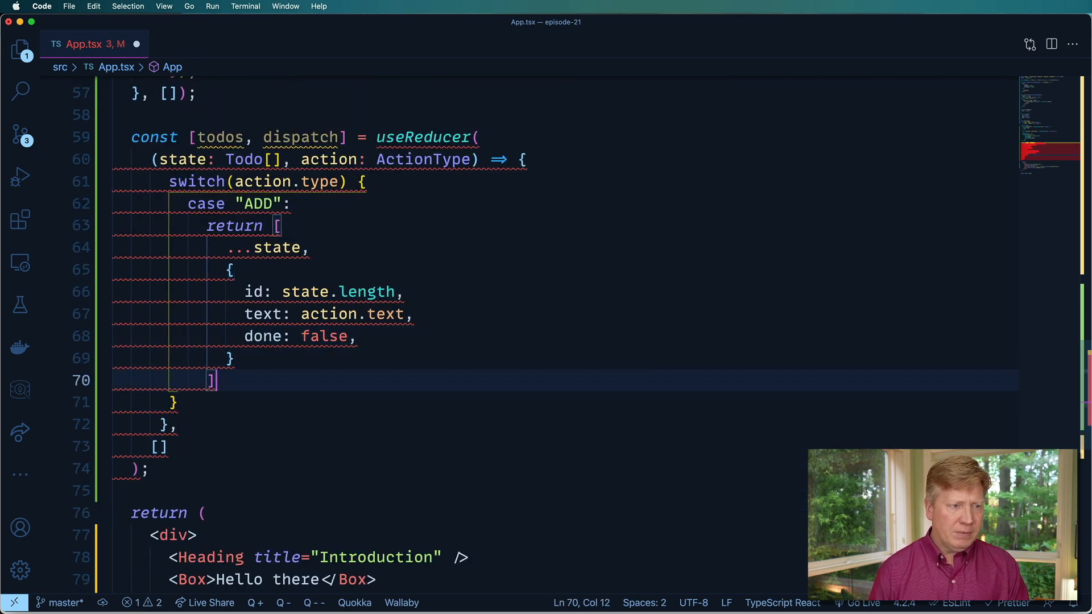
Add a REMOVE case returning state filtered to todos whose id differs from action.id.
type("case \"RE")
type("return")
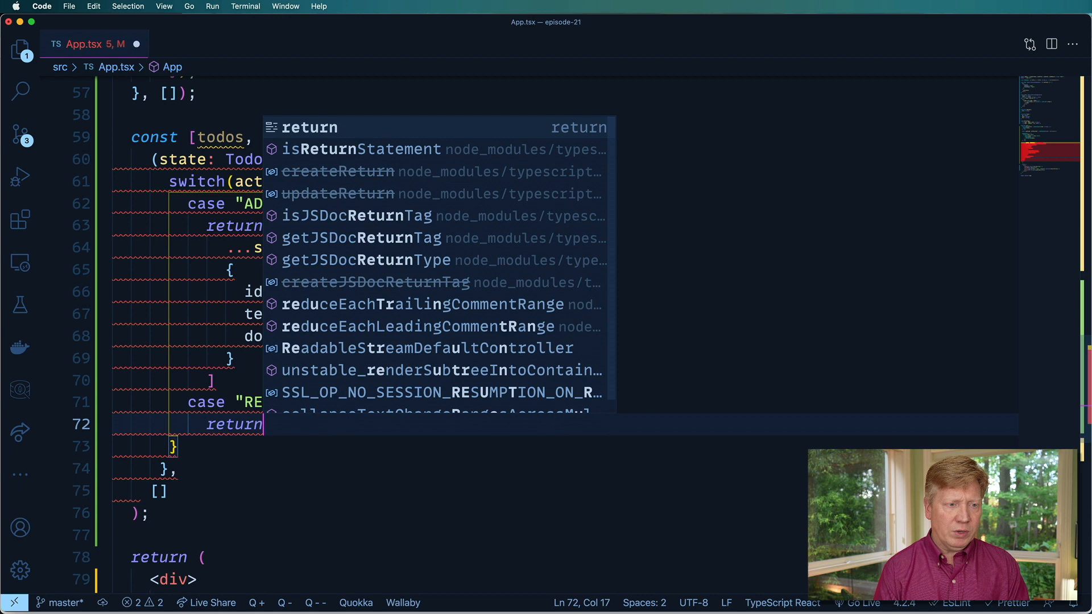
type("state.filter(({ id })")
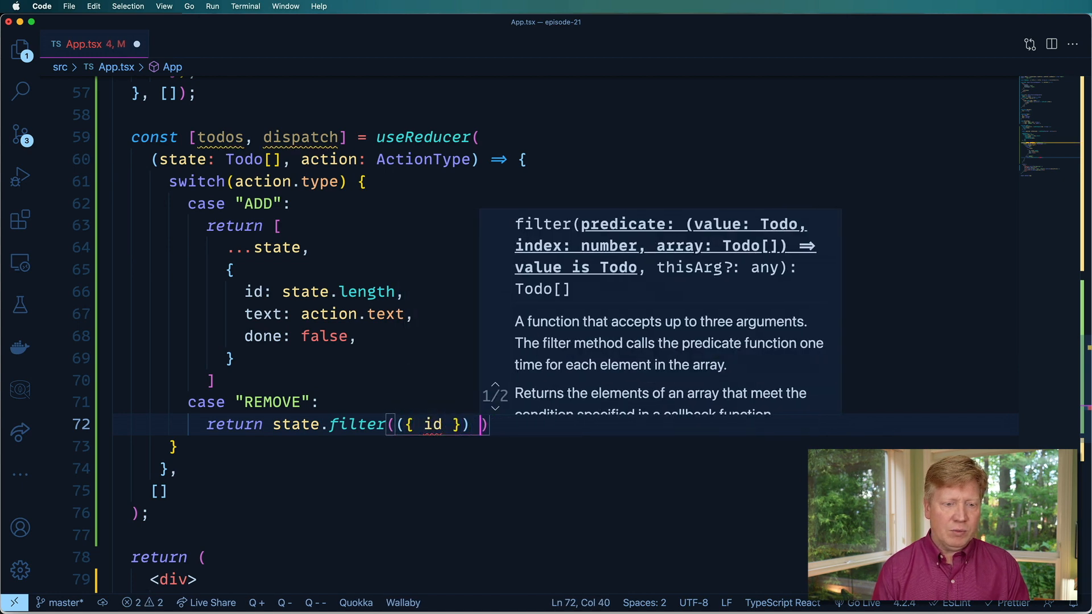
type("=> id !")
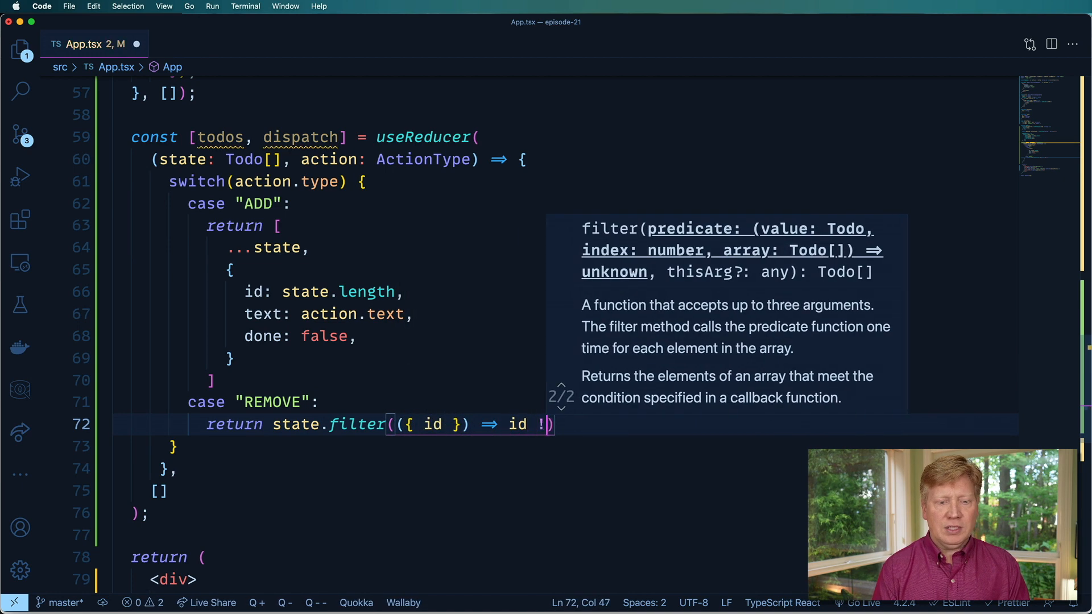
type("==")
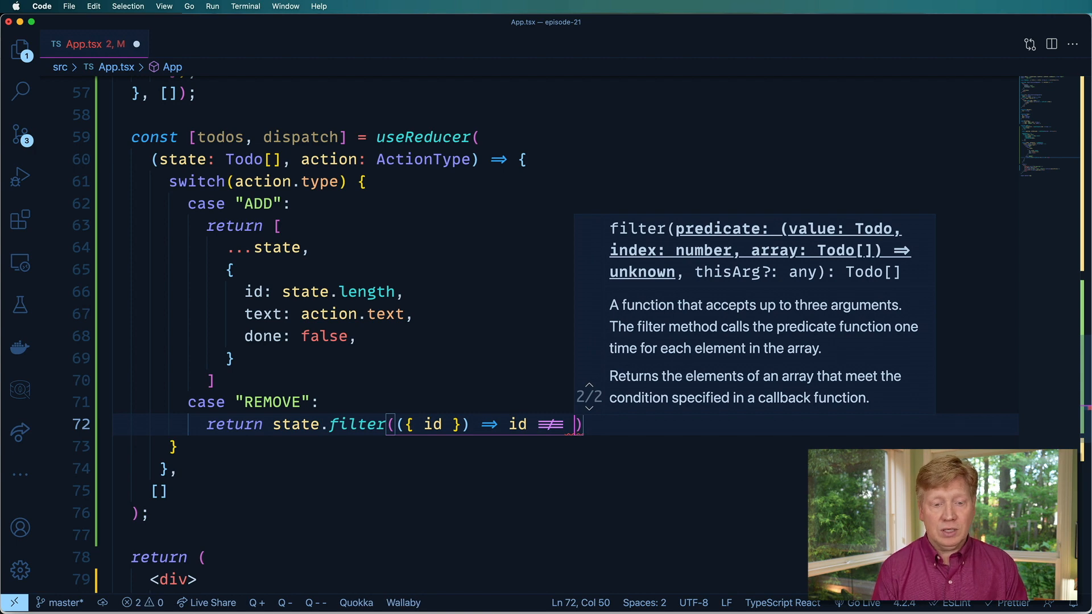
type("action.id")
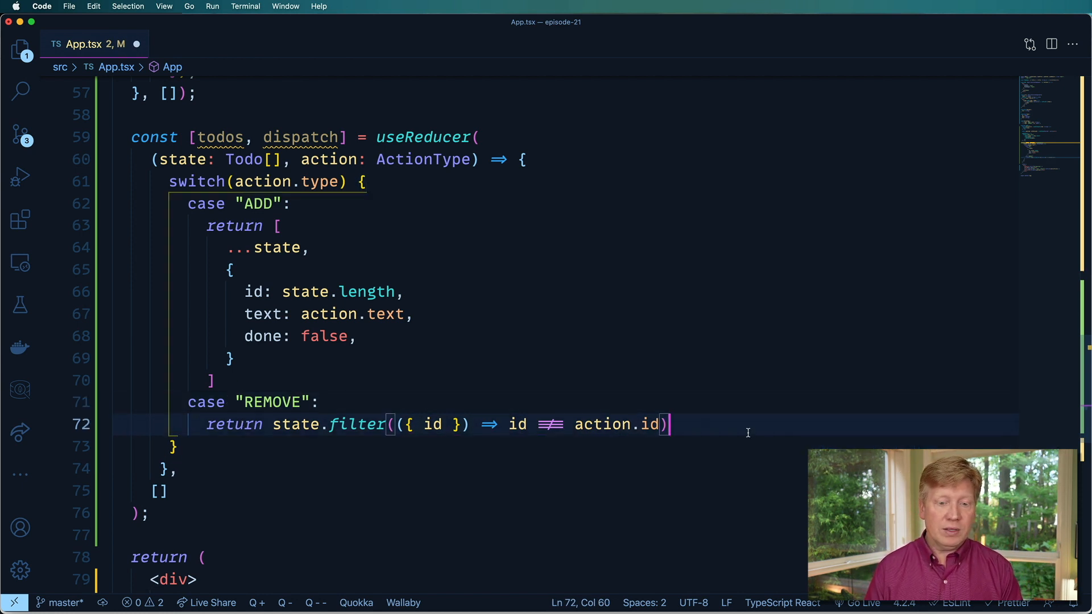
Add a default case throwing new Error(), then select the duplicated Heading's Introduction title.
type("default:")
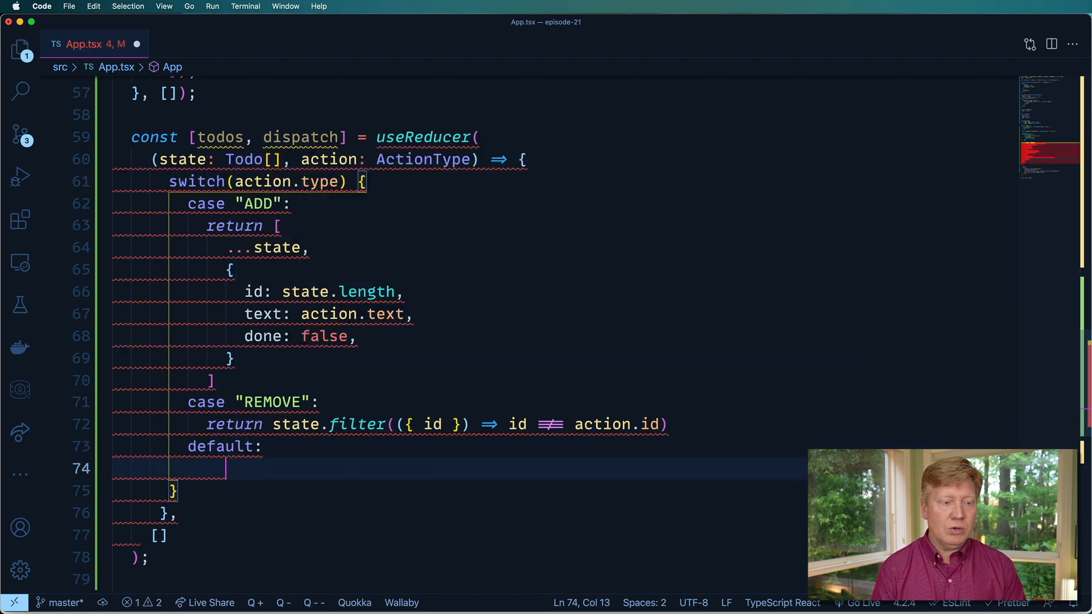
type("throw new E")
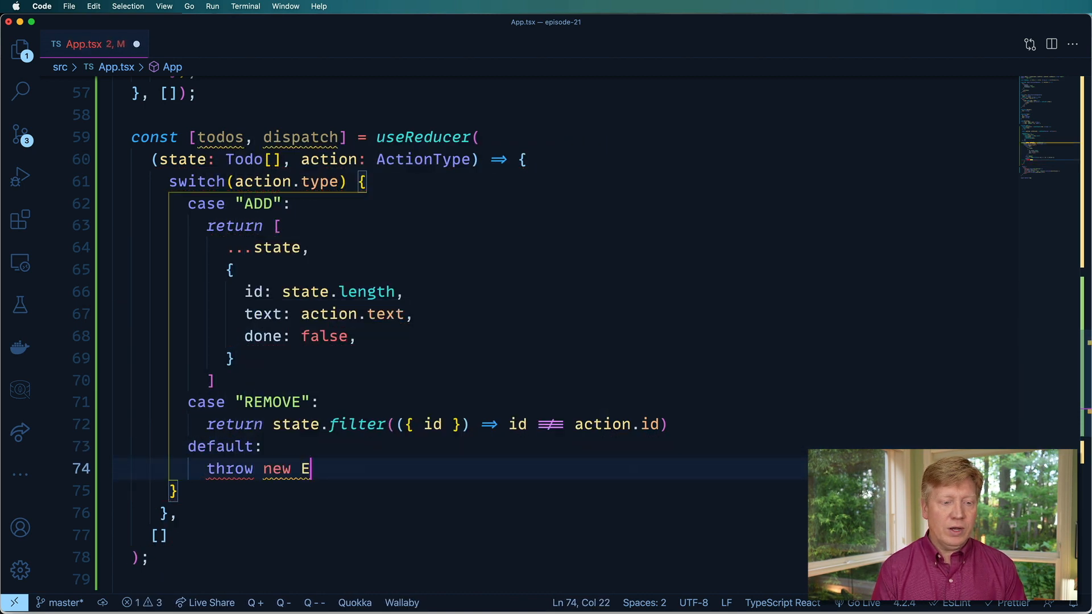
type("rror()")
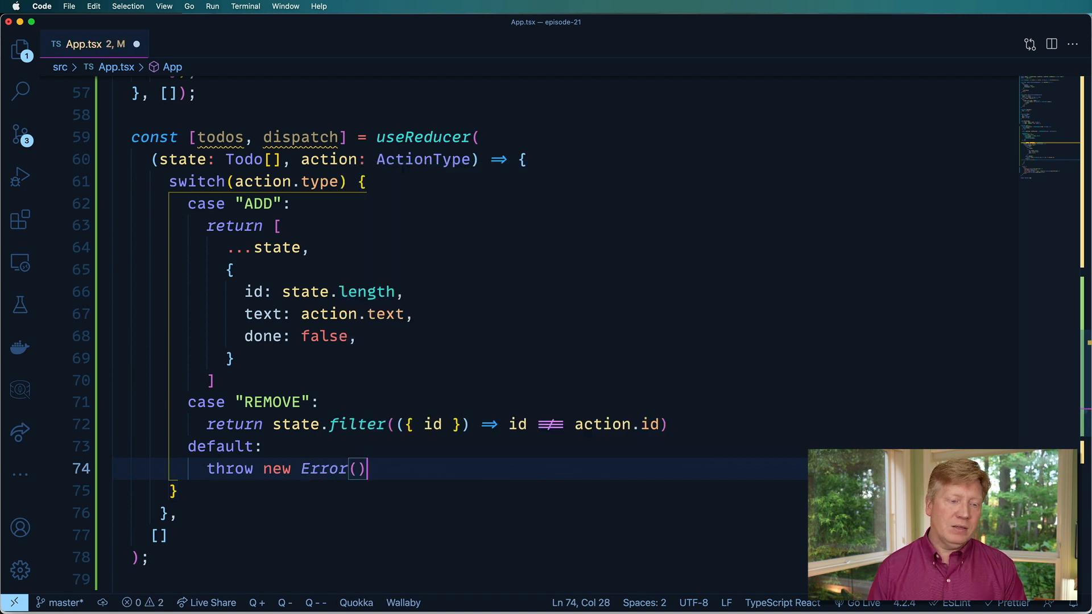
scroll("down", 3)
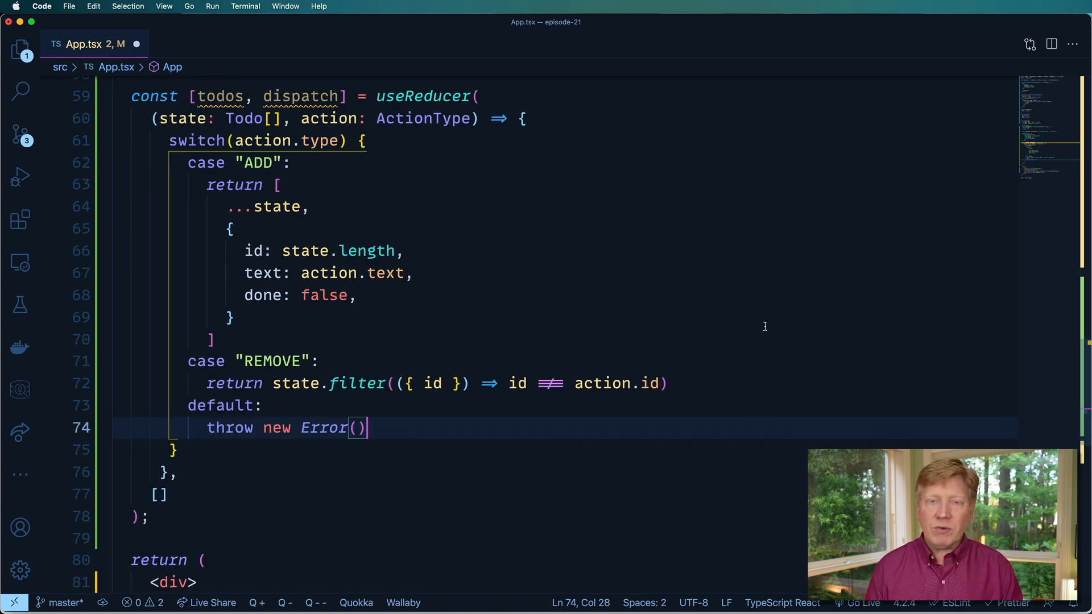
mouse_move(452, 274)
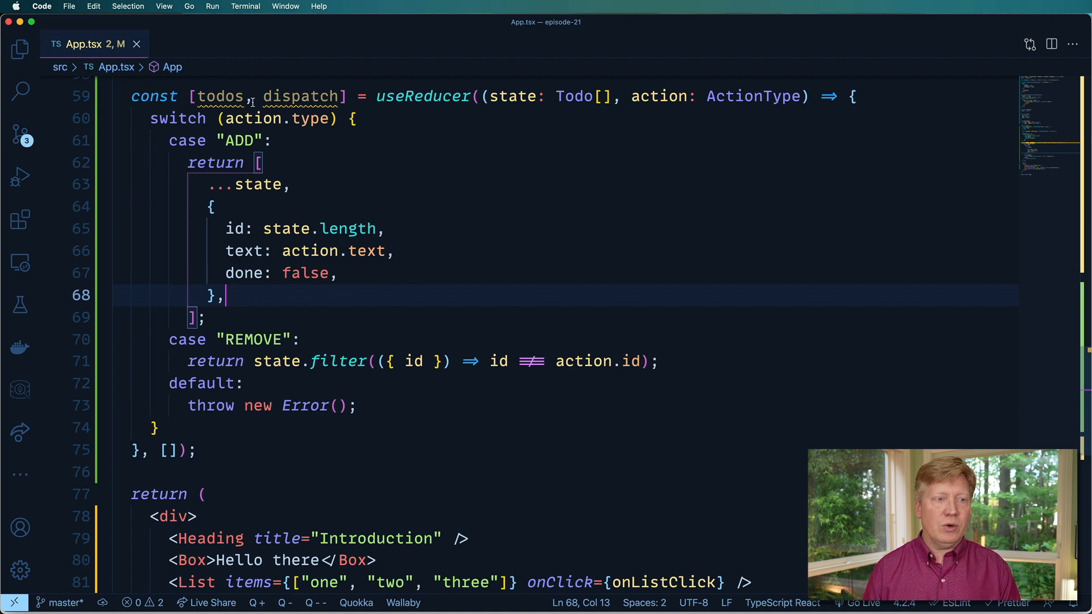
double_click(219, 95)
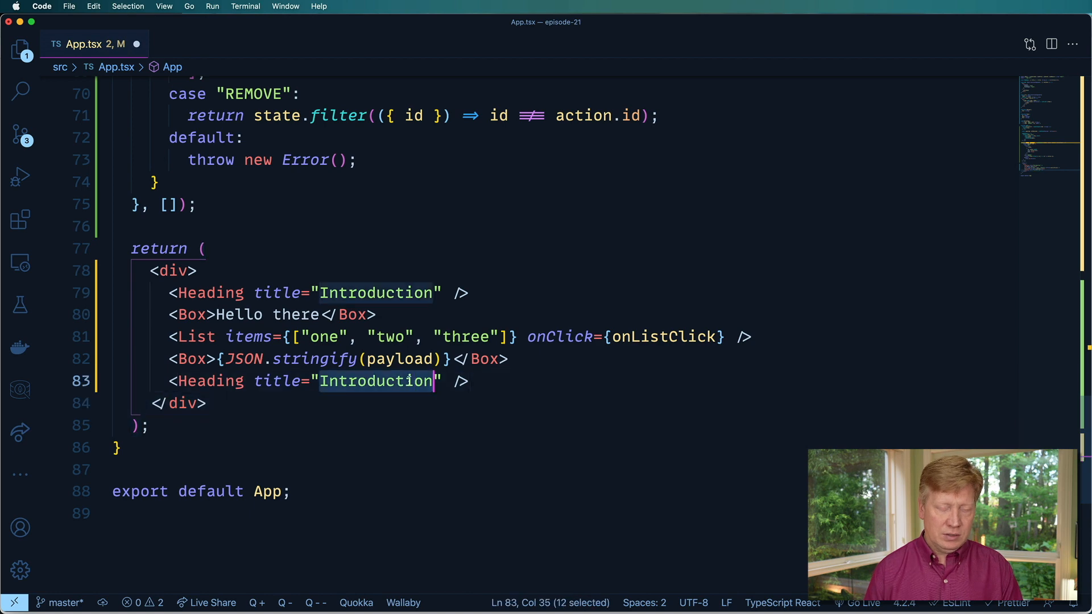
Title the duplicated Heading 'Todos' and begin a todos.map over each todo below it.
type("Todos")
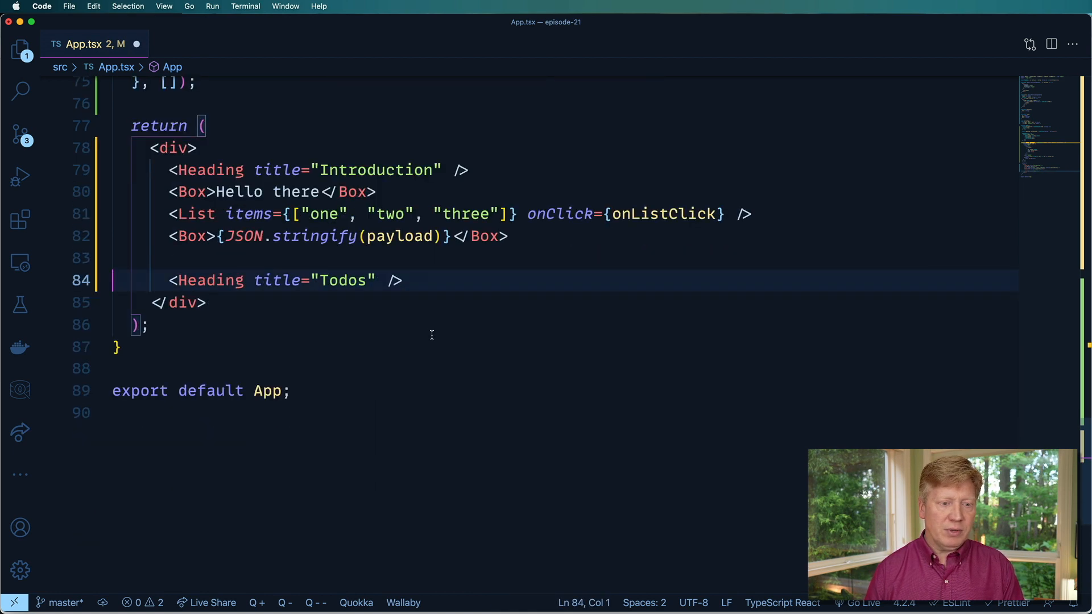
type("{")
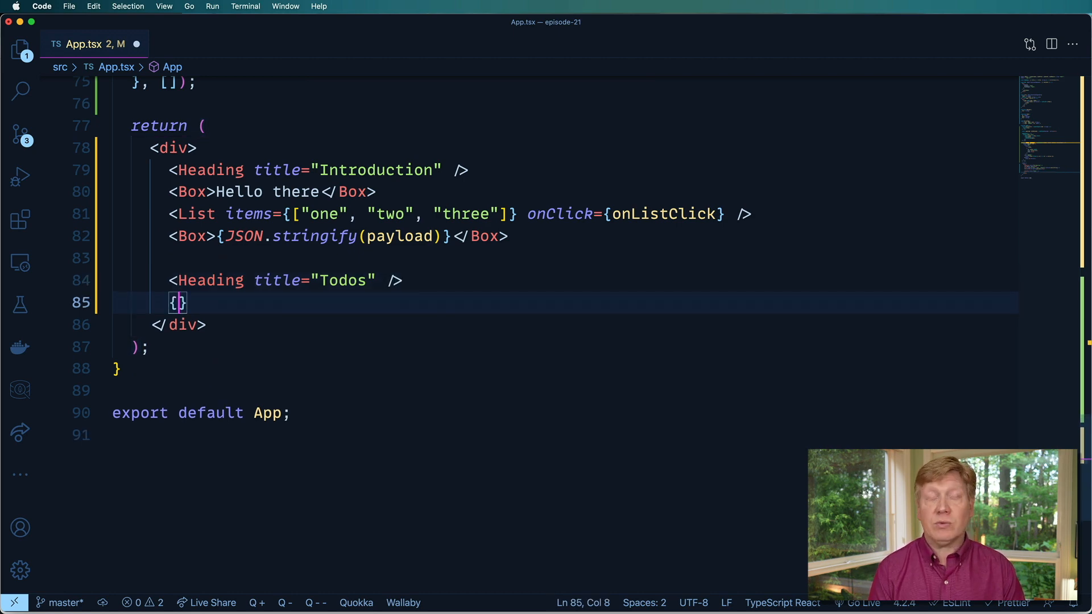
type("todos.map(")
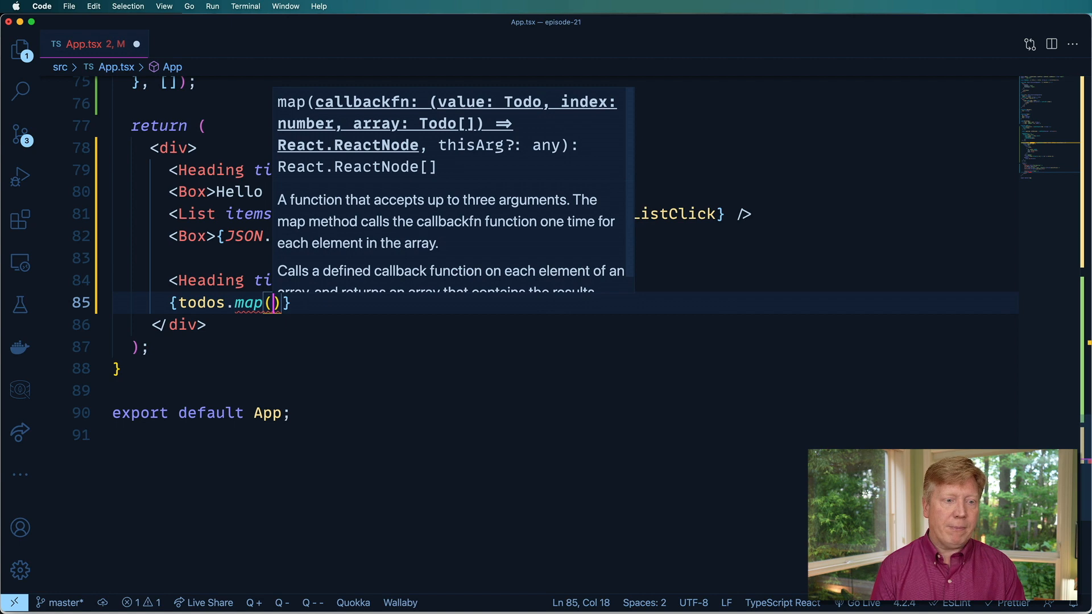
type("todo => (")
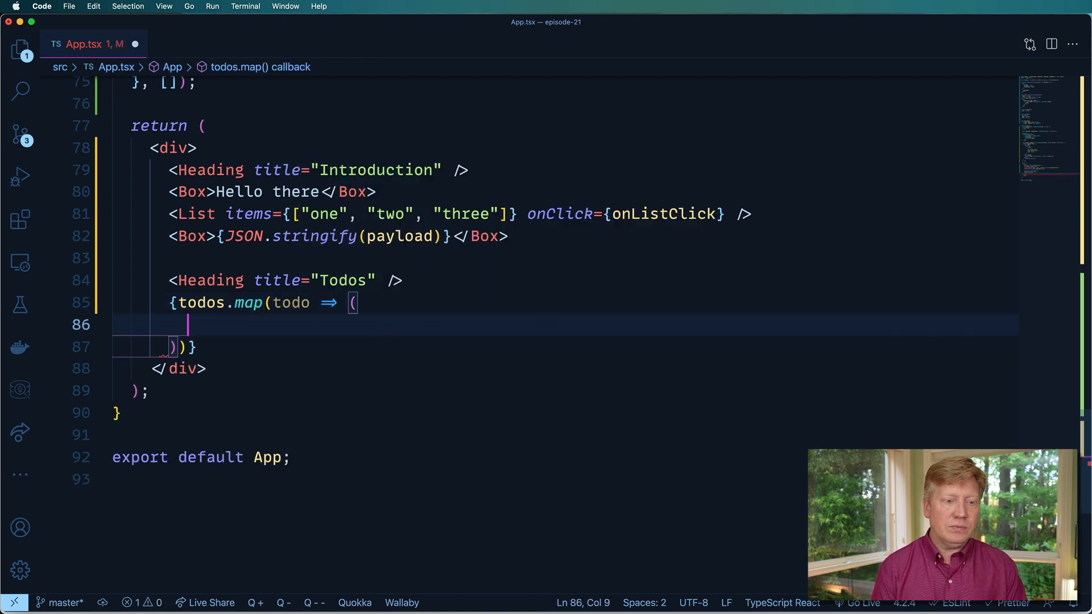
Render each todo as a div keyed by todo.id and start its text content.
type("<div>")
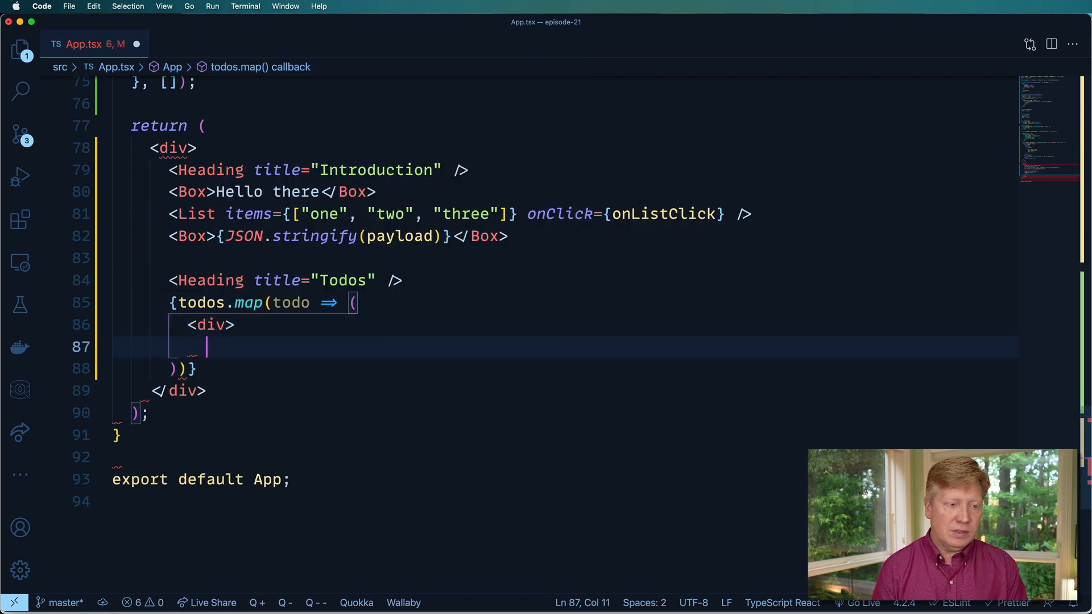
type("</div>")
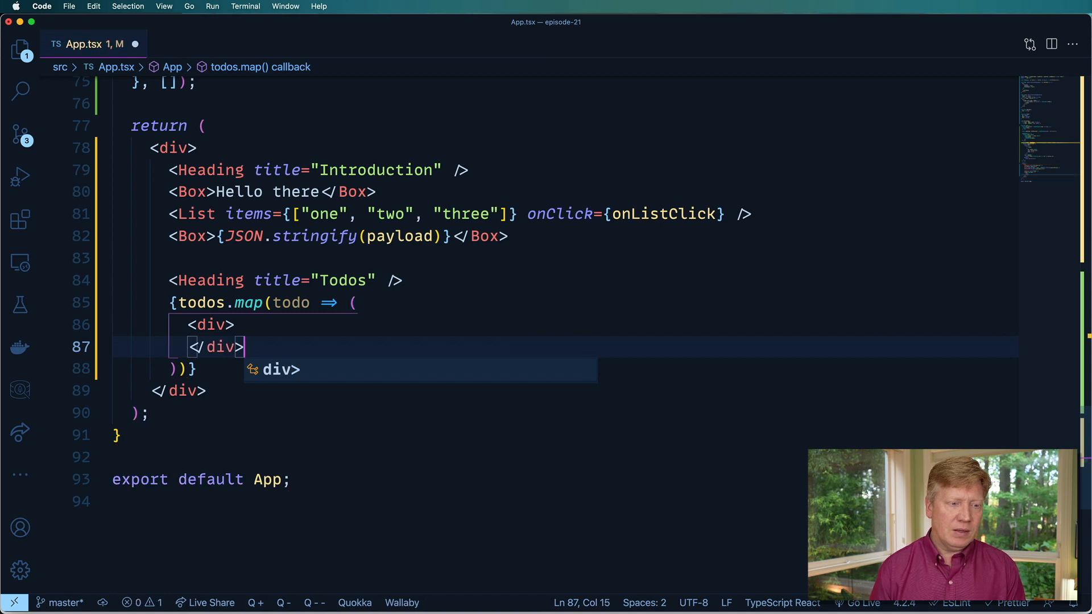
type("key={")
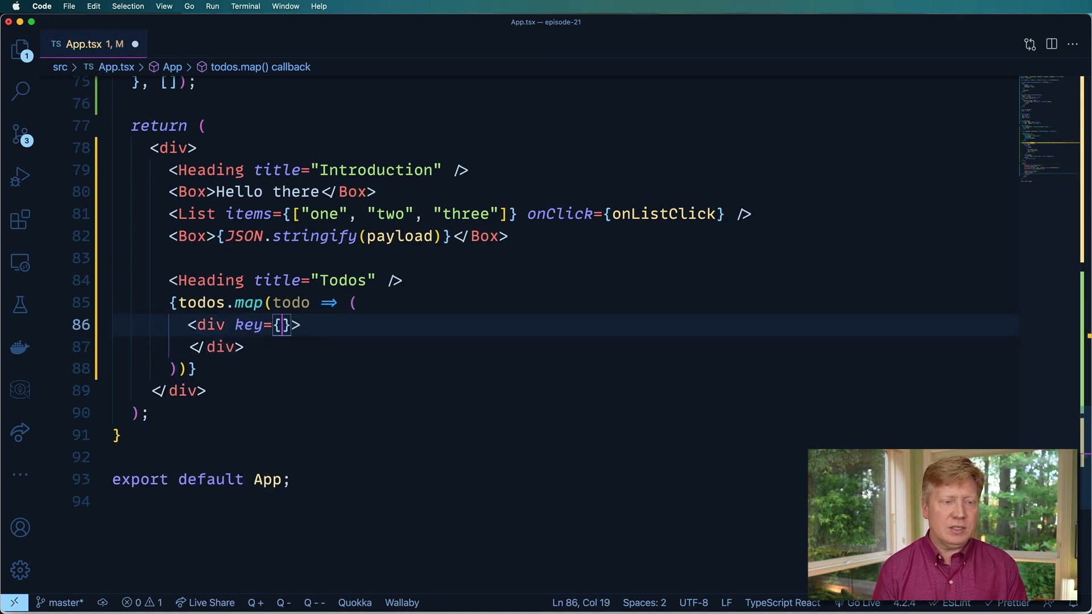
type("todo.id")
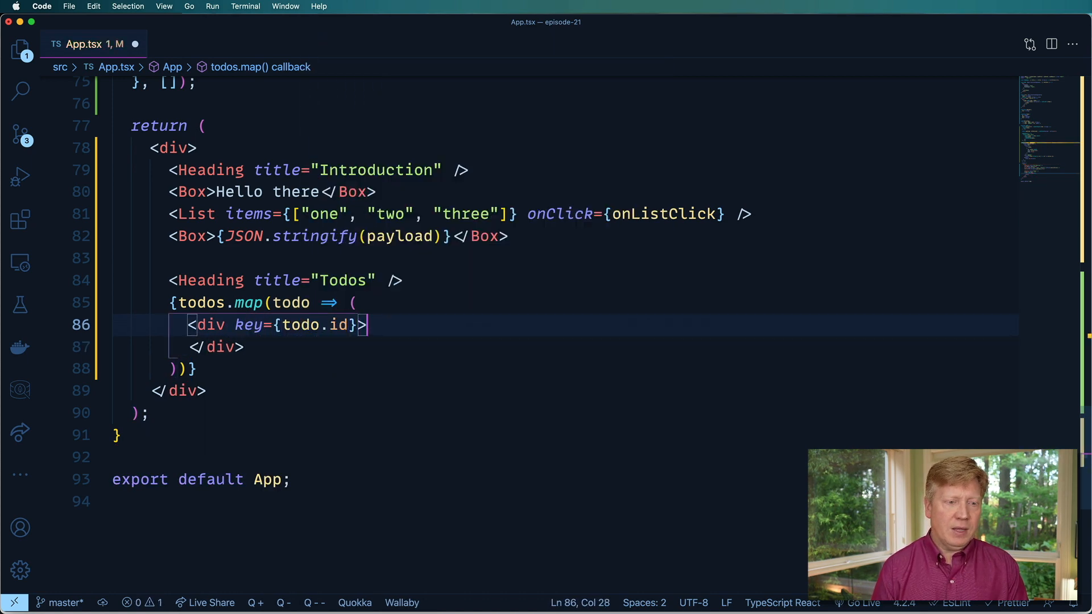
type("{t")
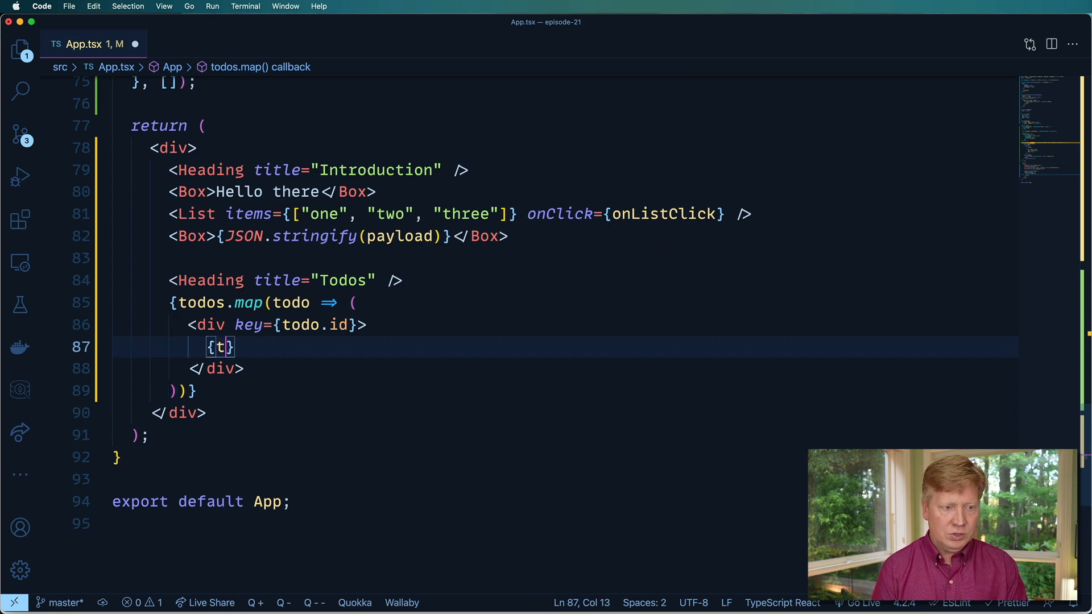
Show todo.text in each div and add a Remove button with an onClick arrow handler.
type("odo.text")
type("<button></button>")
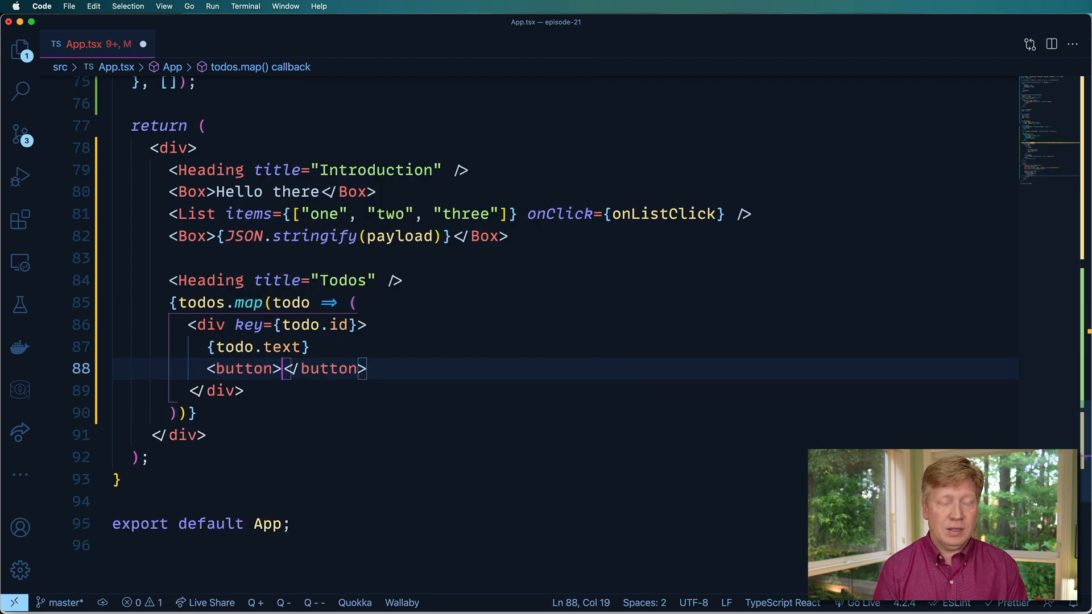
type("Remove")
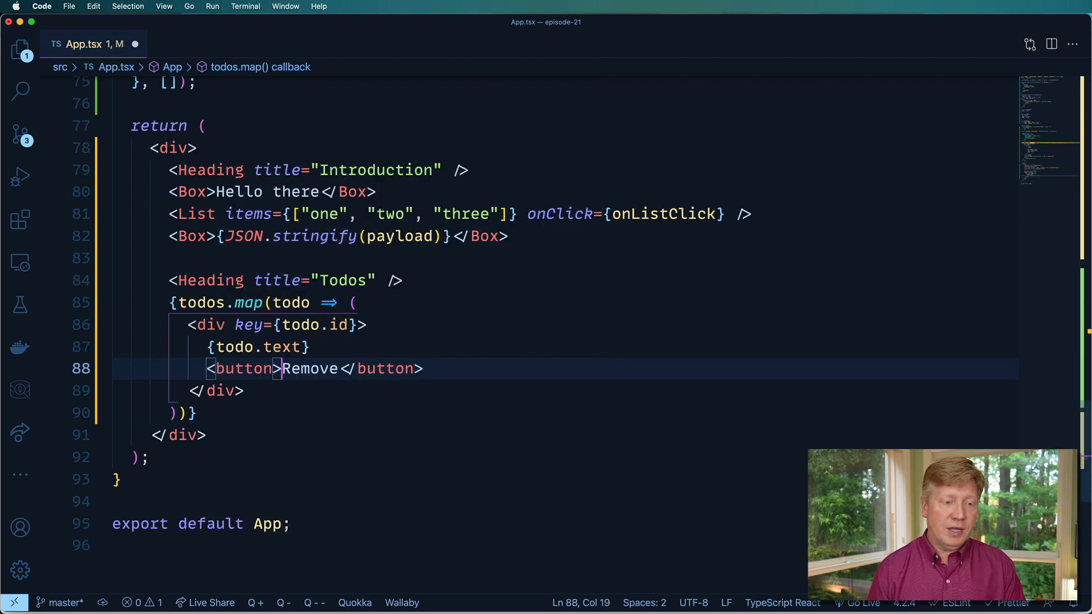
type("onClick={}")
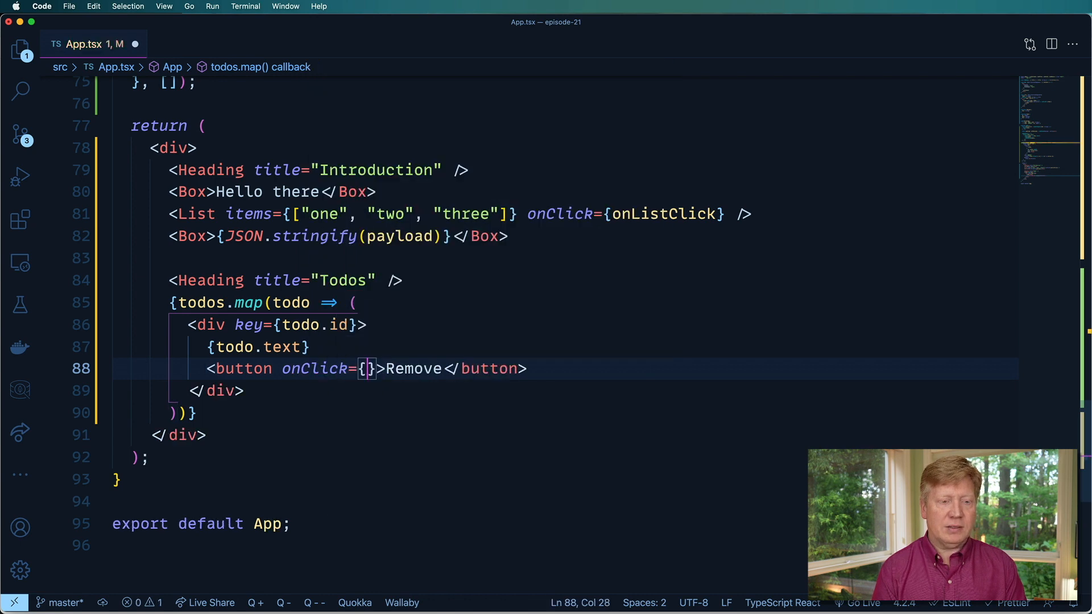
type("() =>")
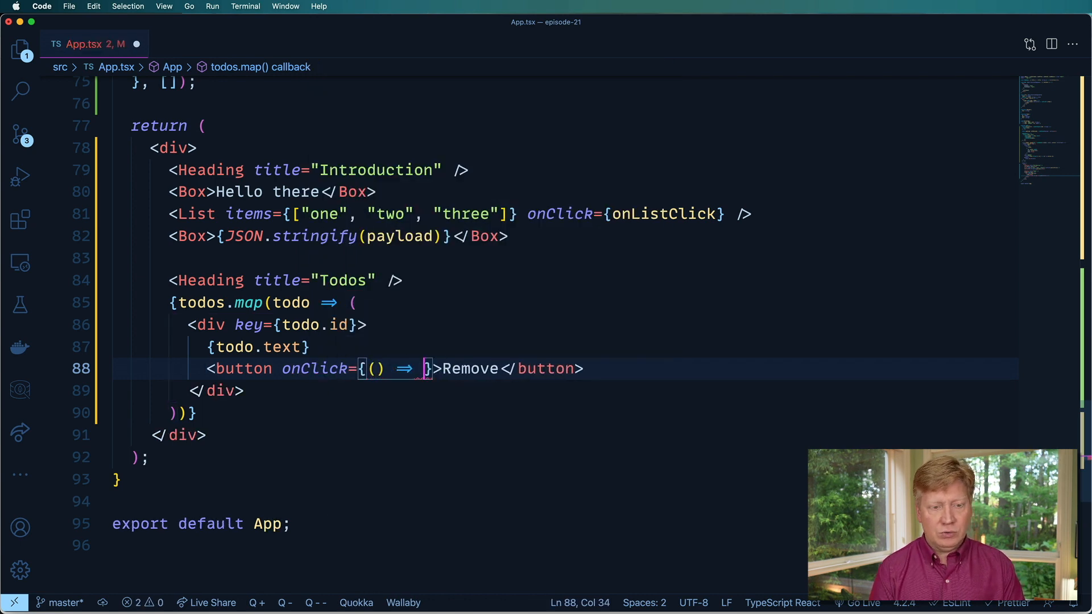
Make the handler dispatch an action object with type "REMOVE" and the todo's id.
type("dispatch()")
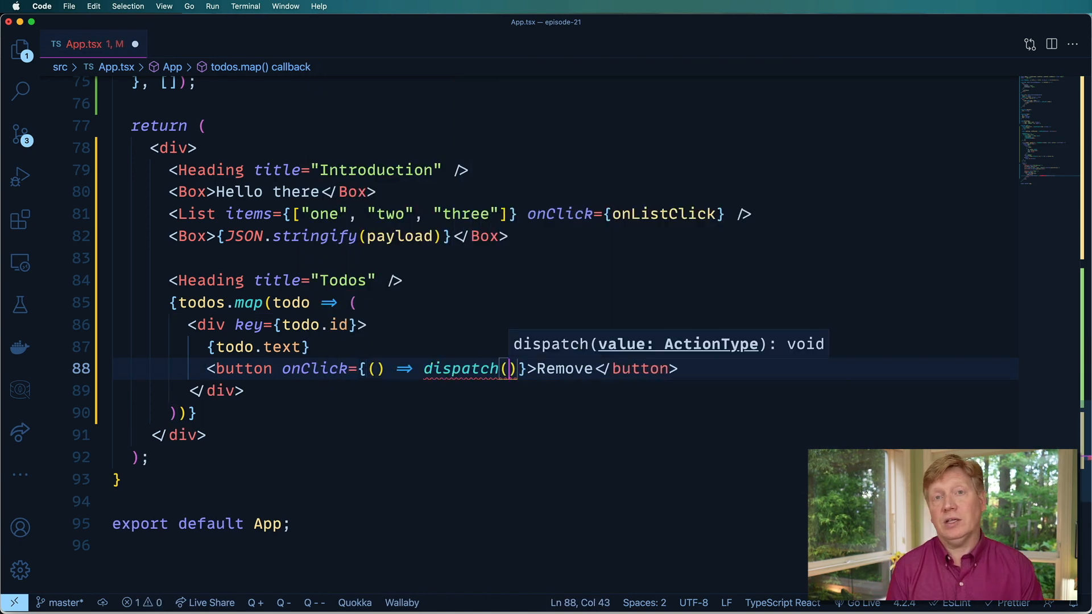
type("{")
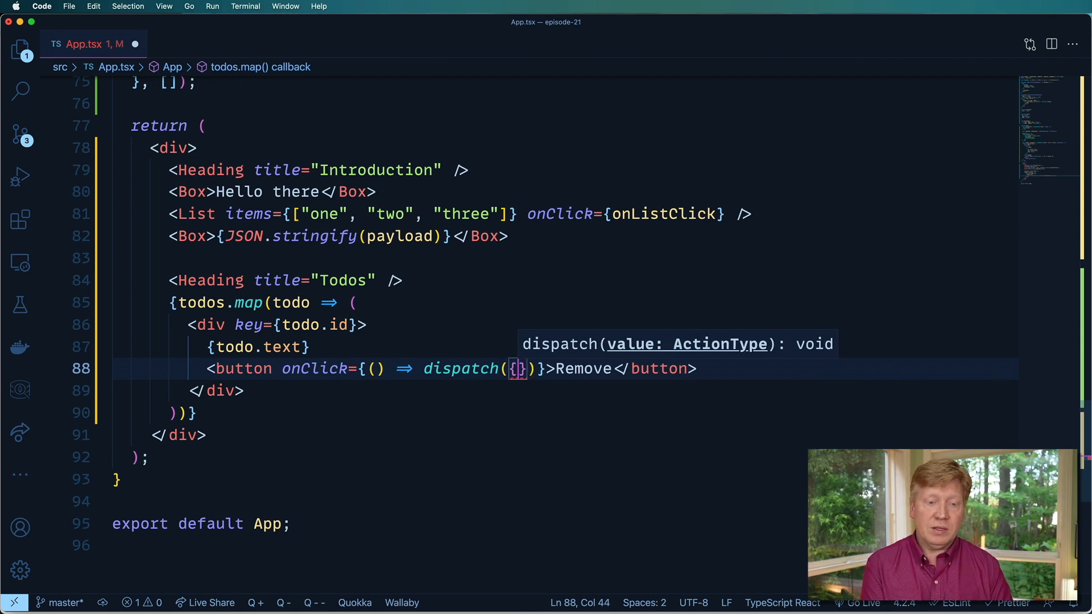
type("typ")
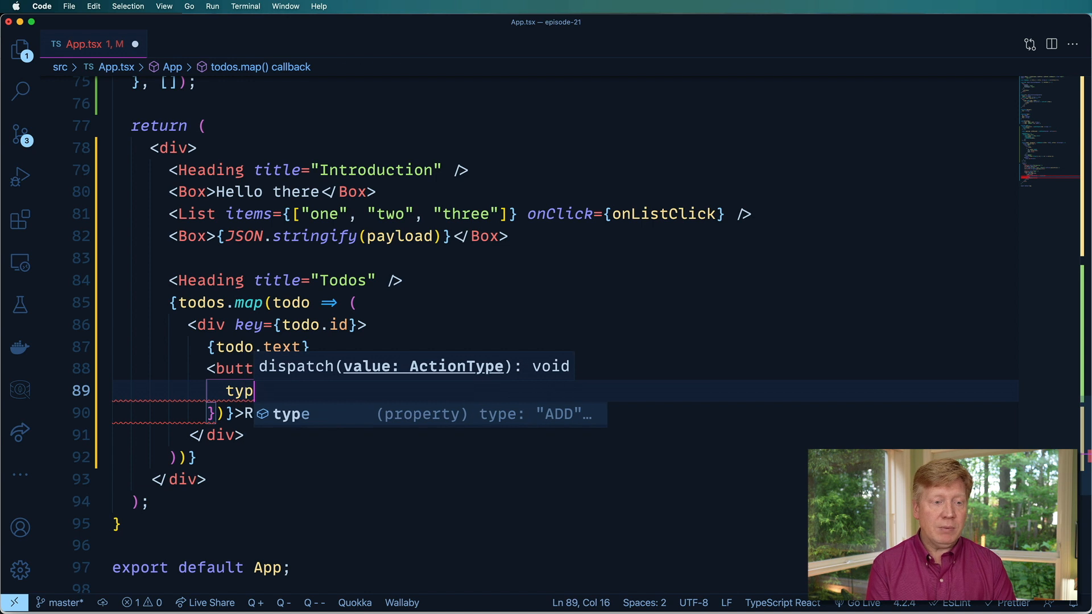
type("e:")
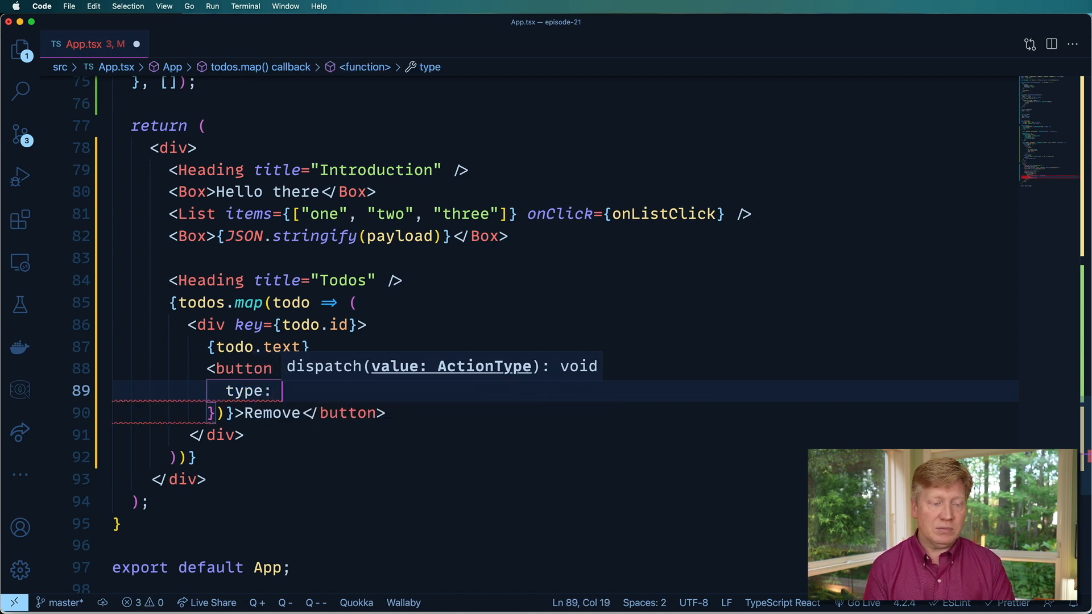
type("\"")
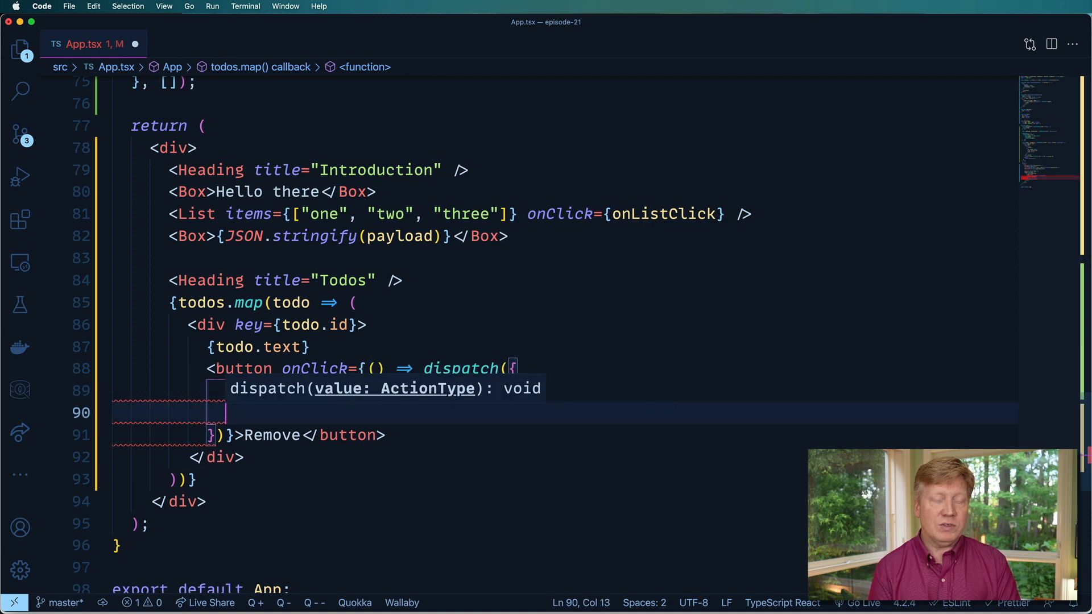
key("ctrl+space")
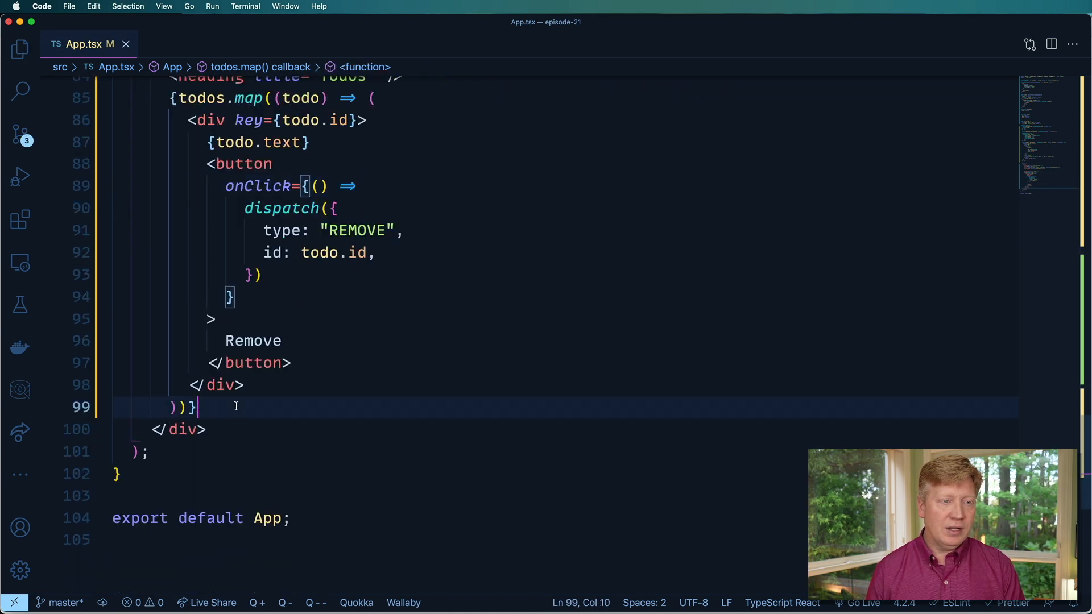
Below the todo list add a div containing a text input with ref={newTodoRef}.
key("Return")
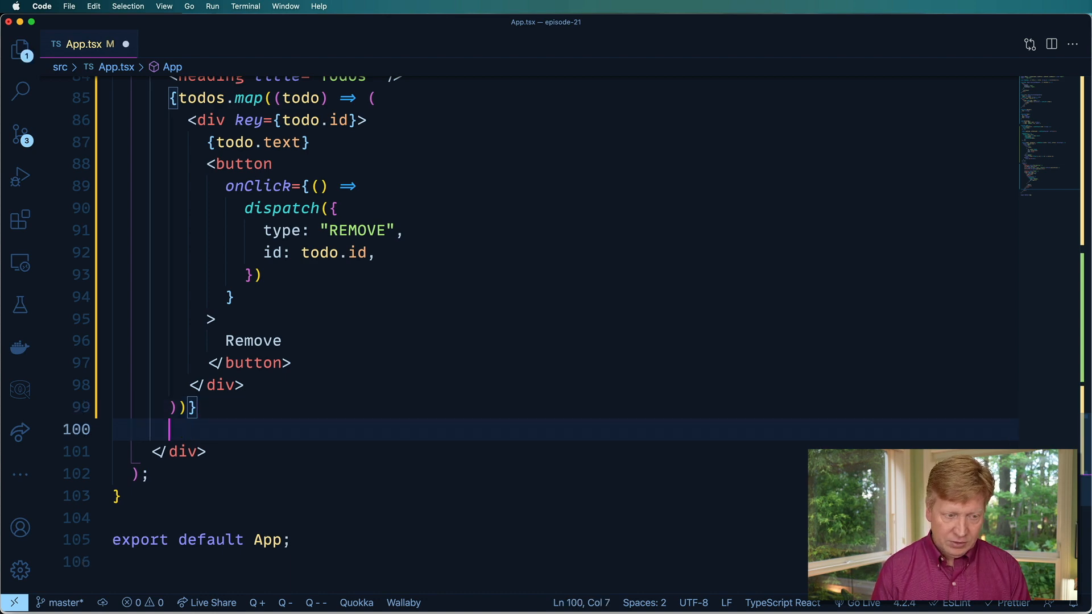
type("<div></div>")
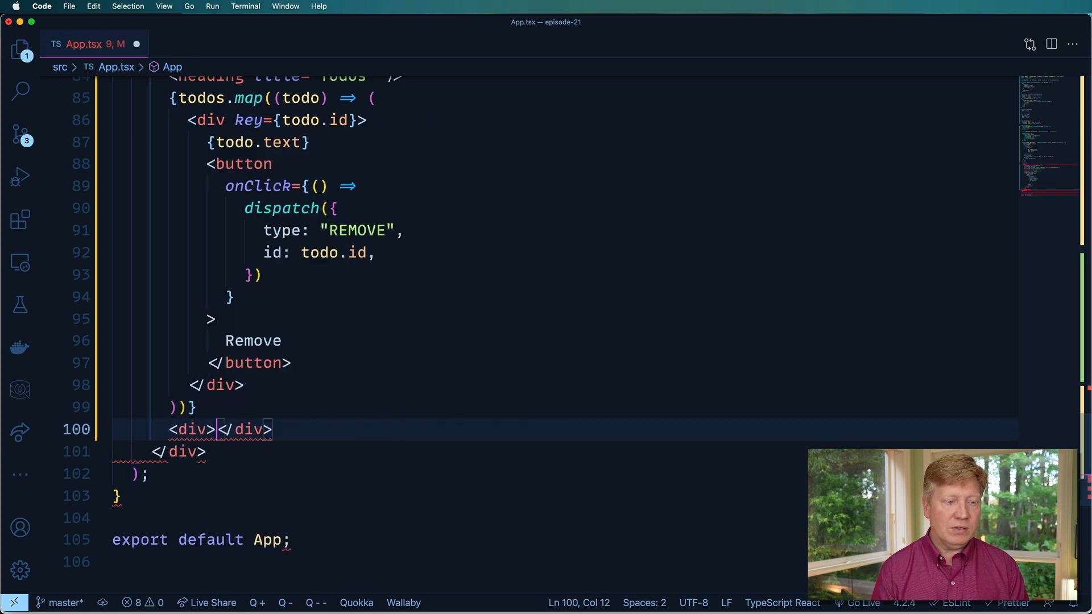
key("Return")
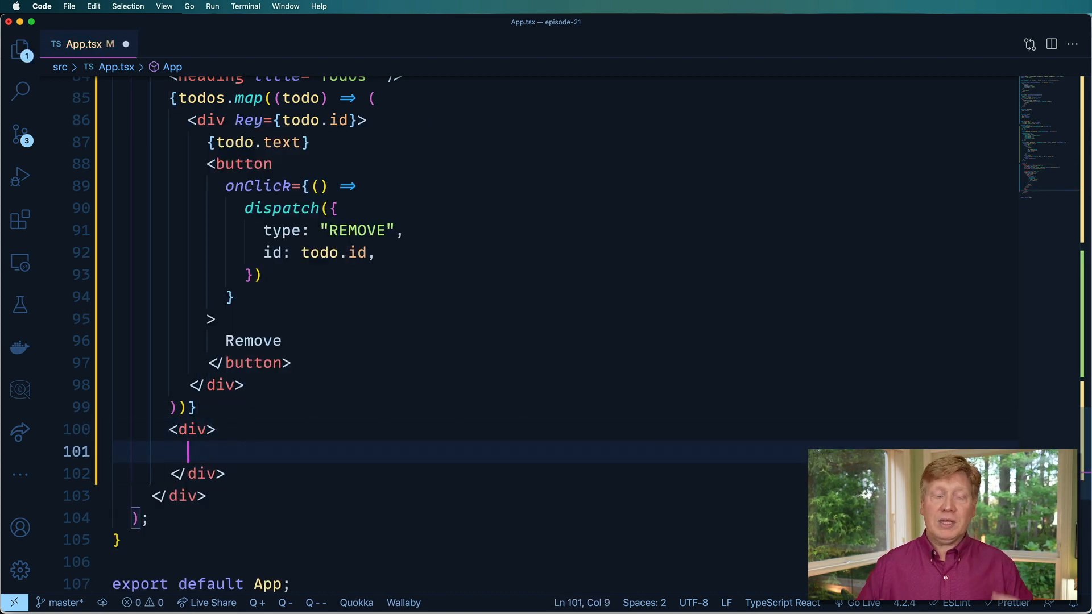
type("<inpu")
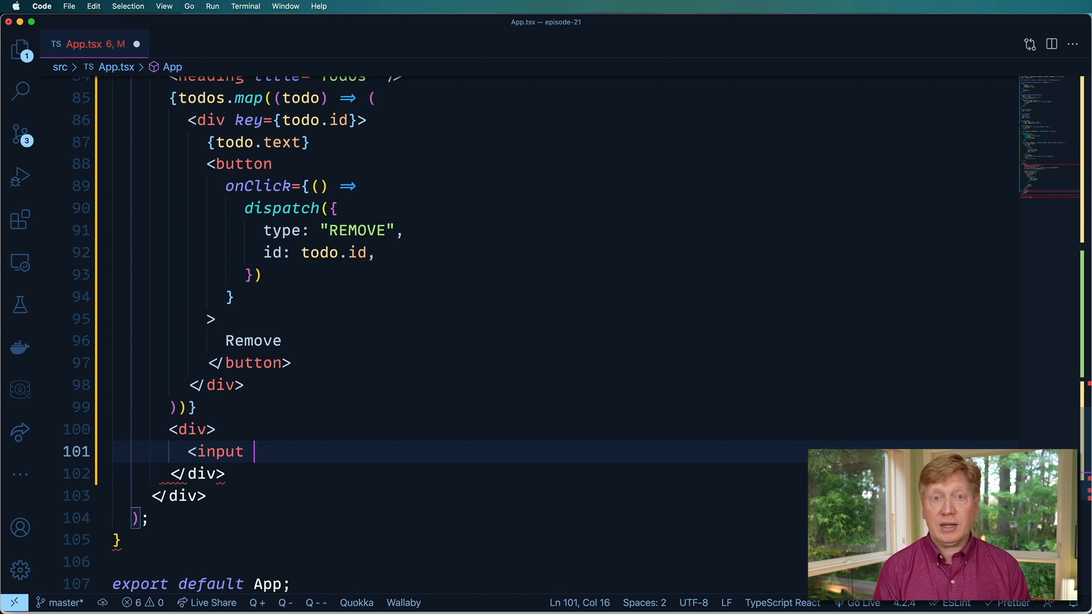
type("type=")
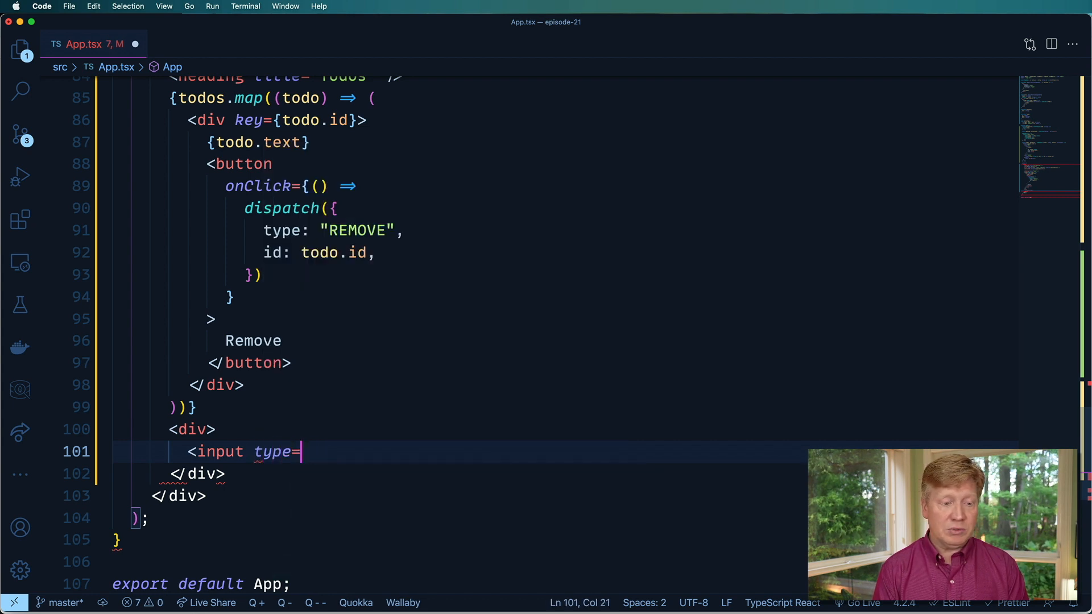
type("\"text\" ref=")
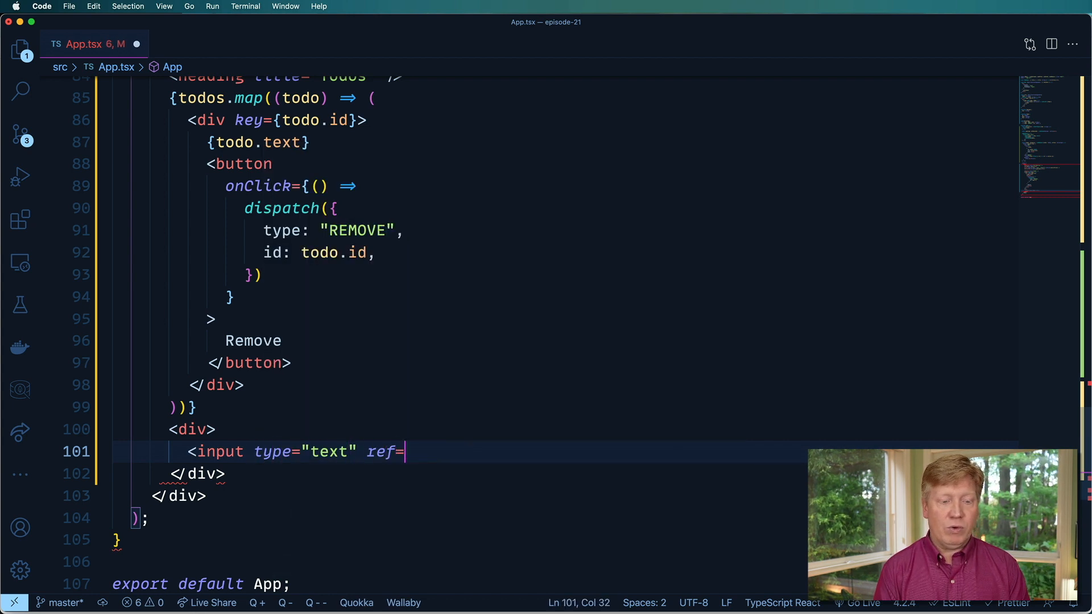
type("<")
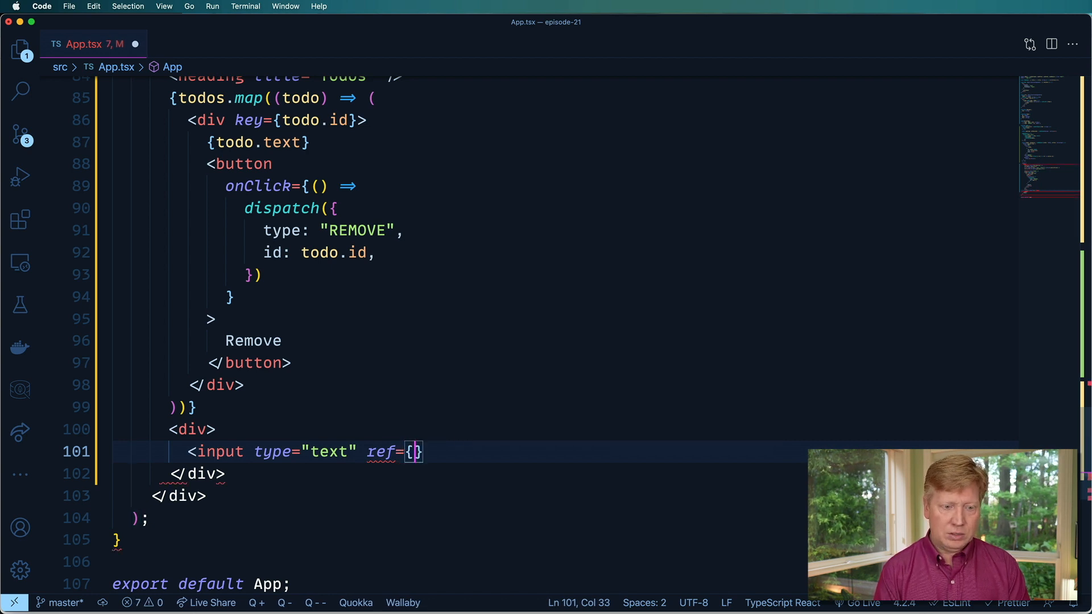
type("newTodoR")
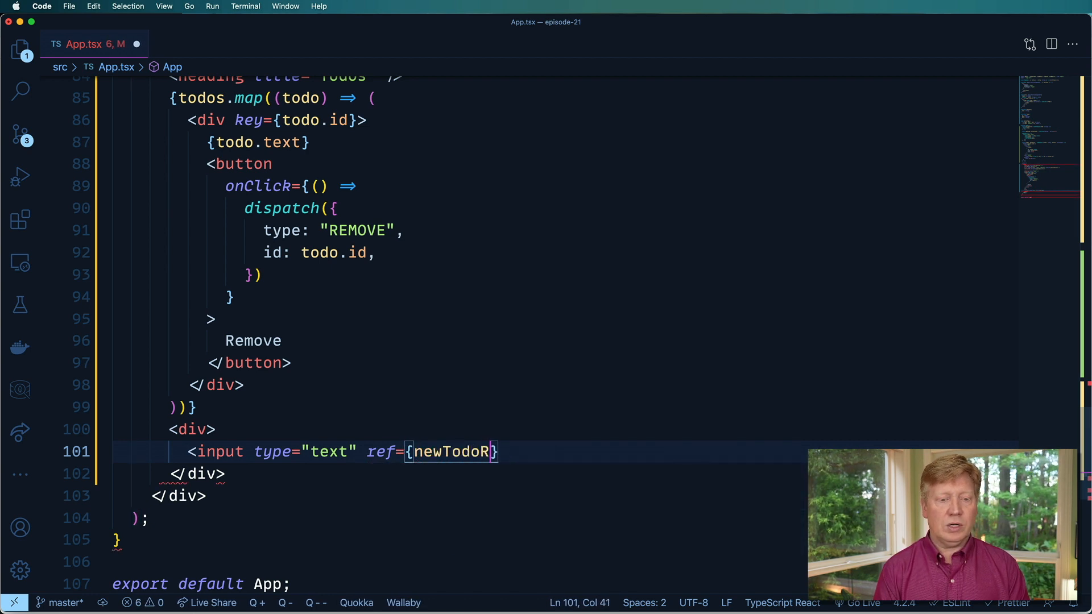
type("ef} />")
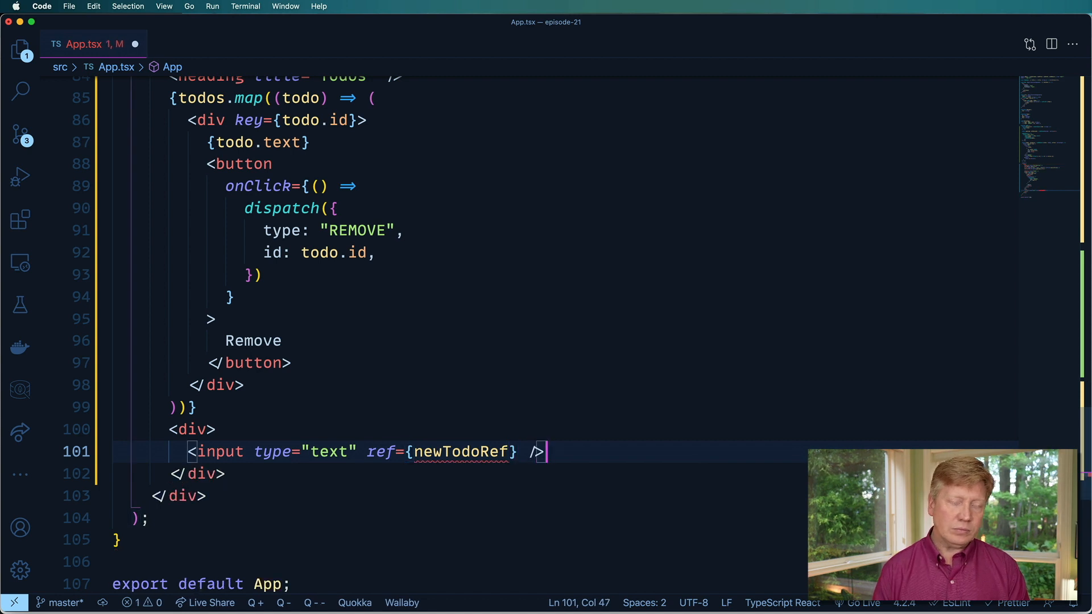
Add an 'Add Todo' button whose onClick calls onAddTodo.
key("Return")
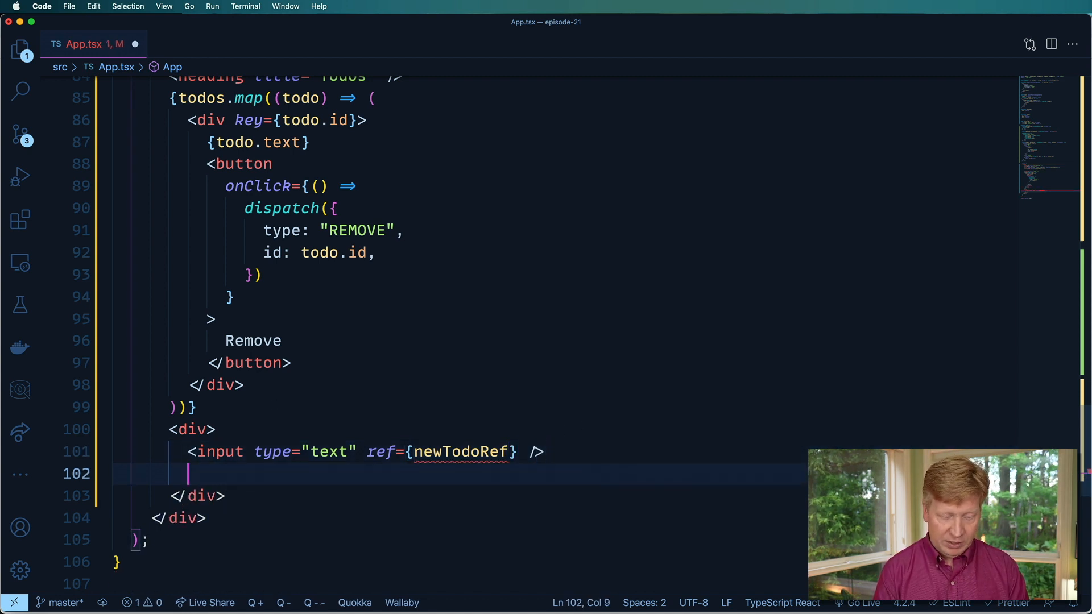
type("<button></button>")
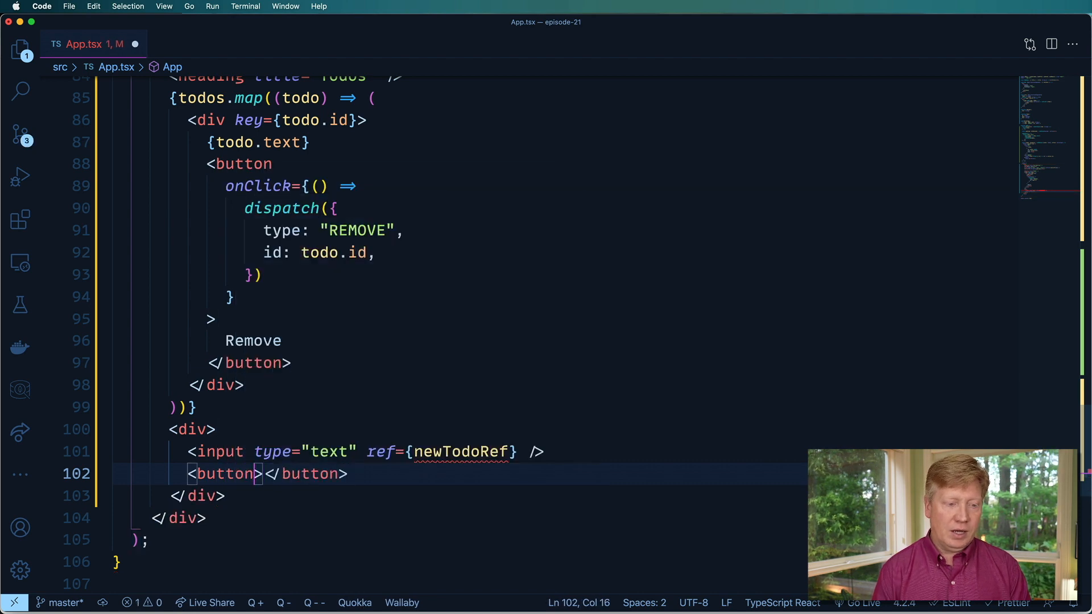
type("onClick={on")
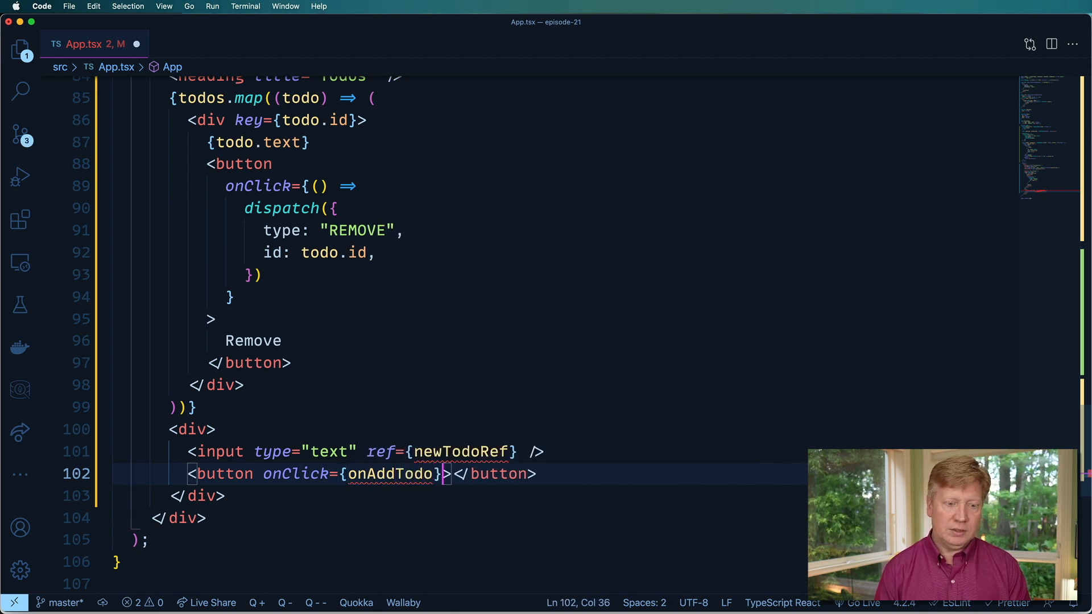
type("Add Todo")
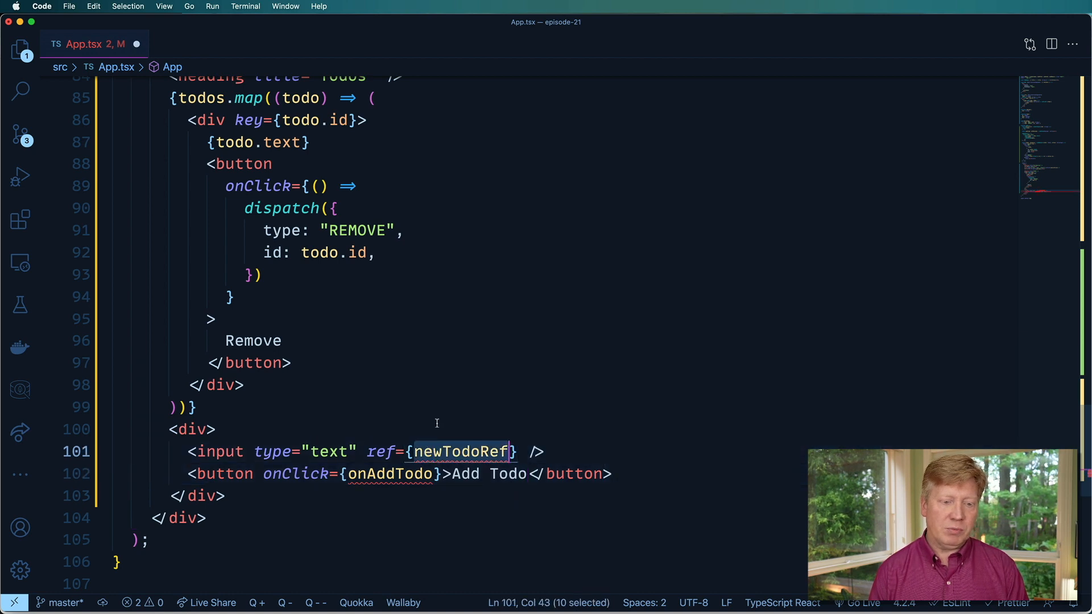
Declare const newTodoRef = useRef<HTMLInputElement>(null) above the return.
scroll("up", 3)
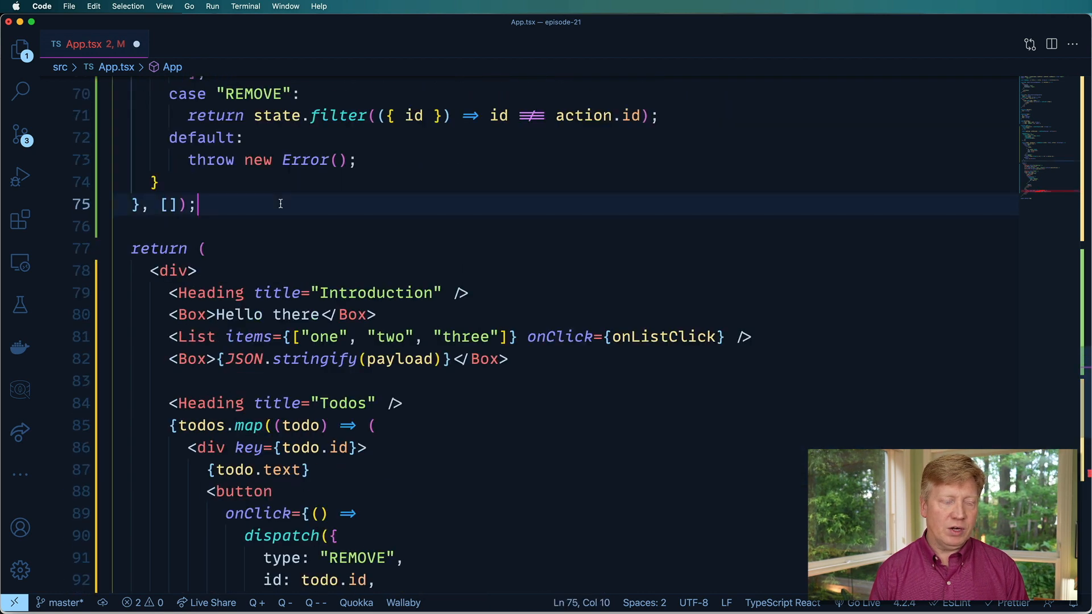
type("const newTodoRef")
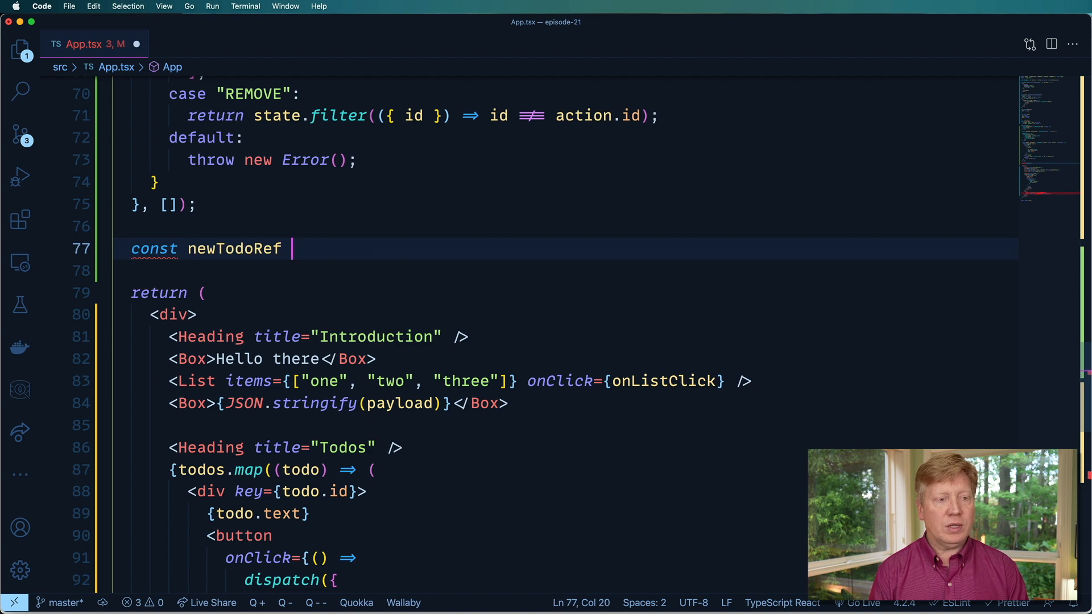
type("= useRef")
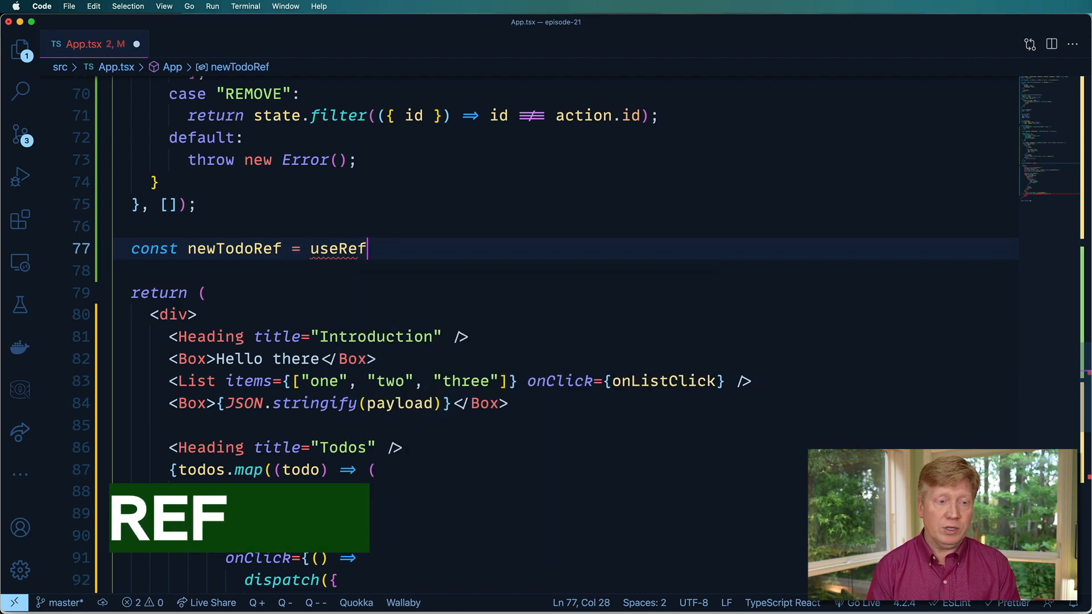
type("<>")
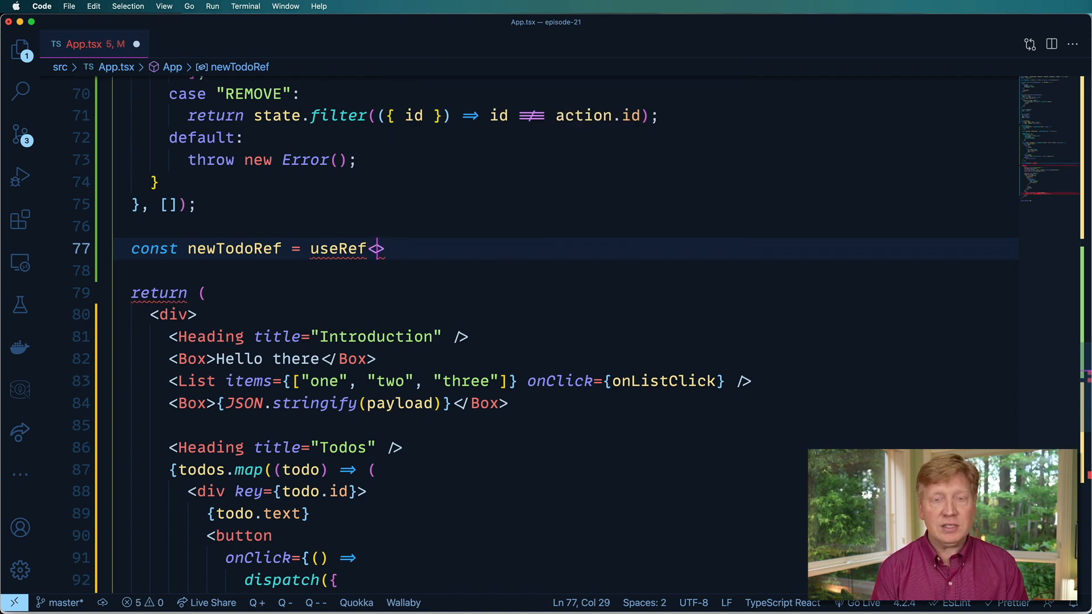
type("HTMLInputElement")
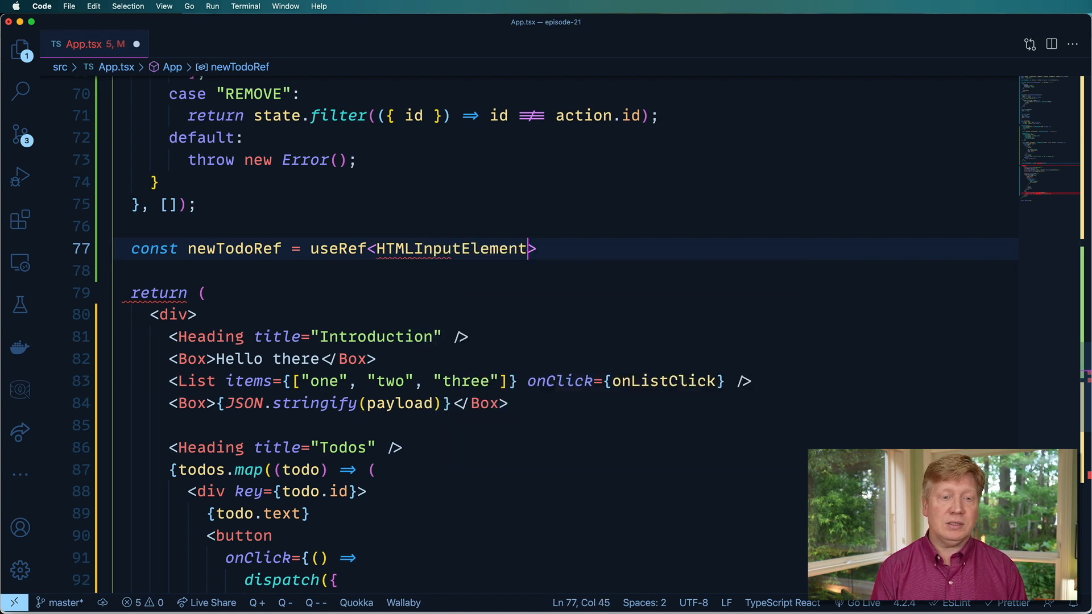
type("(n")
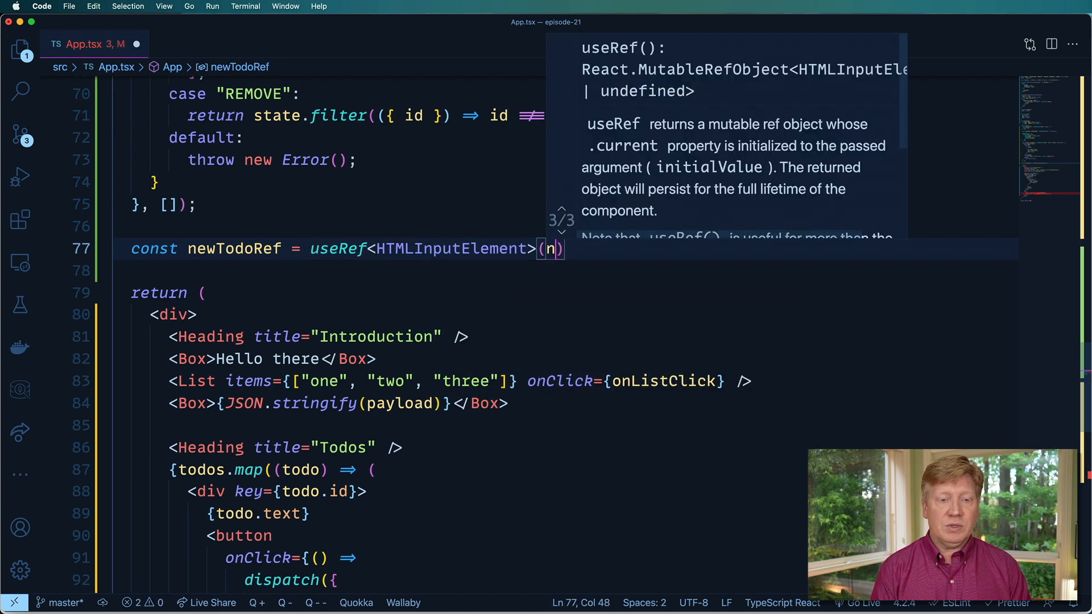
type("ull)l")
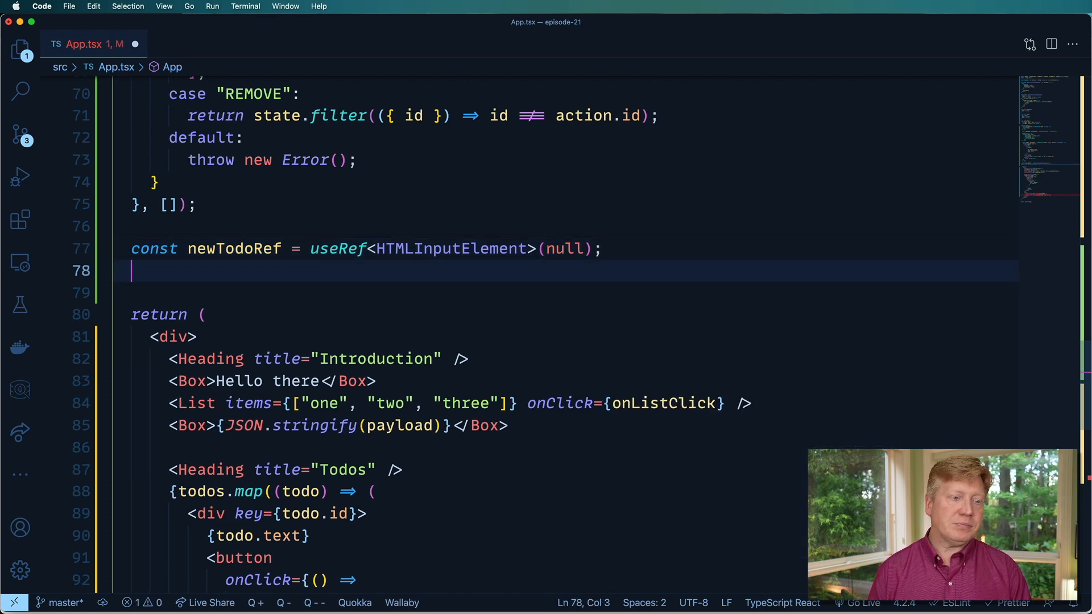
Declare const onAddTodo = useCallback(() => {}, []) below newTodoRef.
type("c")
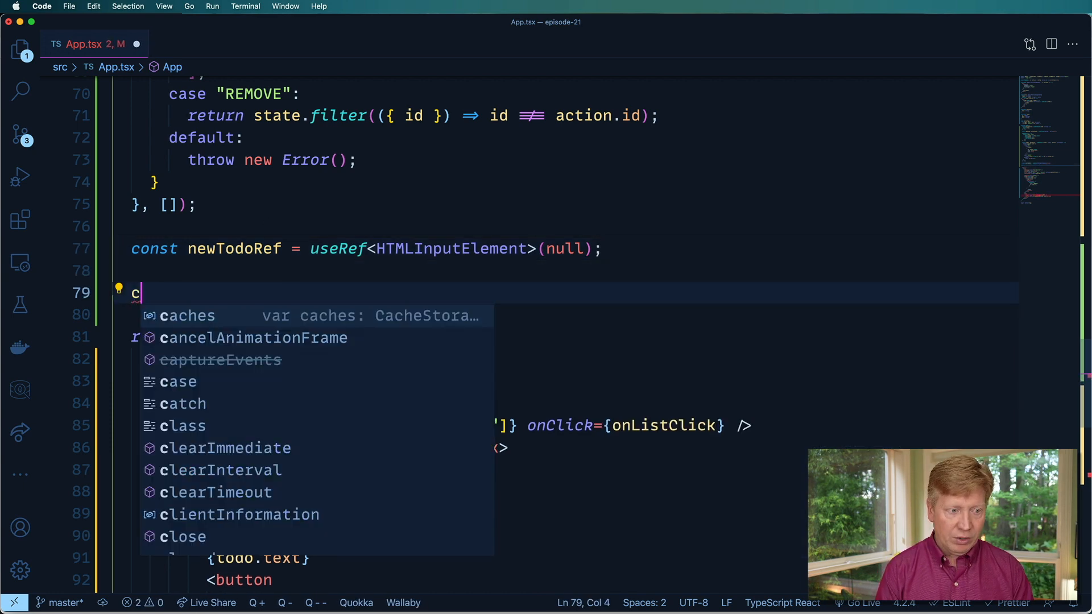
type("onst on")
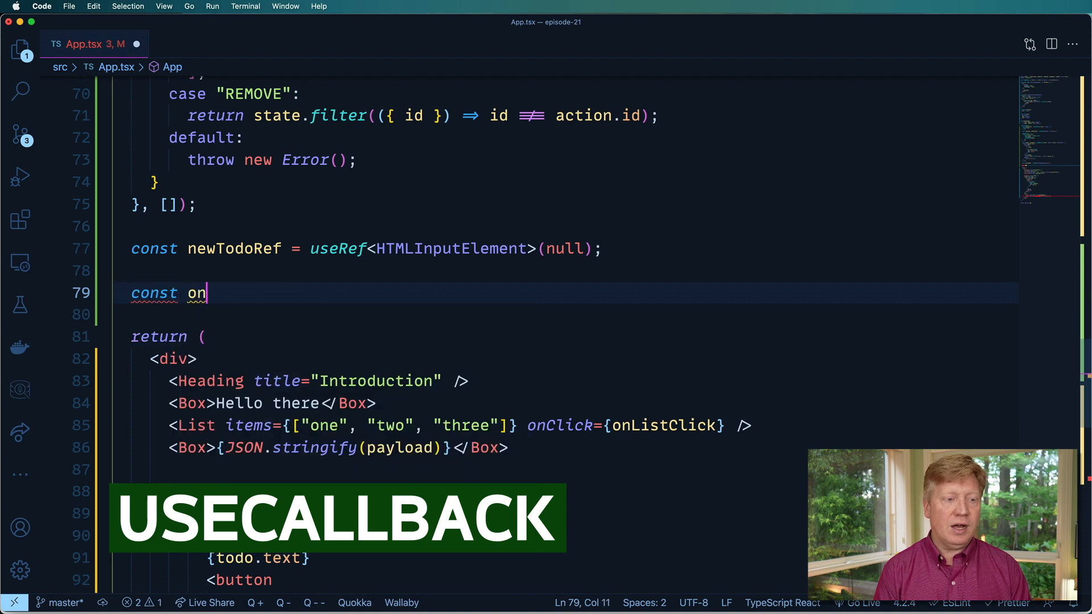
scroll("down", 3)
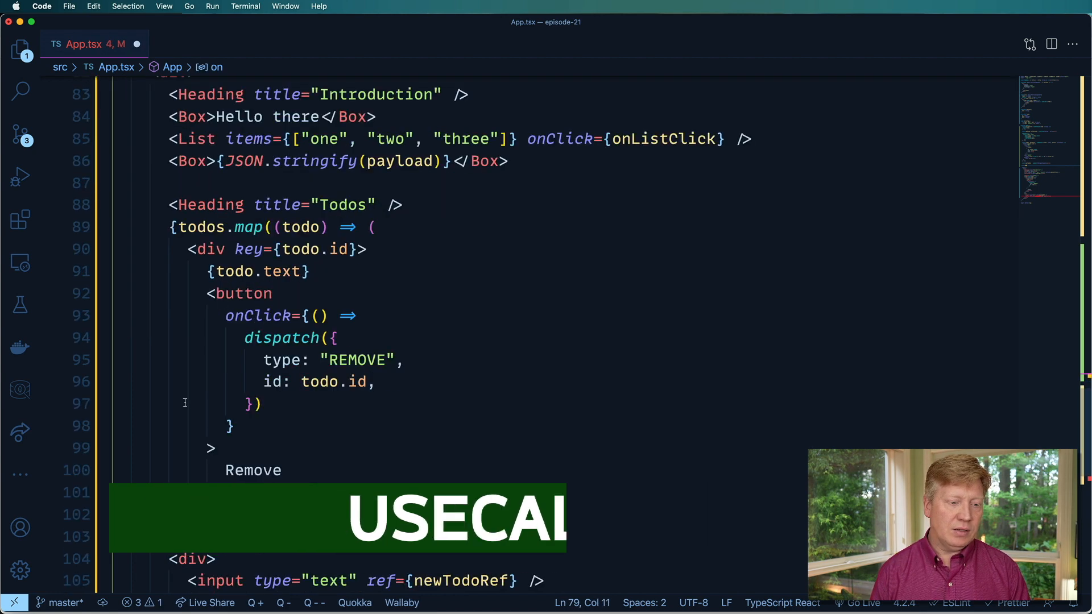
scroll("up", 3)
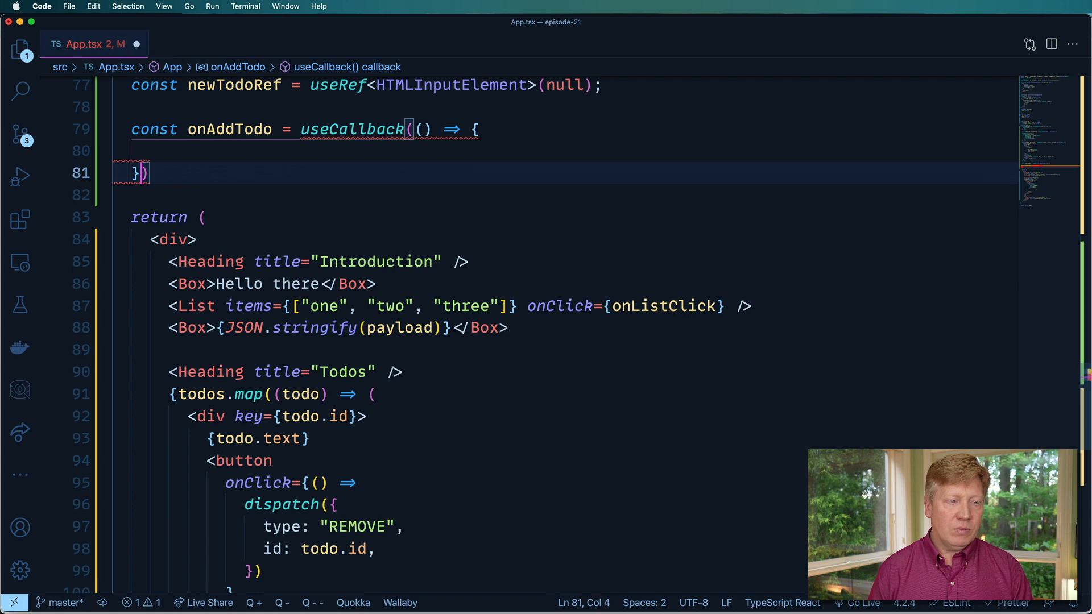
type(", []")
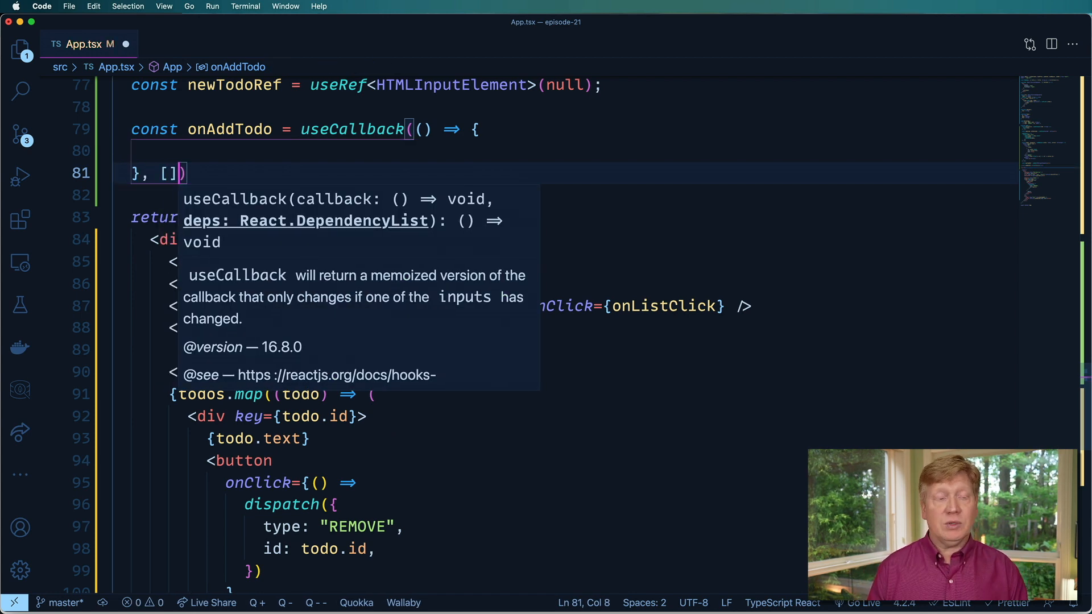
scroll("up", 3)
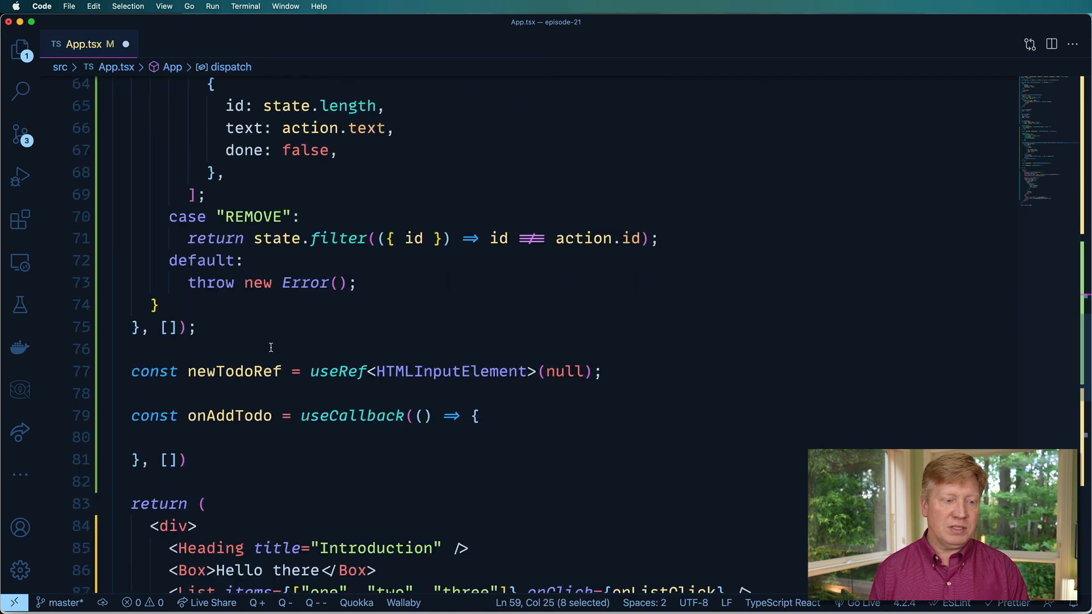
Dispatch an ADD action with text set to newTodoRef.current.value inside onAddTodo.
type("dispatch(")
type("type: \"\"")
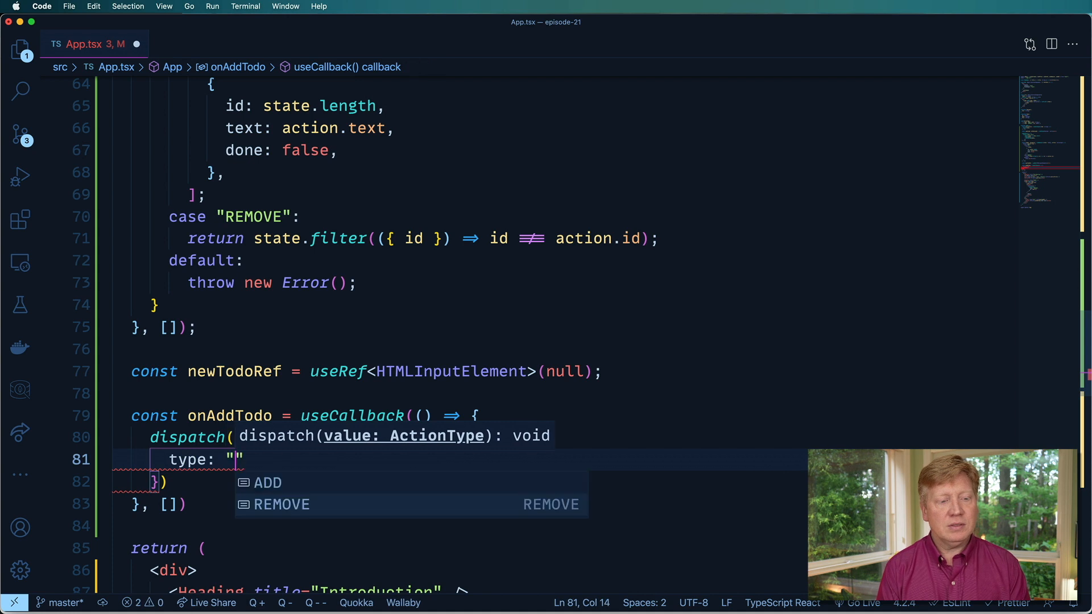
left_click(268, 482)
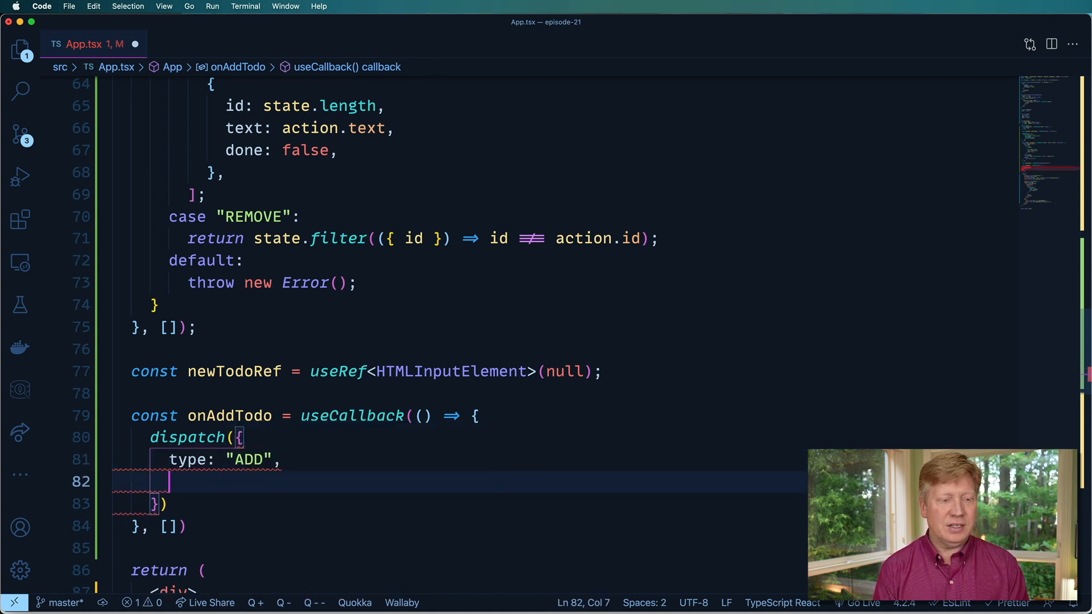
type("text:")
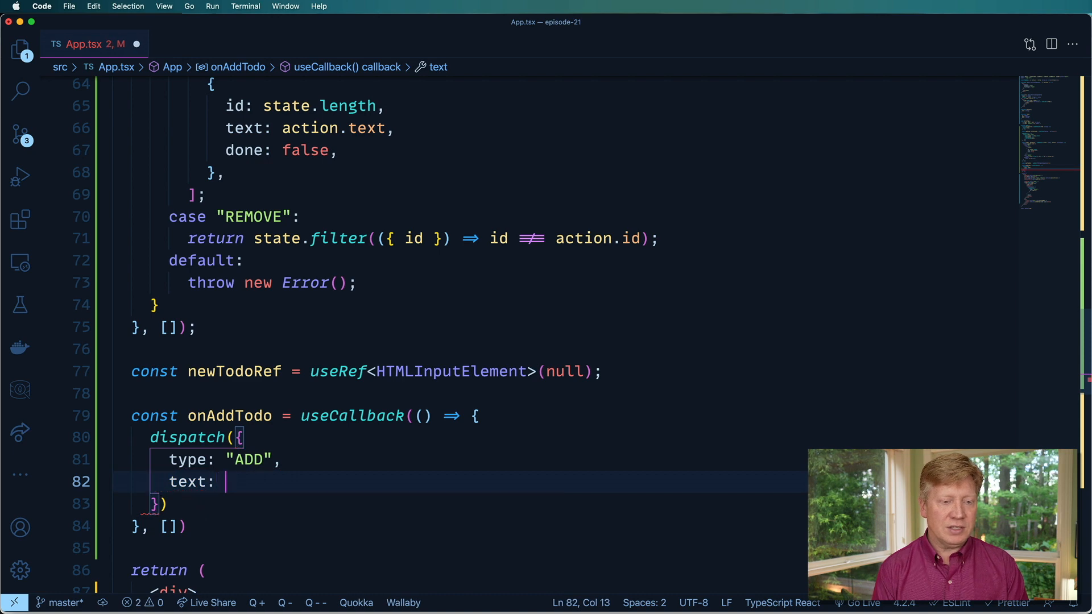
type("newTodoRef.current")
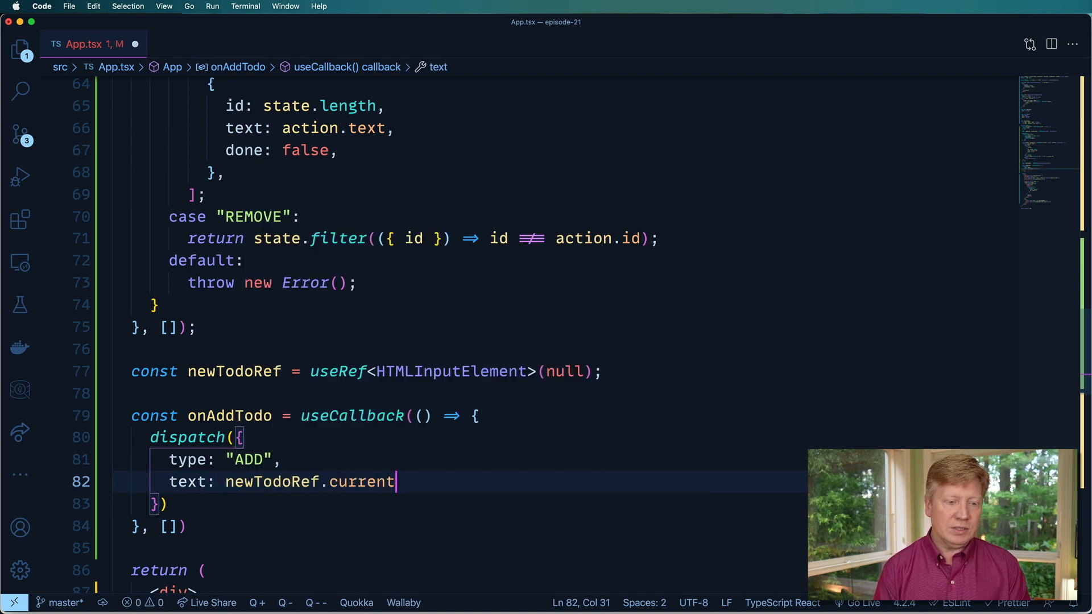
type(".te")
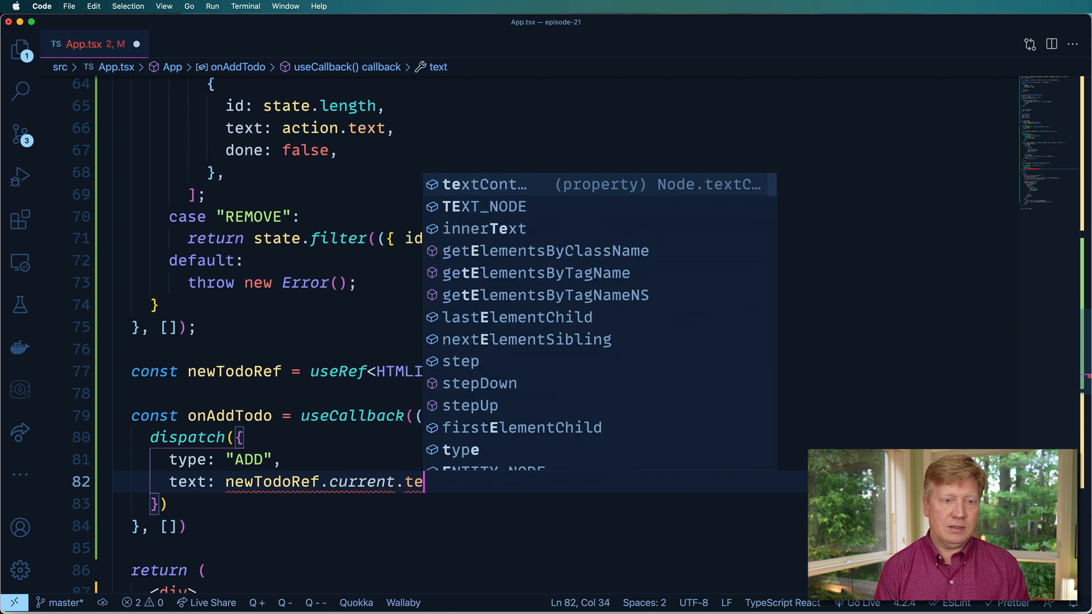
type("value")
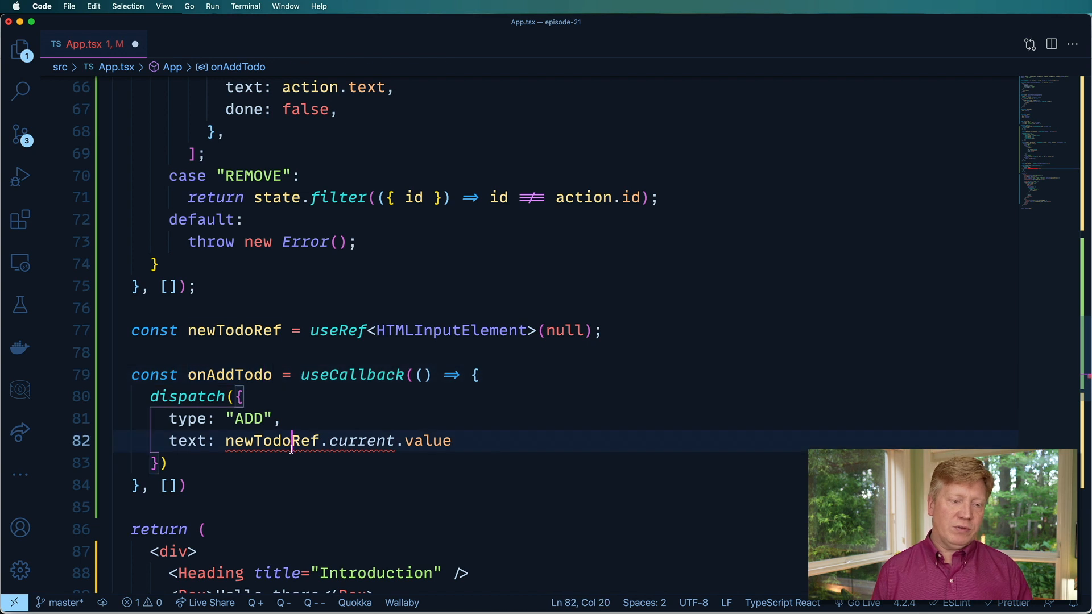
Wrap the dispatch in if (newTodoRef.current) and reset the input value to "" afterwards.
double_click(272, 440)
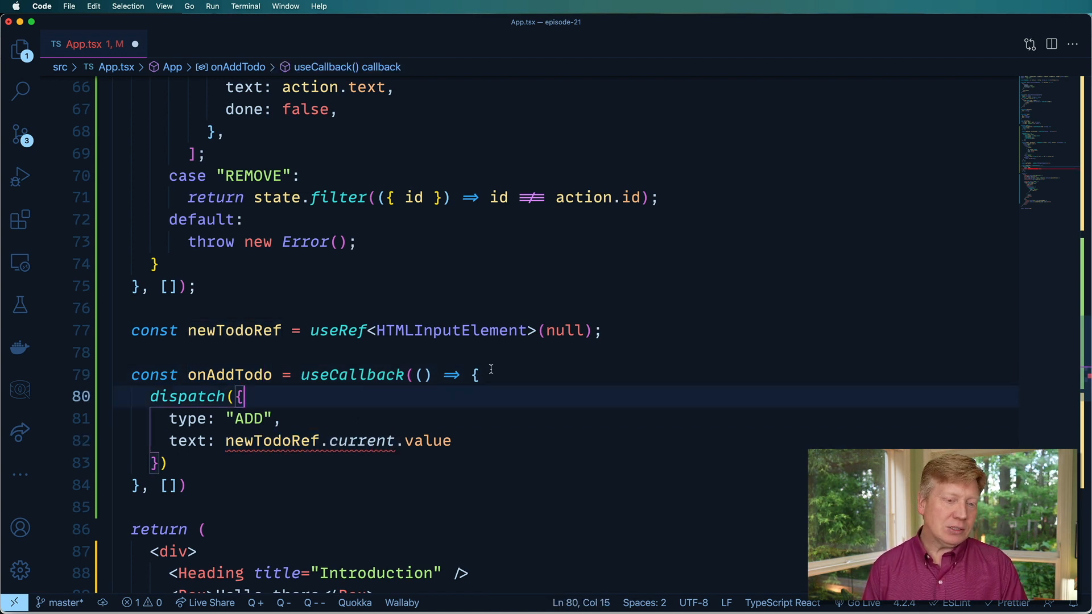
type("if")
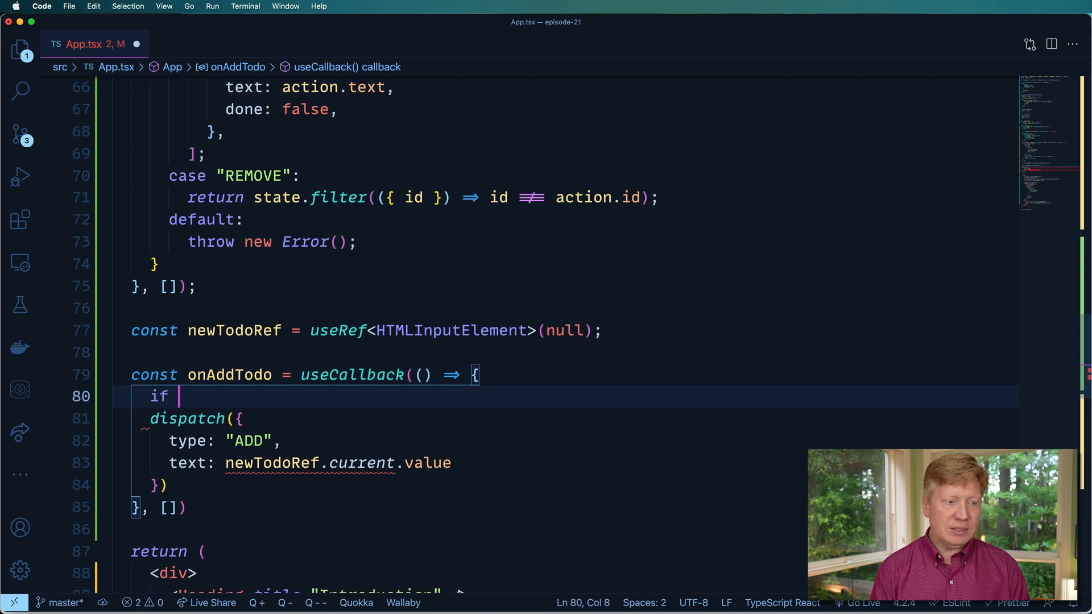
type("(newTodoRef.current) {")
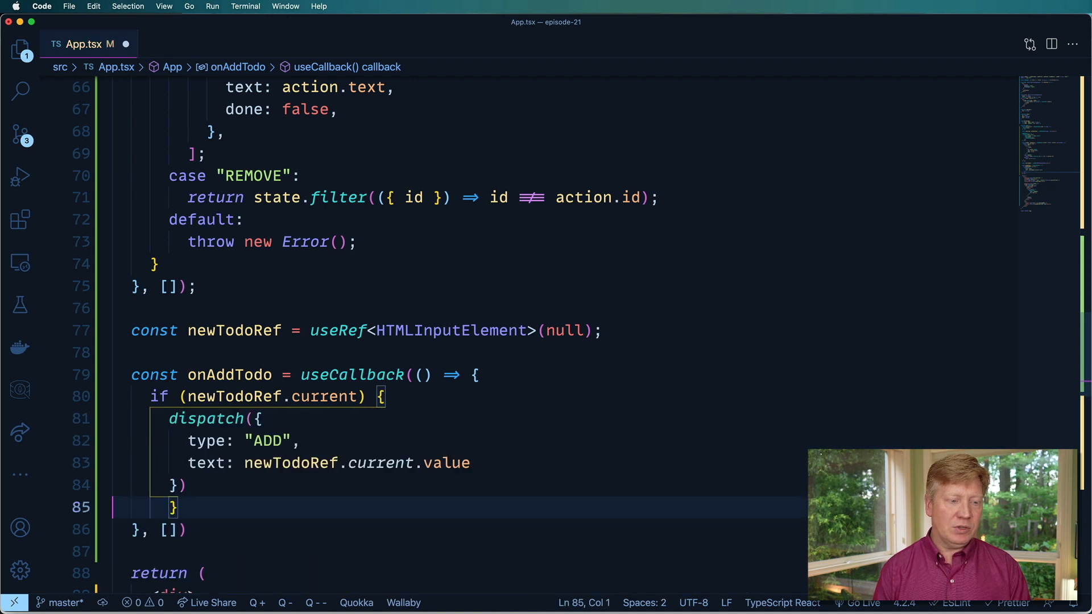
scroll("down", 3)
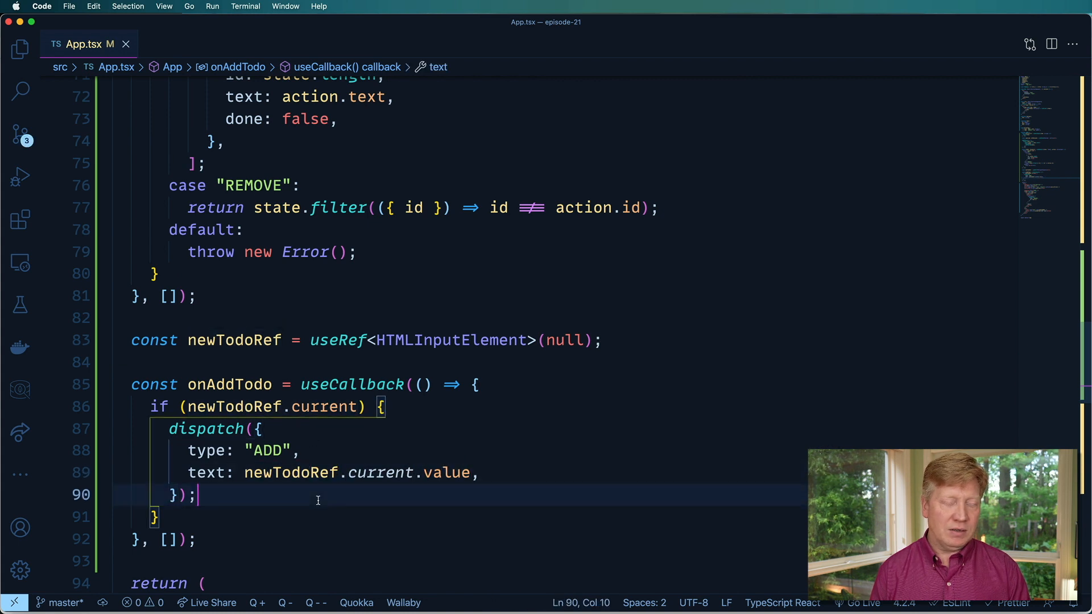
type("newTodoRef.current.value =")
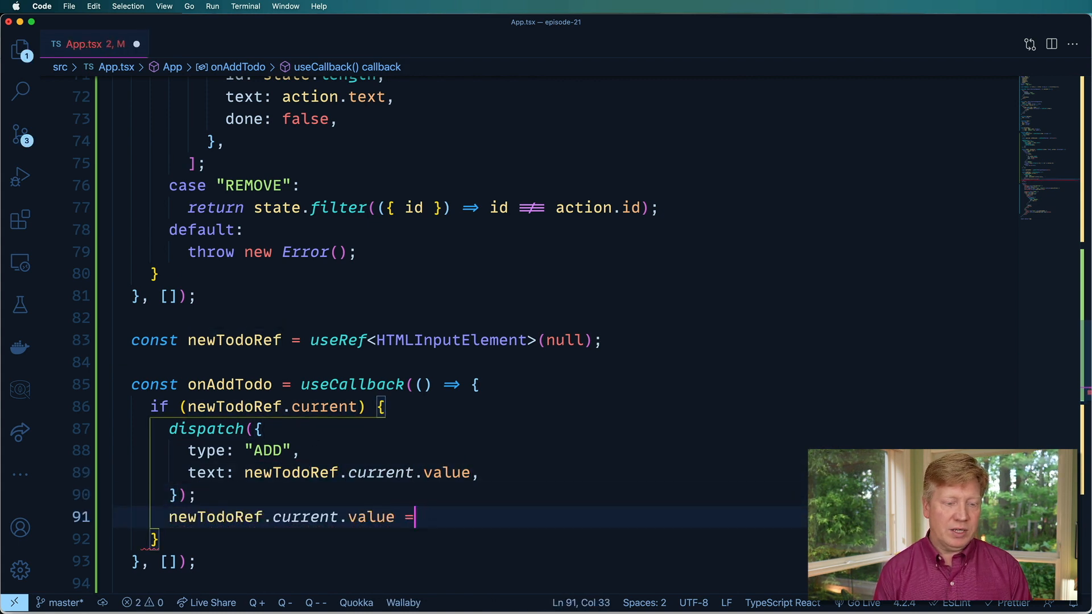
type("\"\";")
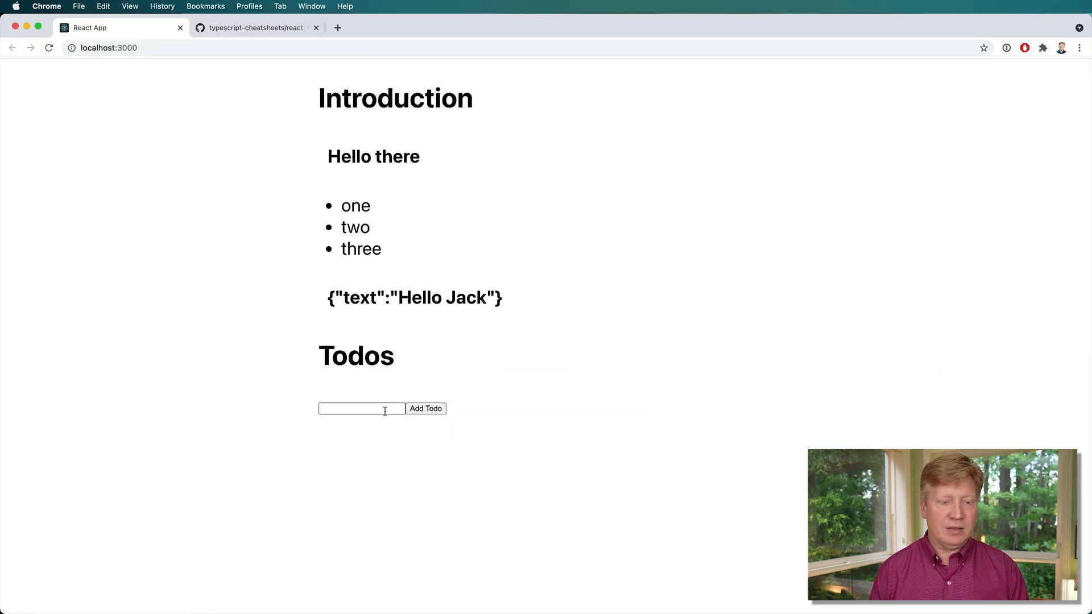
Add a 'Get pizza' todo in the running app, then remove it, leaving the list empty.
type("On")
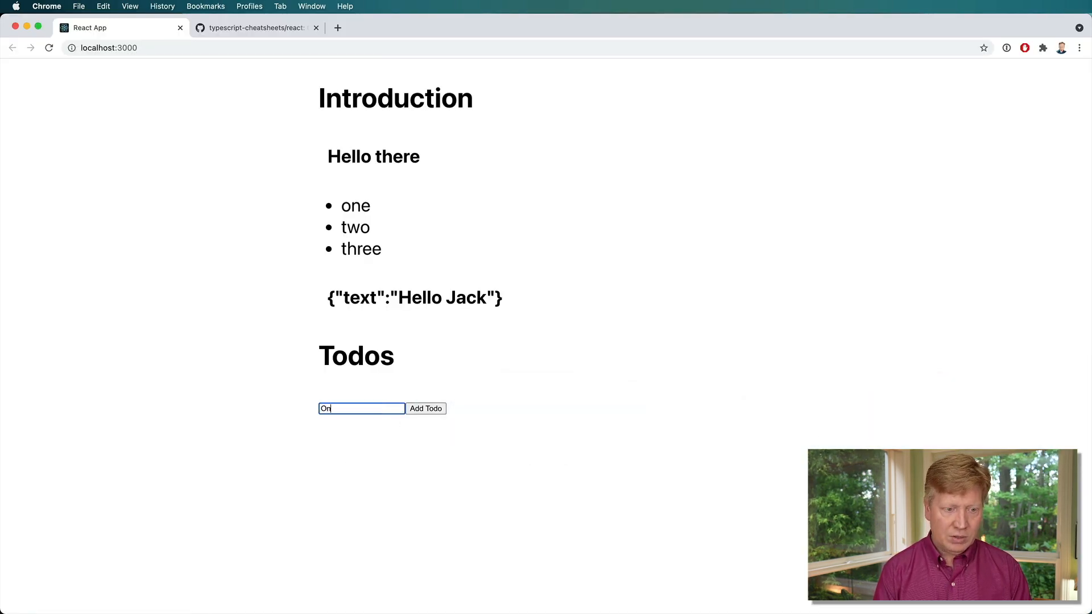
type("Get pizza")
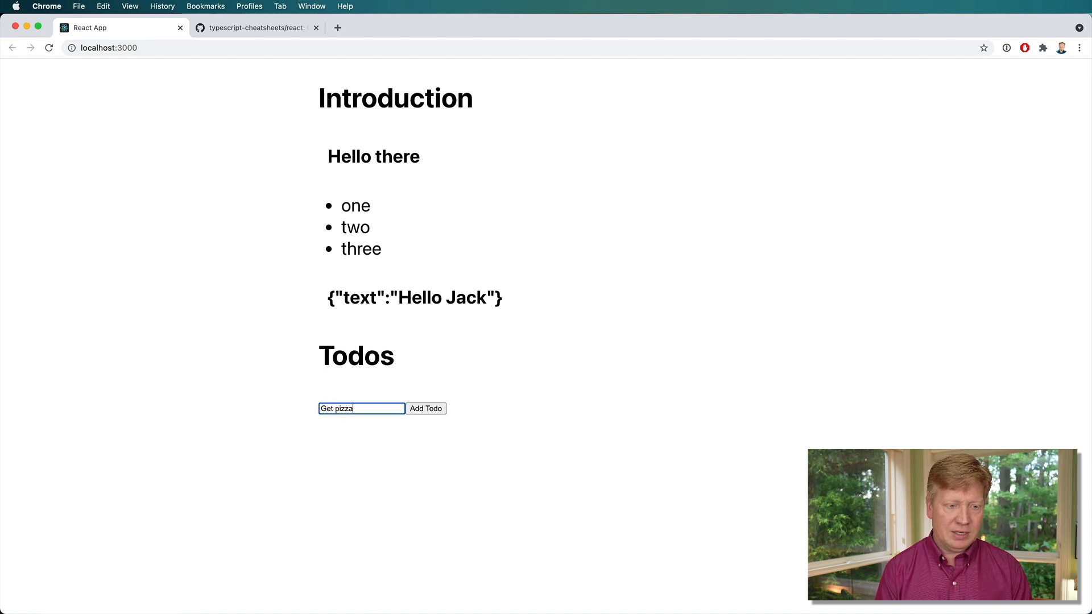
left_click(425, 408)
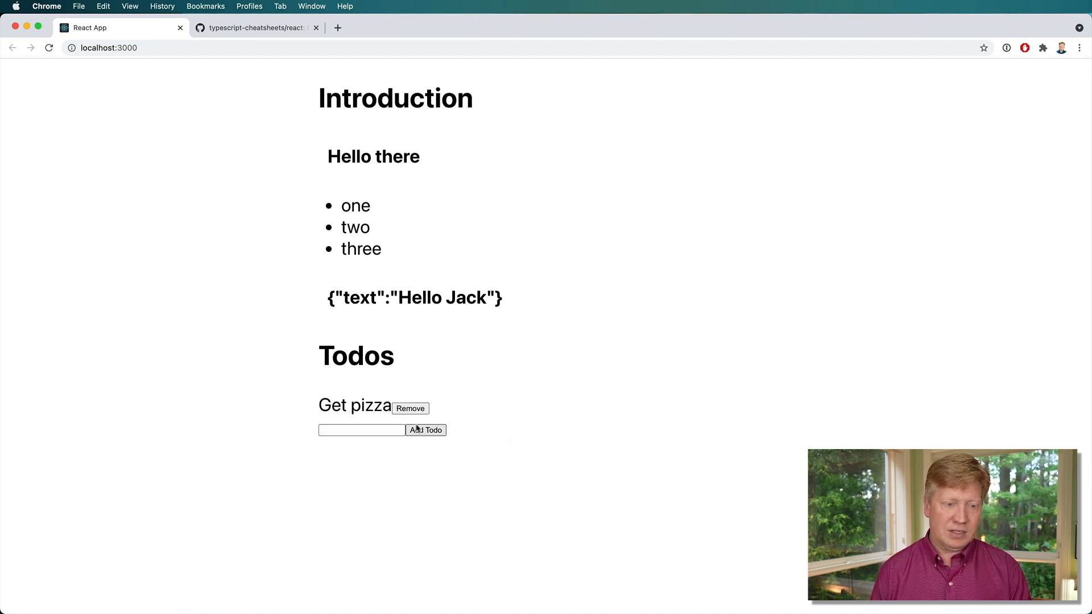
left_click(409, 408)
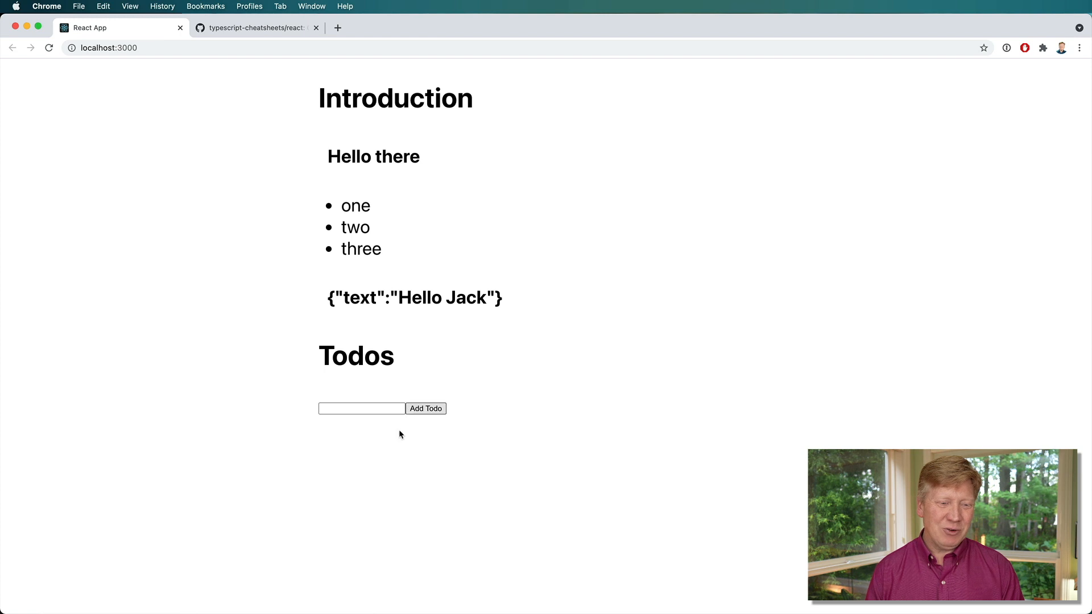
mouse_move(387, 422)
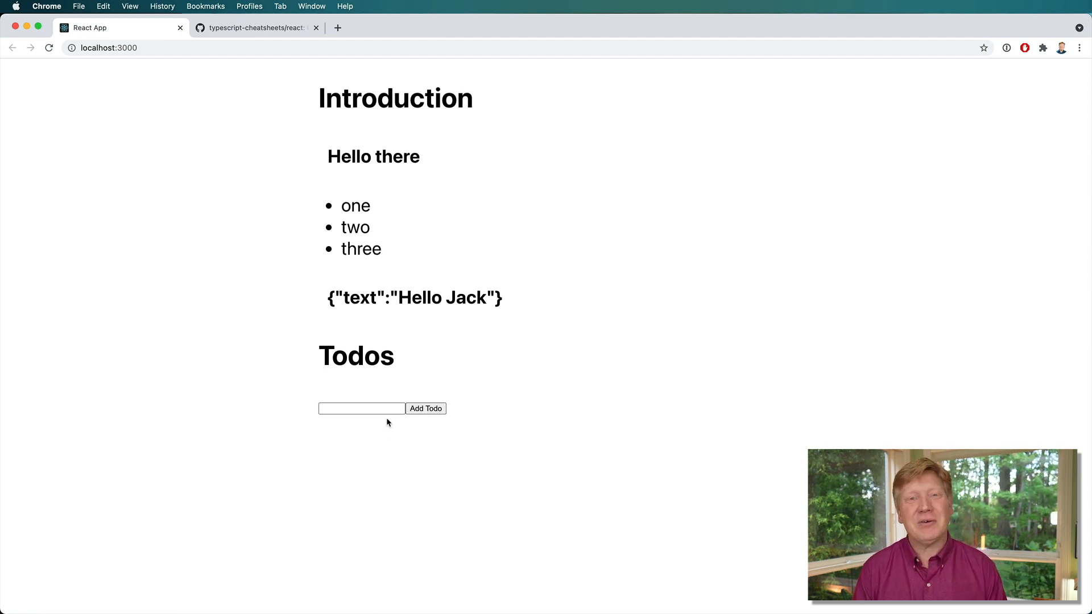